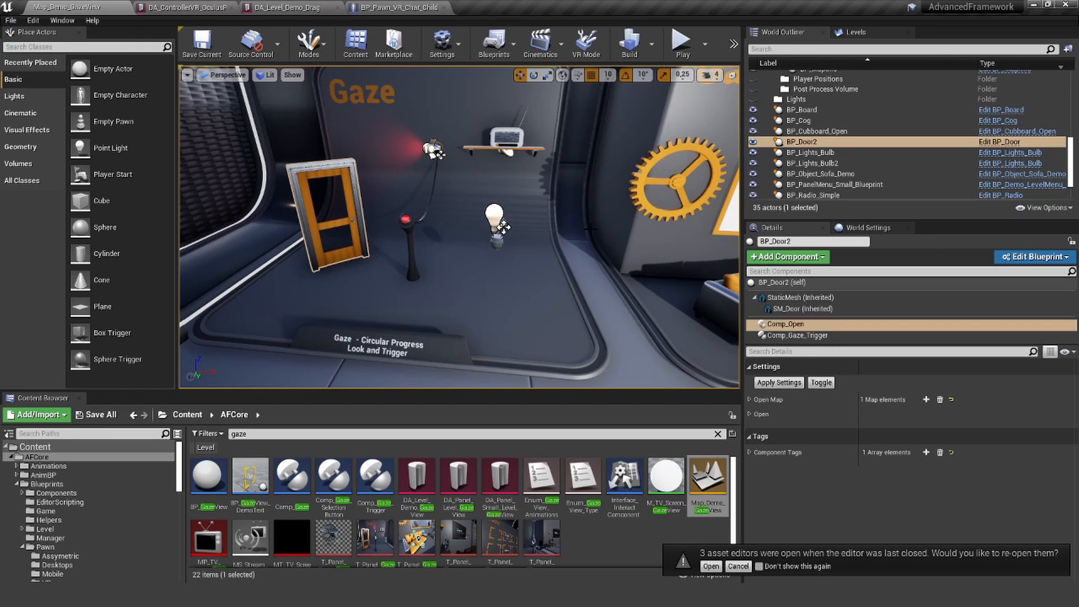
pyautogui.moveTo(447, 247)
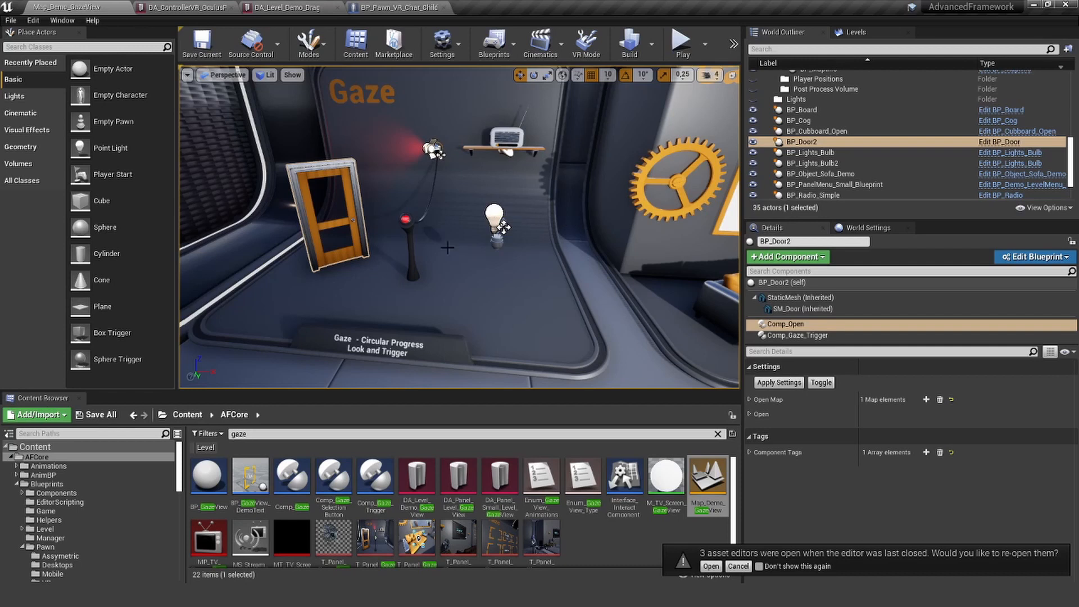
pyautogui.moveTo(402, 261)
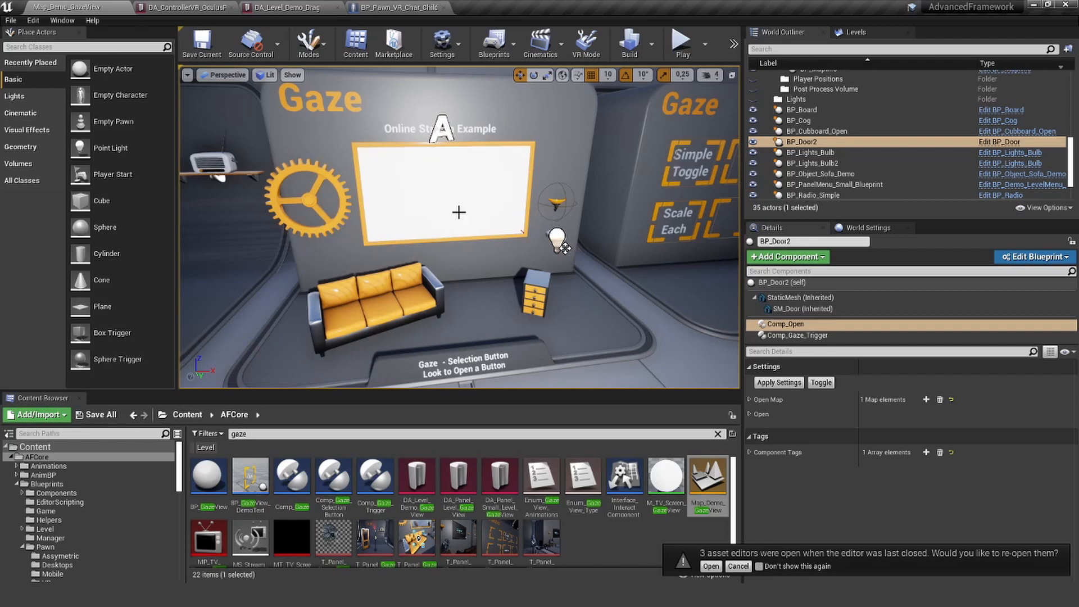
pyautogui.moveTo(409, 292)
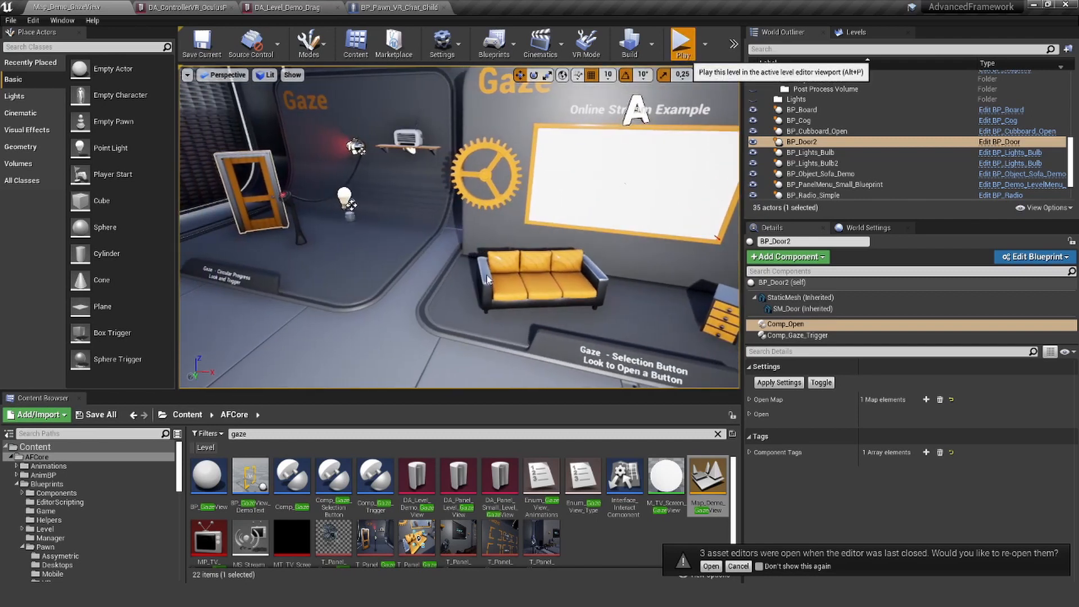
# Step: Play the level to try the gaze demos before viewing the Circular Progress display's Details
pyautogui.click(681, 43)
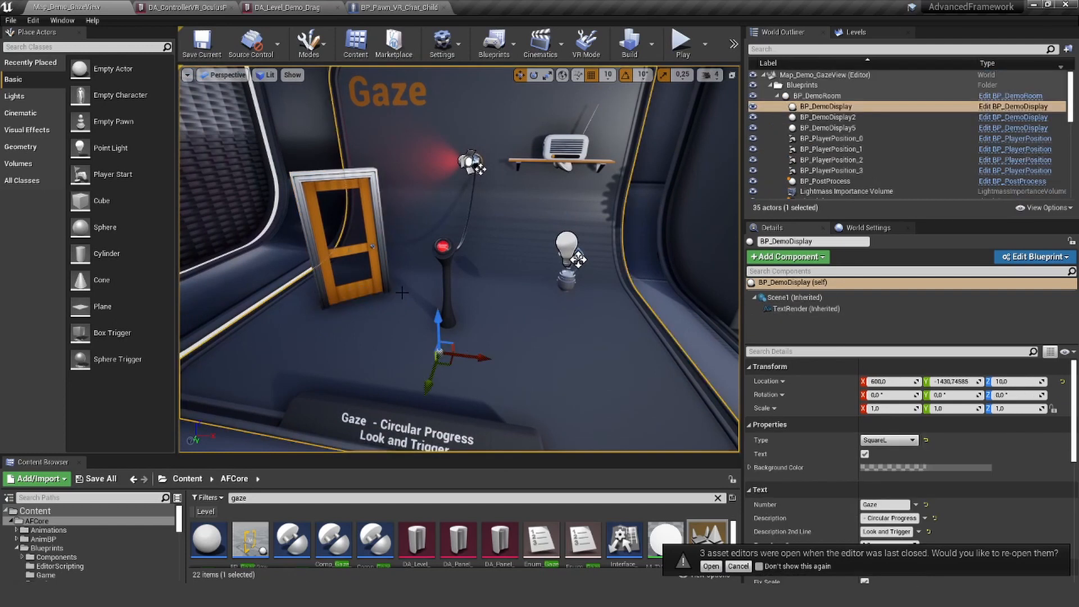
# Step: Edit BP_Door, inspect its frame StaticMesh and SM_Door panel components in the Viewport, then close it
pyautogui.click(337, 241)
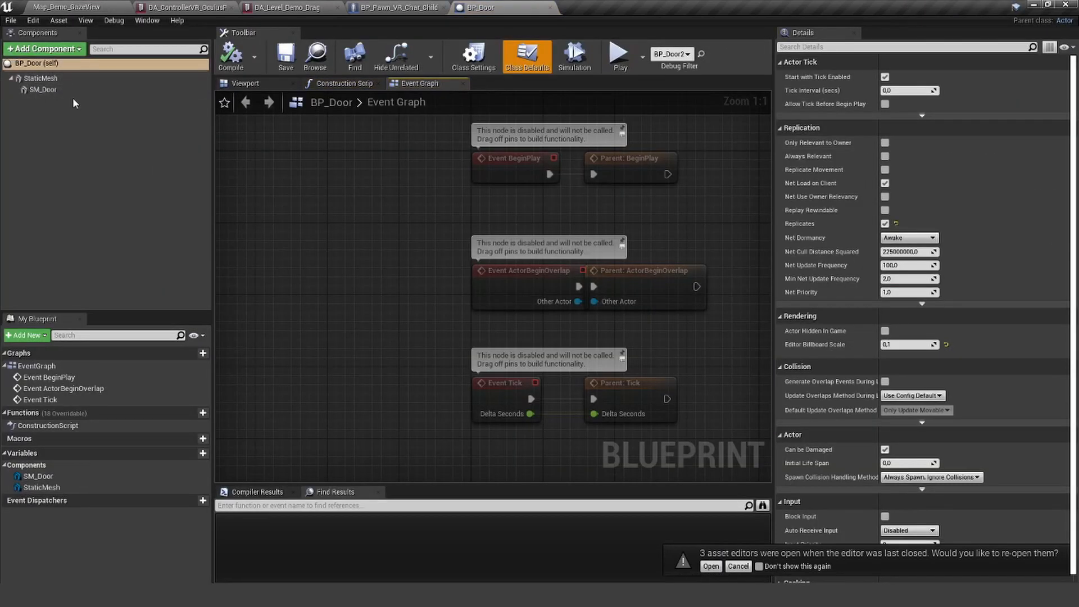
pyautogui.click(247, 82)
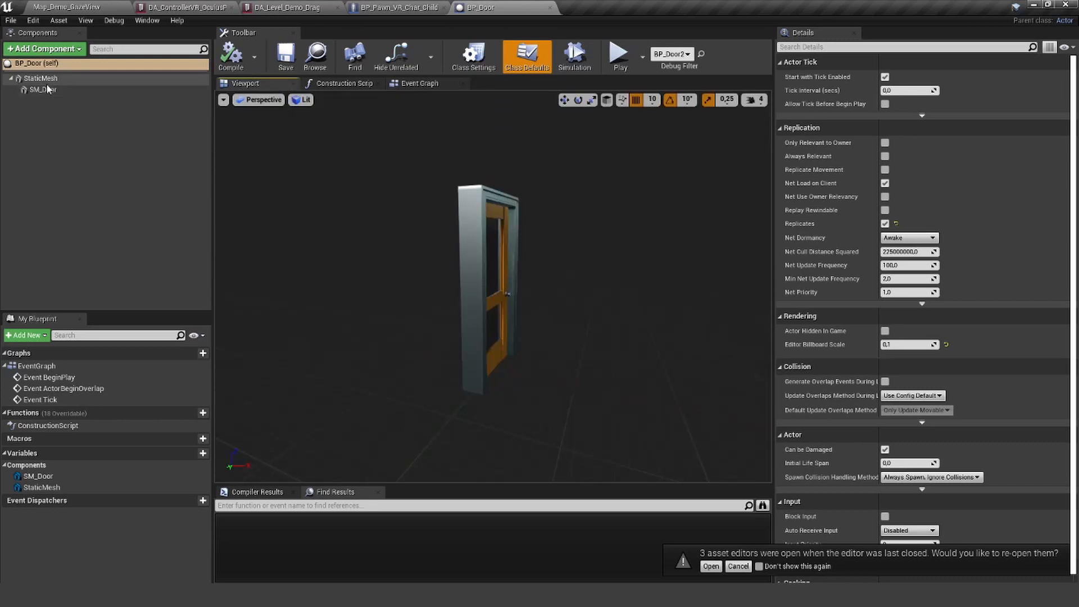
pyautogui.click(41, 77)
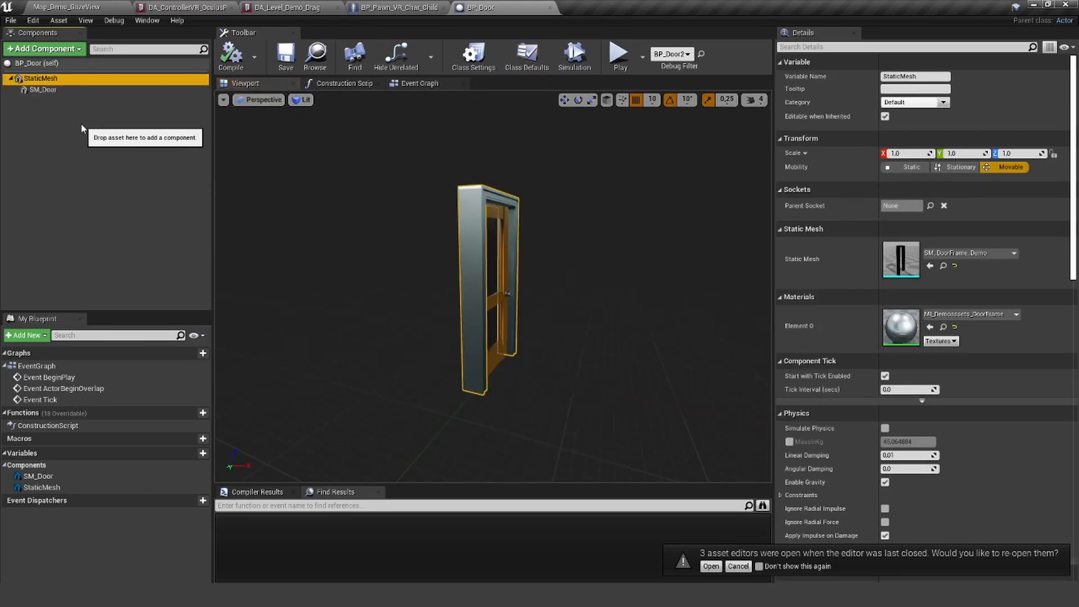
pyautogui.click(42, 90)
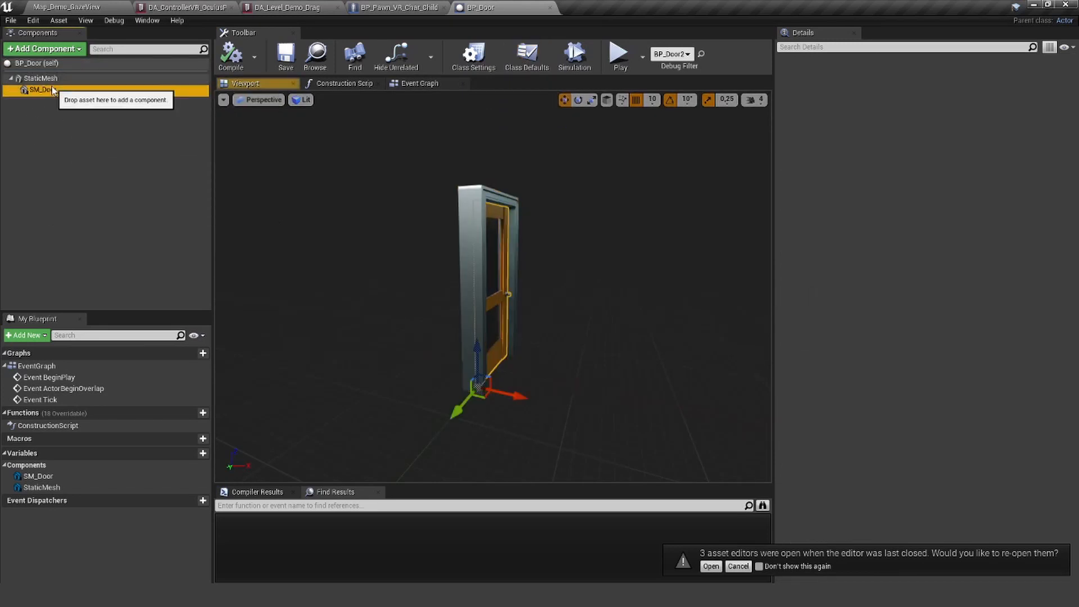
pyautogui.click(43, 90)
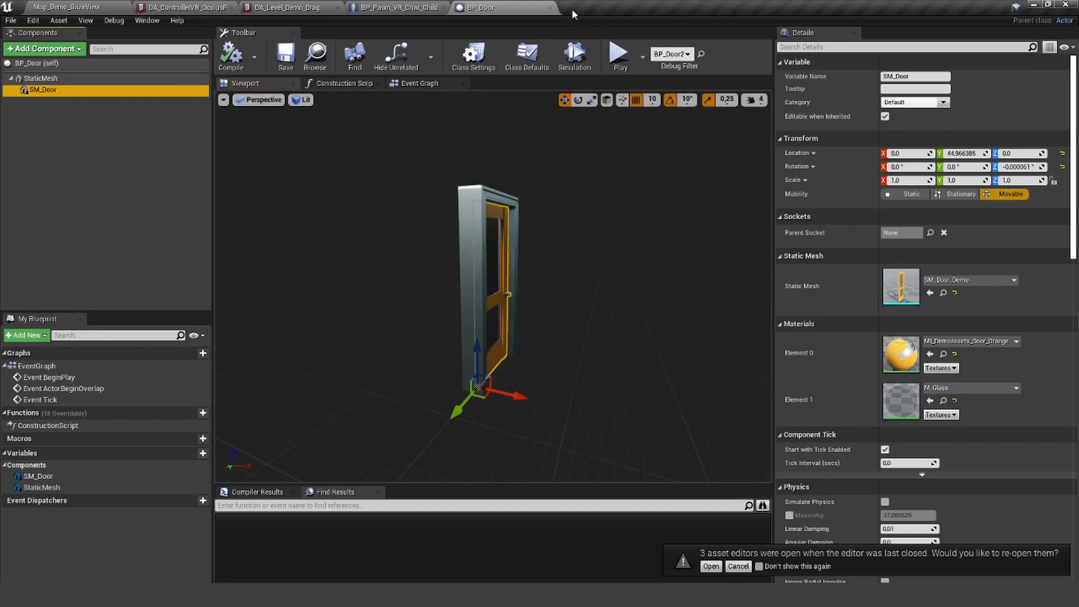
pyautogui.moveTo(552, 11)
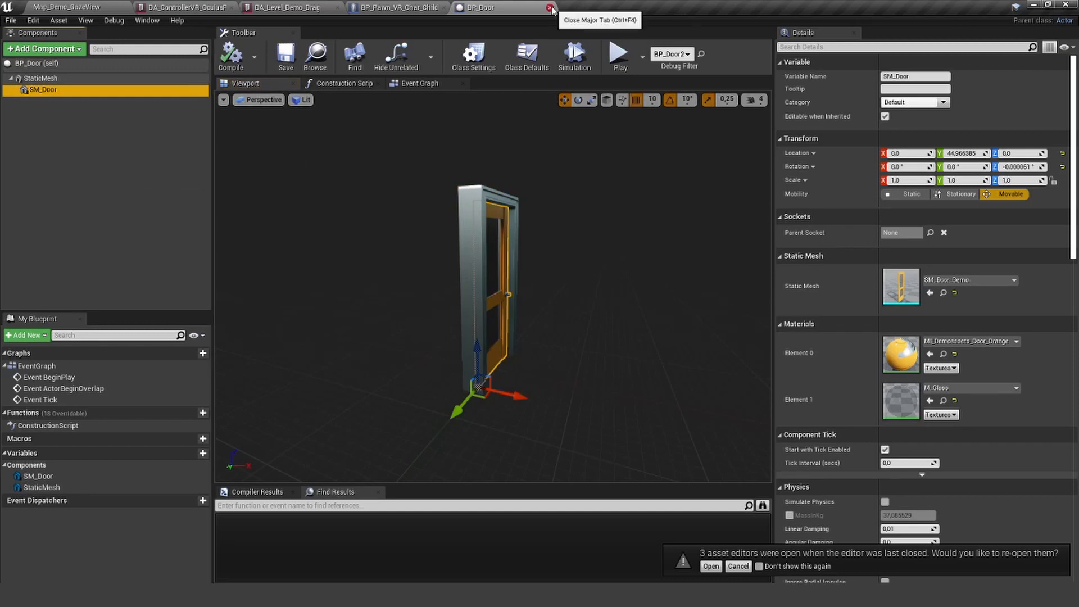
pyautogui.click(550, 10)
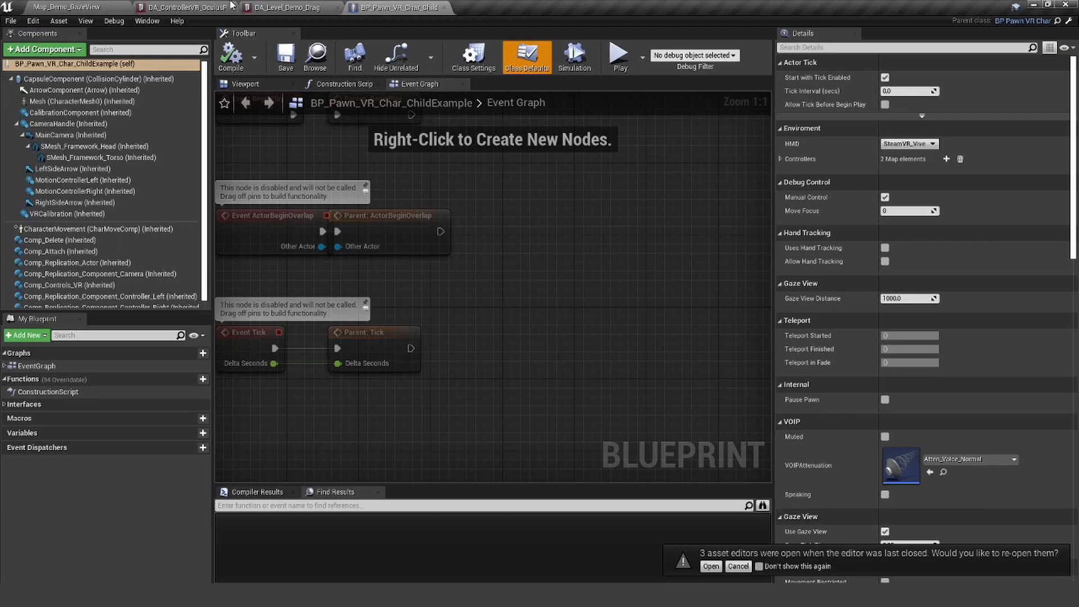
# Step: On BP_Door2's Comp_Open, expand Open Map > TransformMap to review the Rotation Z opening values
pyautogui.click(68, 8)
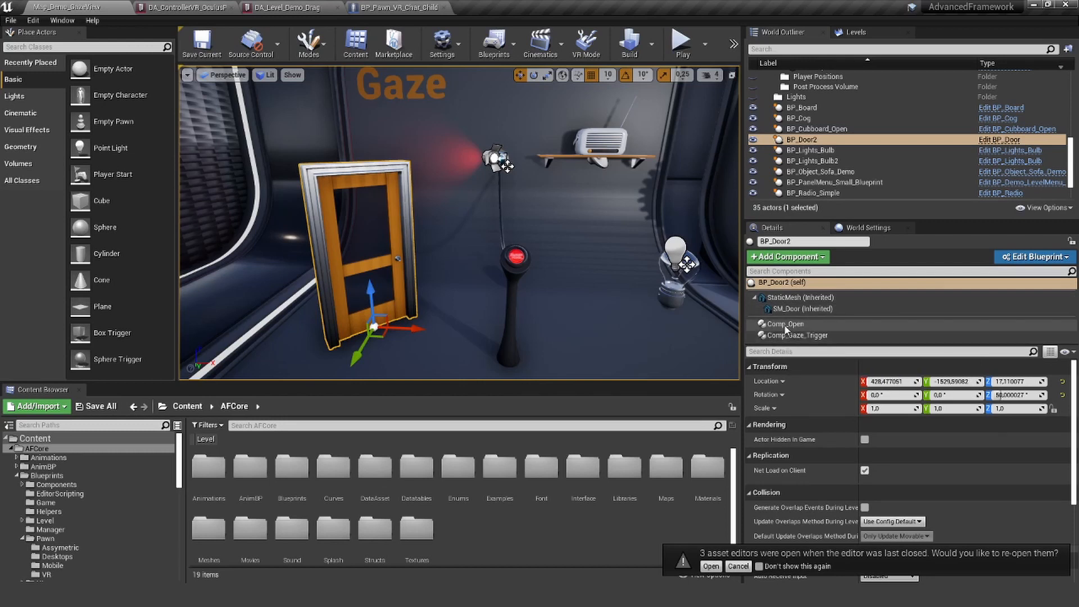
pyautogui.click(784, 324)
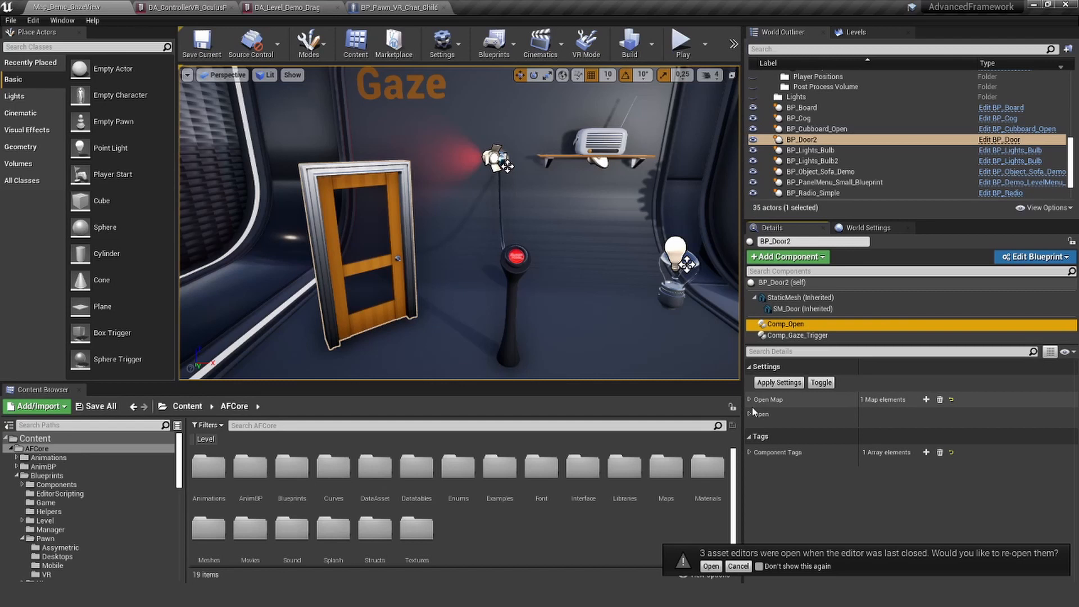
pyautogui.click(750, 400)
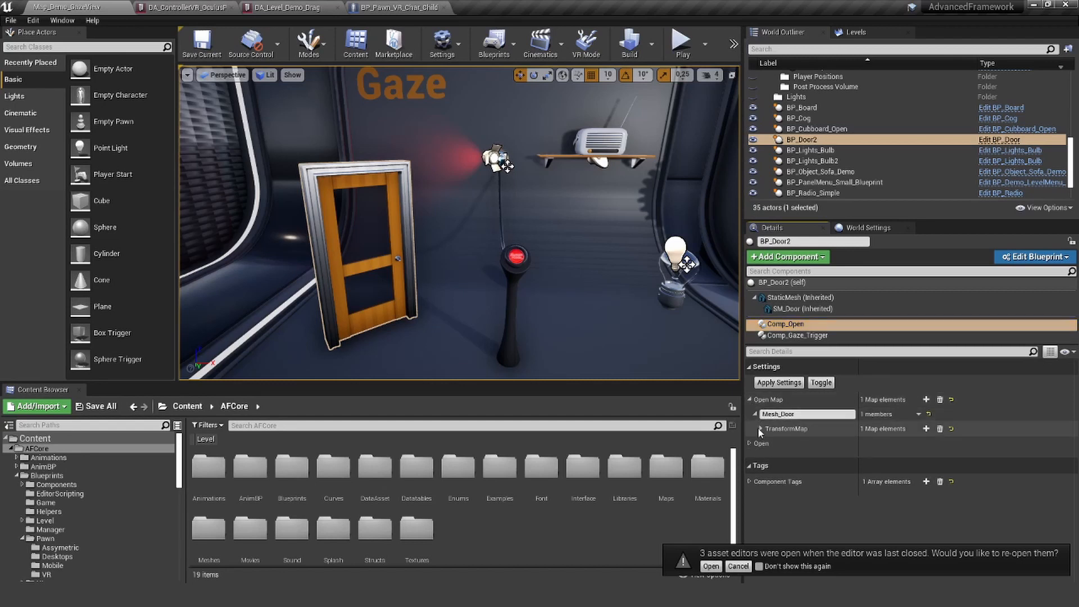
pyautogui.click(755, 428)
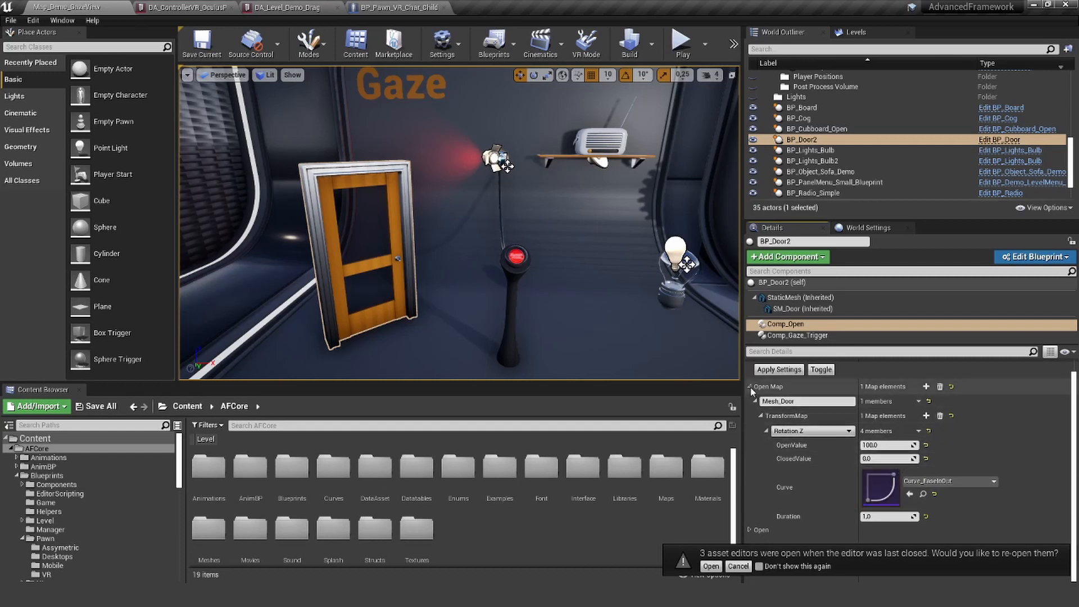
pyautogui.click(796, 335)
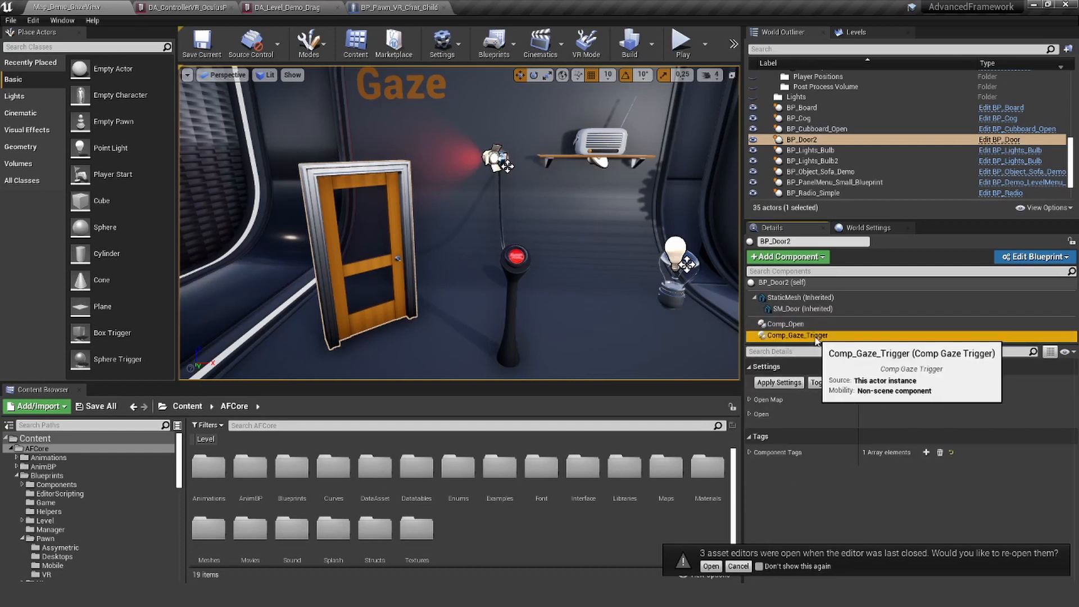
# Step: Review Comp_Gaze_Trigger's 2.0 timeout and 2.0 progress settings, then play-test the gaze door
pyautogui.click(798, 336)
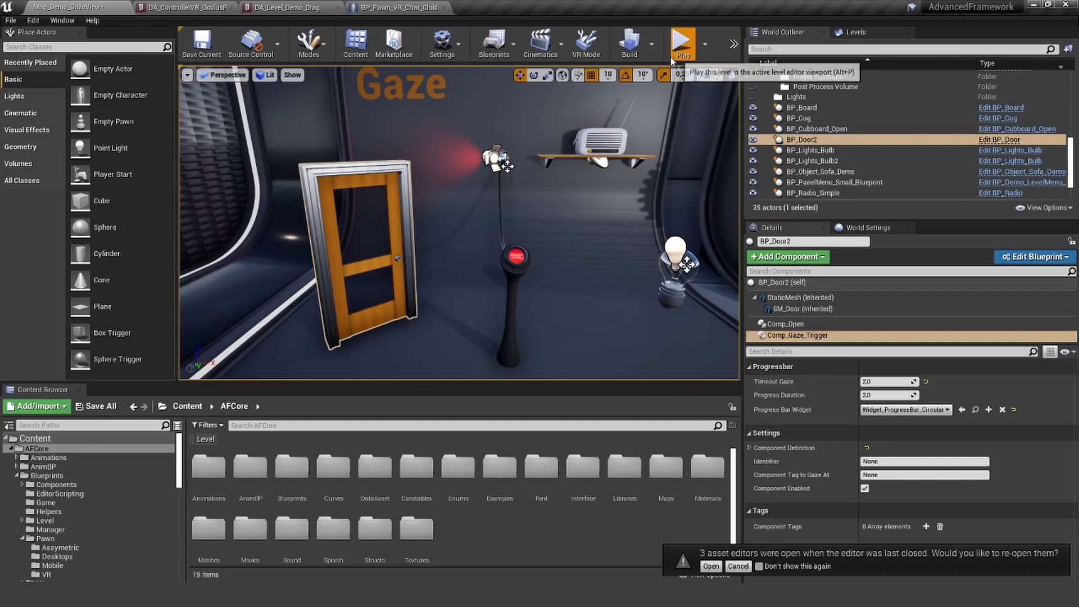
pyautogui.click(682, 42)
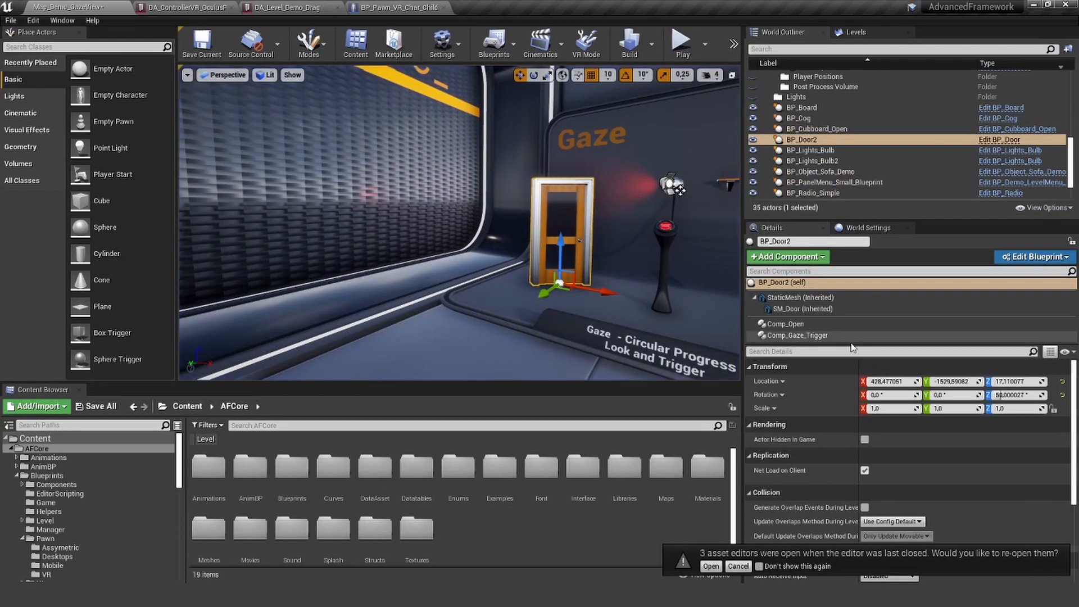
# Step: Set the door's Comp_Gaze_Trigger to a 0.2 gaze timeout and Widget_ProgressBar_Linear
pyautogui.click(796, 335)
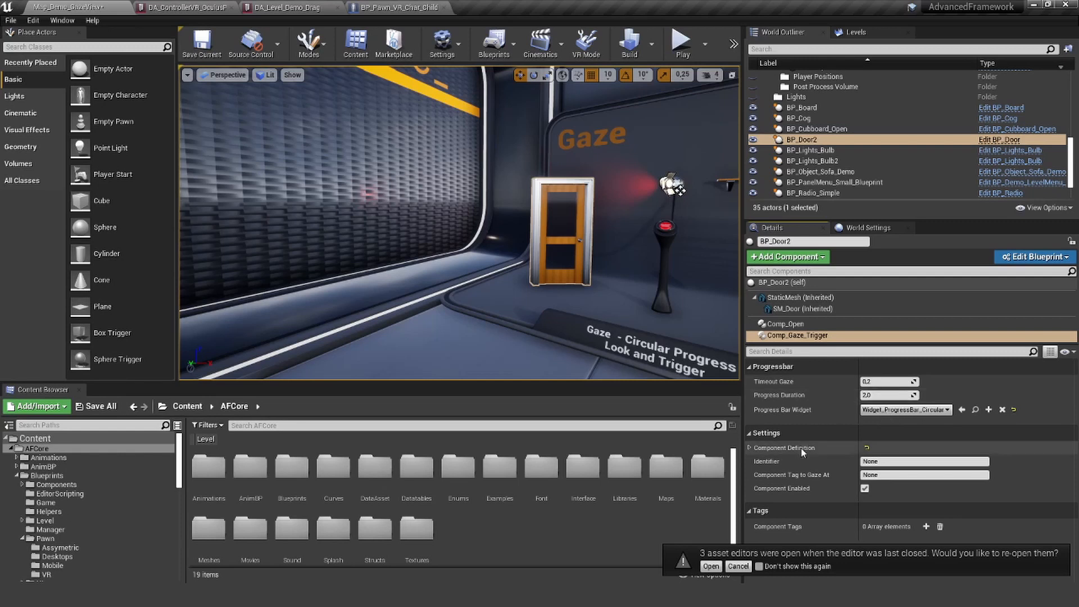
pyautogui.moveTo(796, 422)
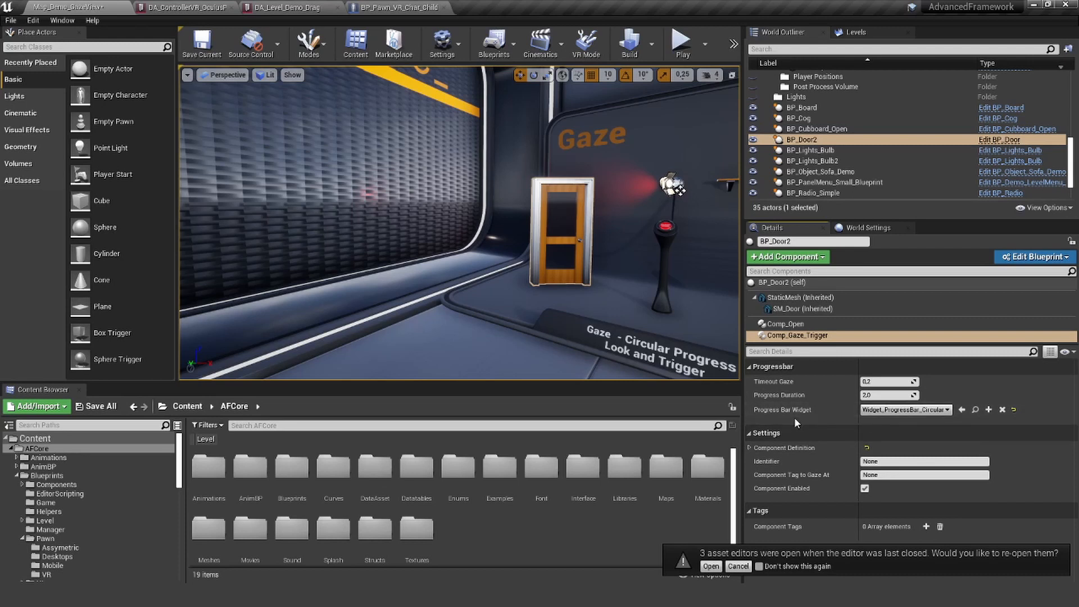
pyautogui.moveTo(795, 409)
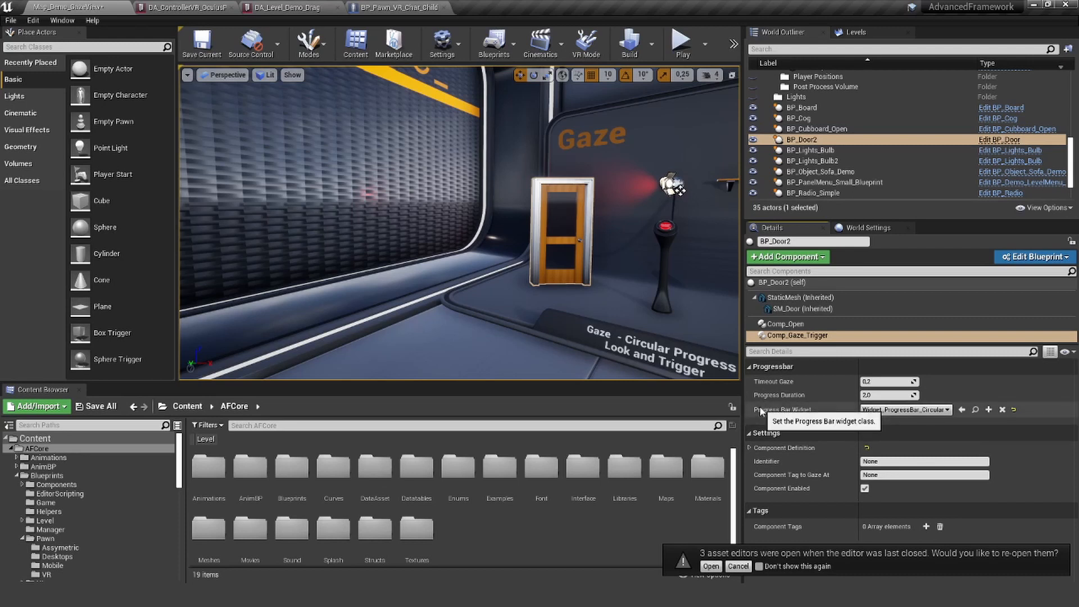
pyautogui.moveTo(899, 414)
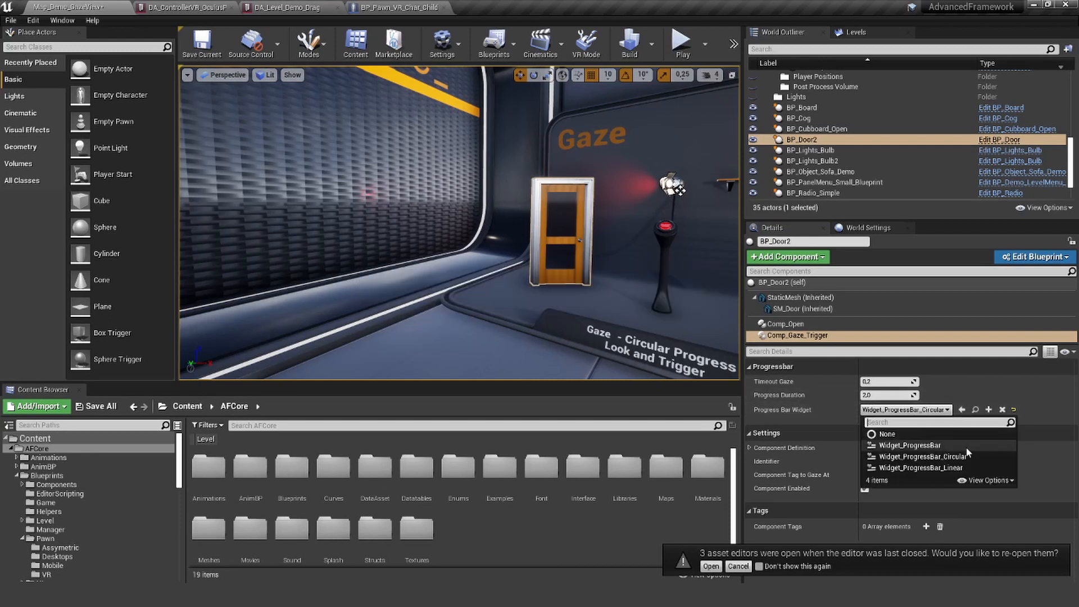
pyautogui.moveTo(922, 456)
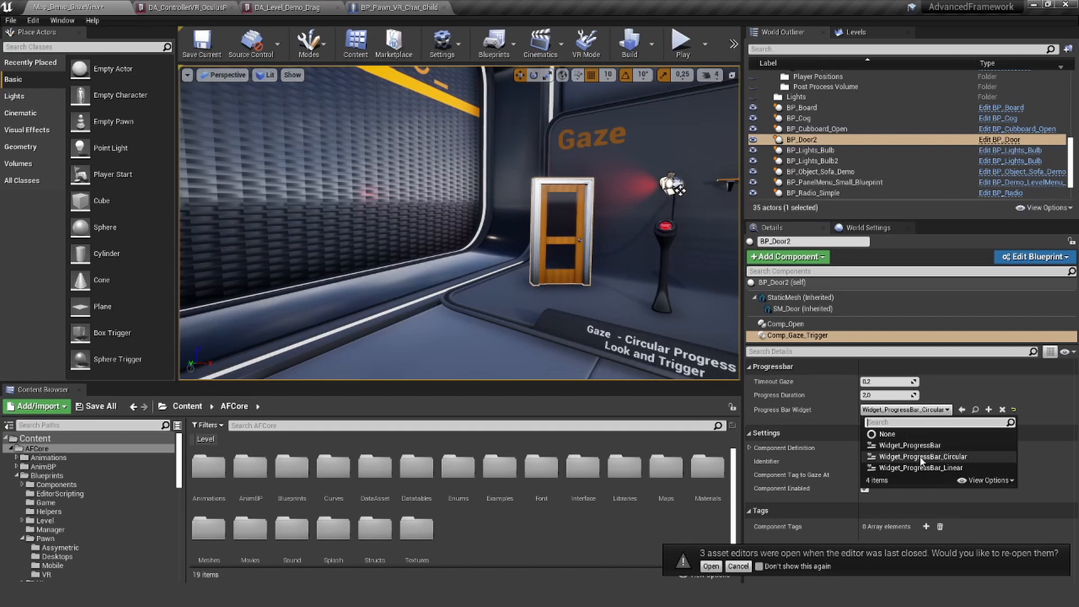
pyautogui.click(908, 446)
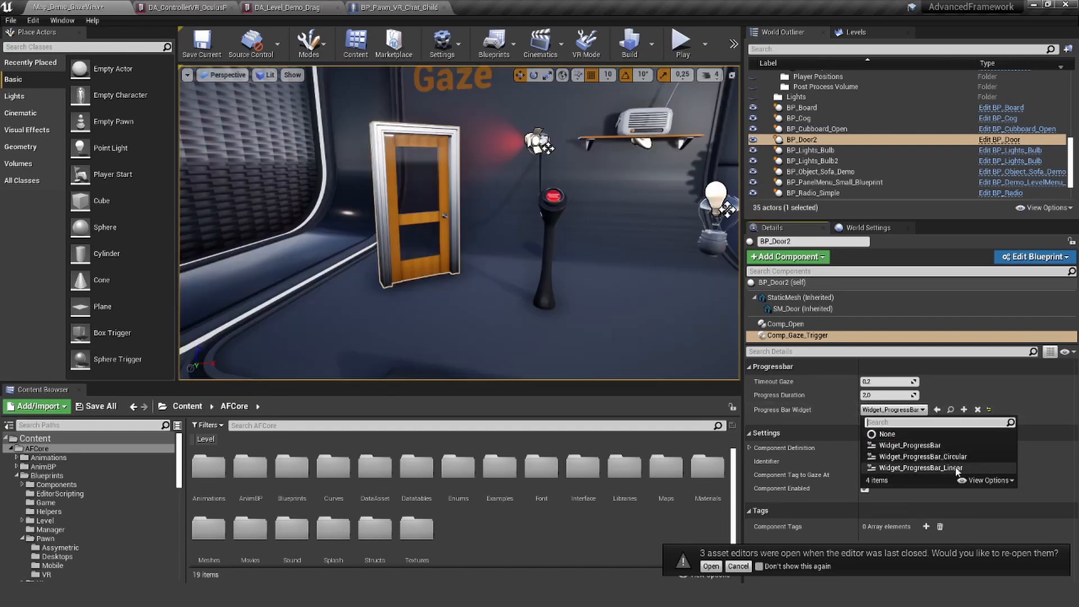
pyautogui.click(933, 467)
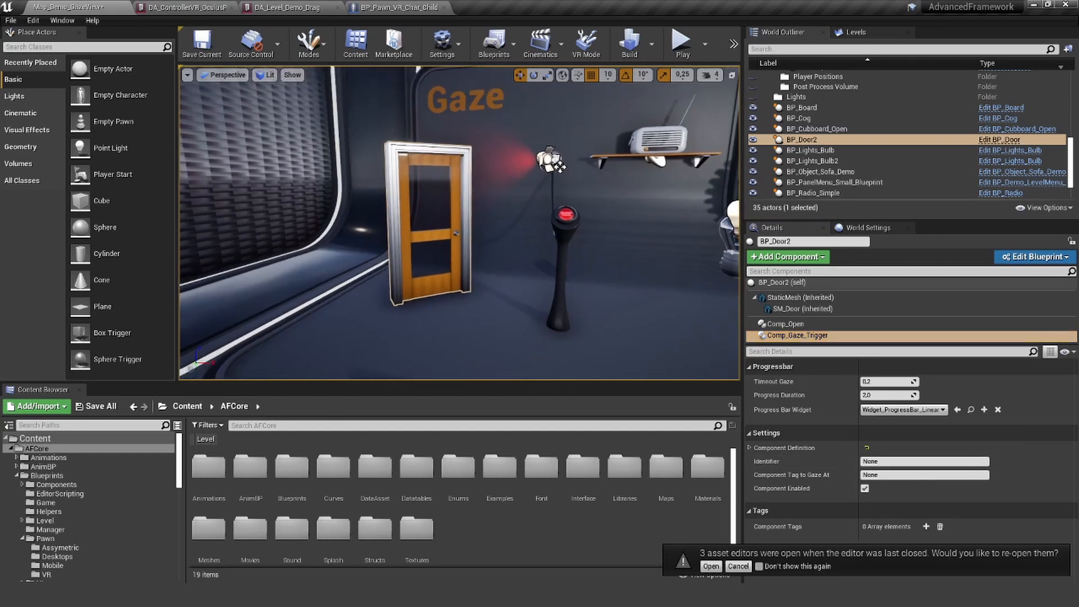
# Step: Play the level to test the door's linear progress bar, then stop playing
pyautogui.click(678, 44)
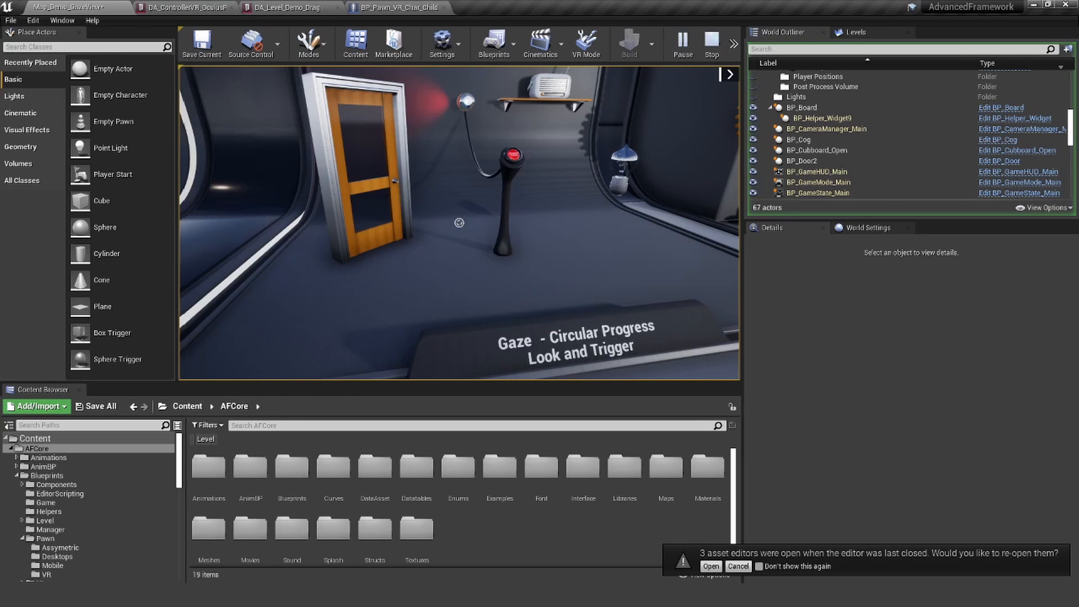
pyautogui.click(738, 565)
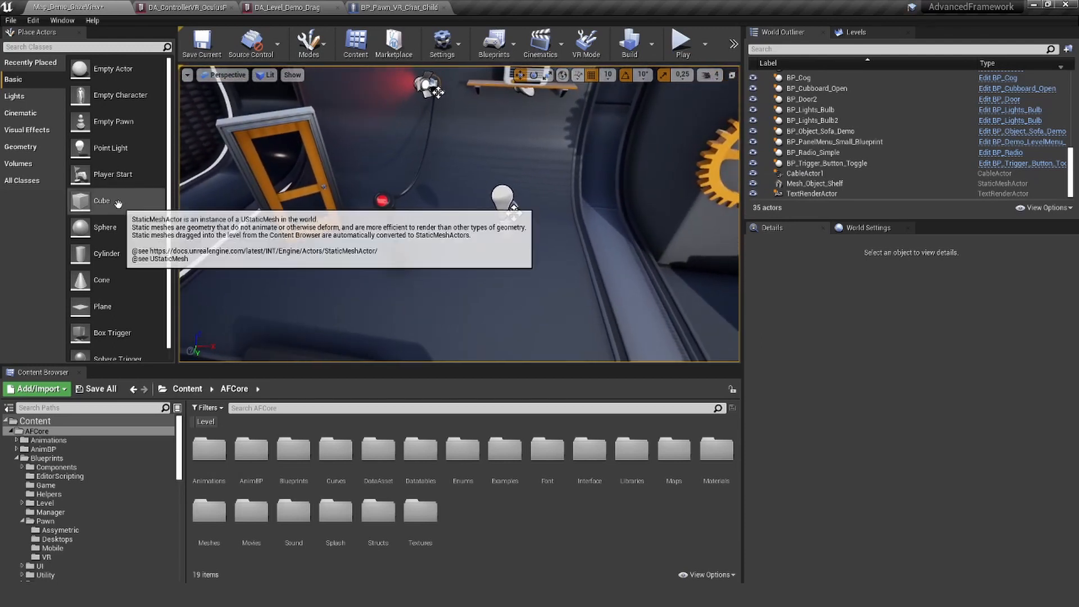
# Step: Create a Blueprint Class named GazeExample in the AFCore folder and open it
pyautogui.click(101, 200)
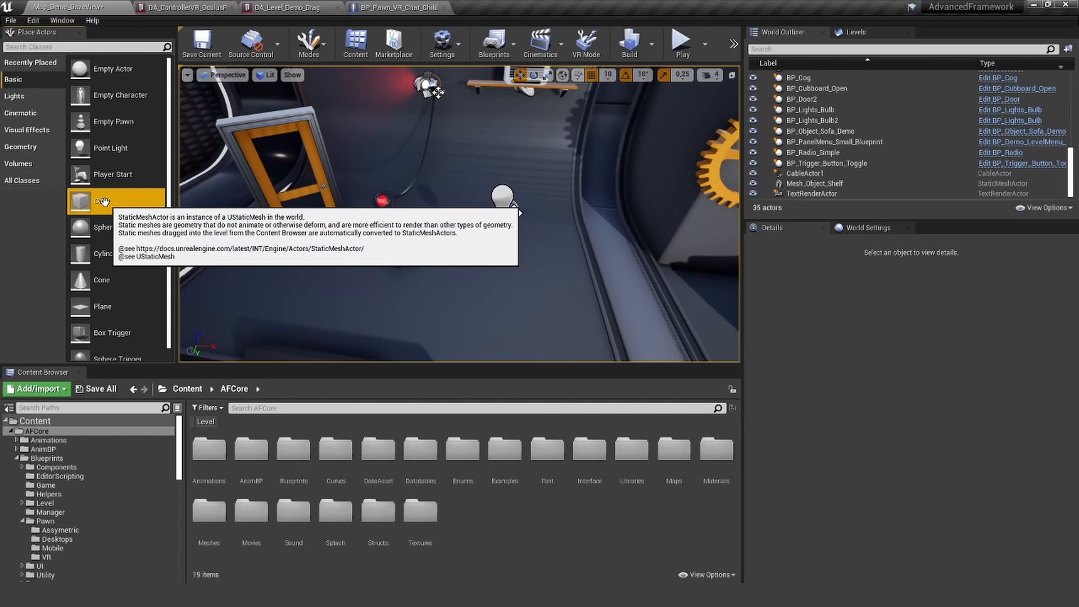
pyautogui.moveTo(475, 520)
pyautogui.write('Cel')
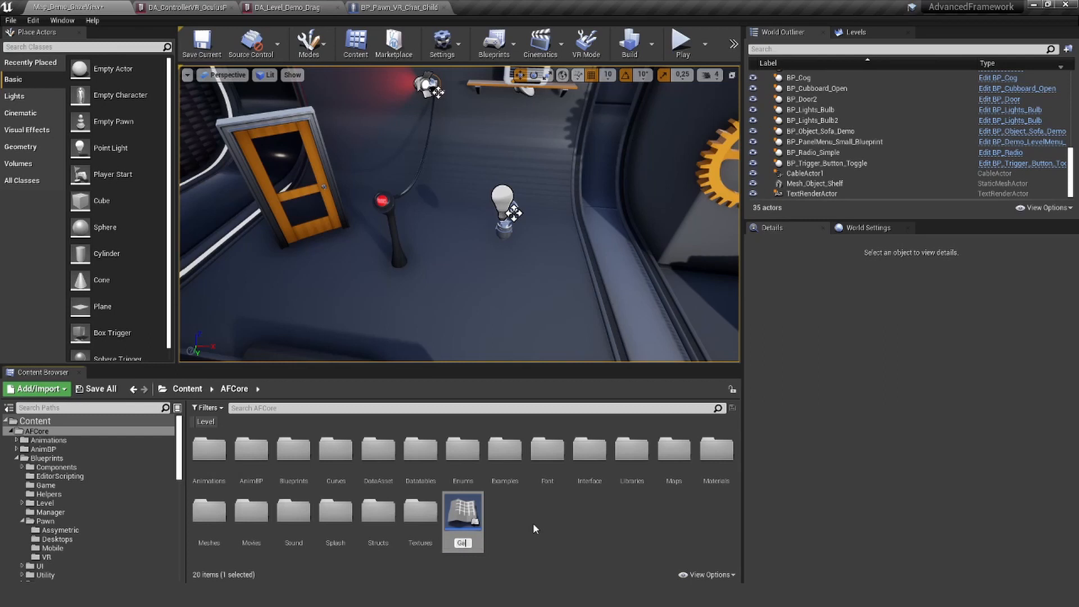
pyautogui.click(462, 516)
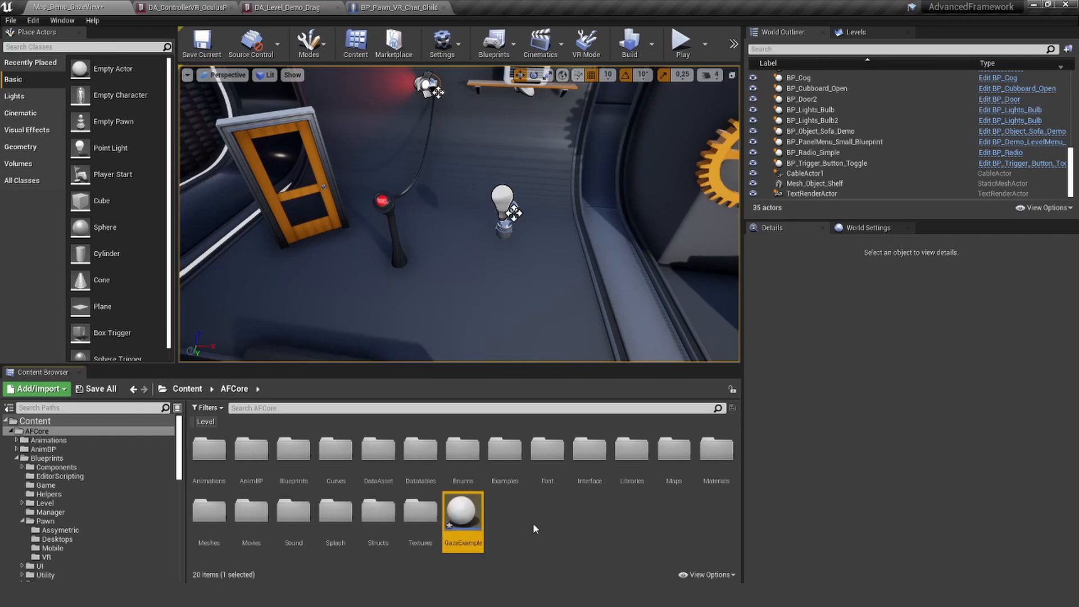
pyautogui.doubleClick(462, 512)
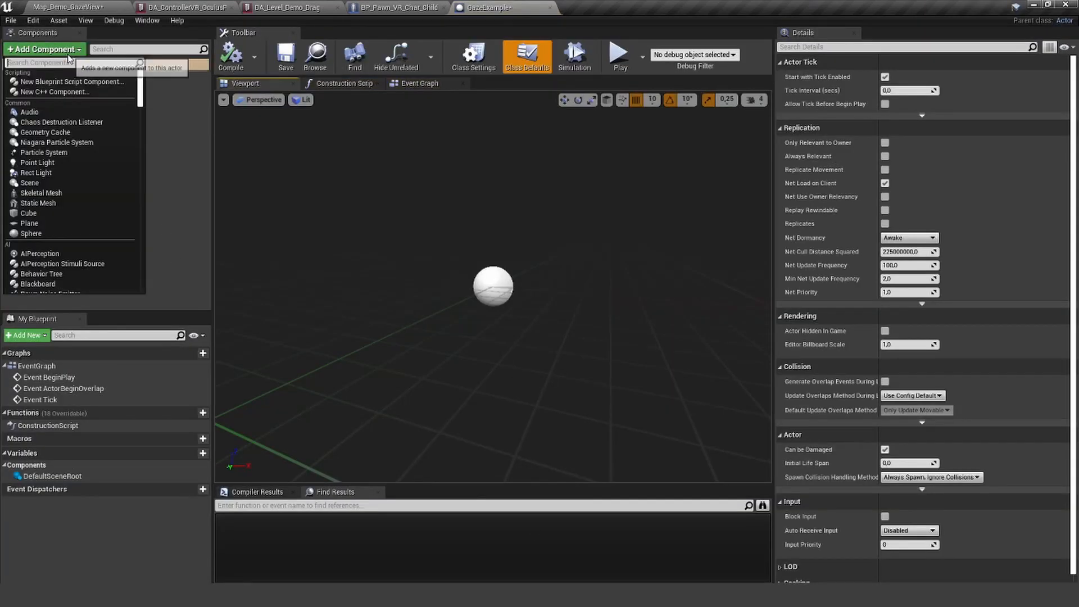
# Step: Assign the Gallery_Pillar mesh to GazeExample's StaticMesh component
pyautogui.click(39, 203)
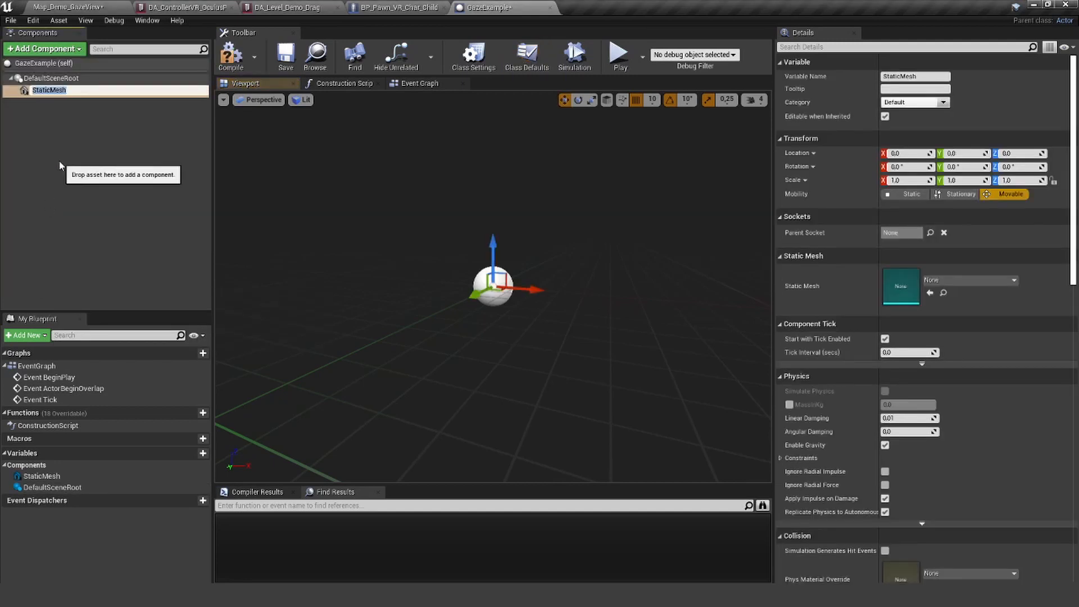
pyautogui.click(1007, 280)
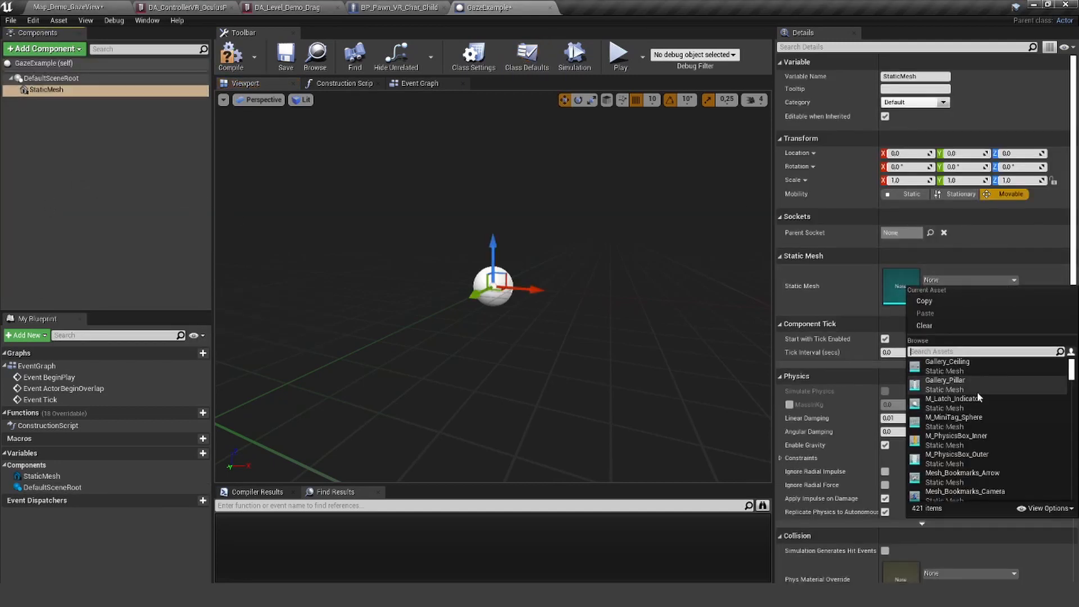
pyautogui.moveTo(946, 360)
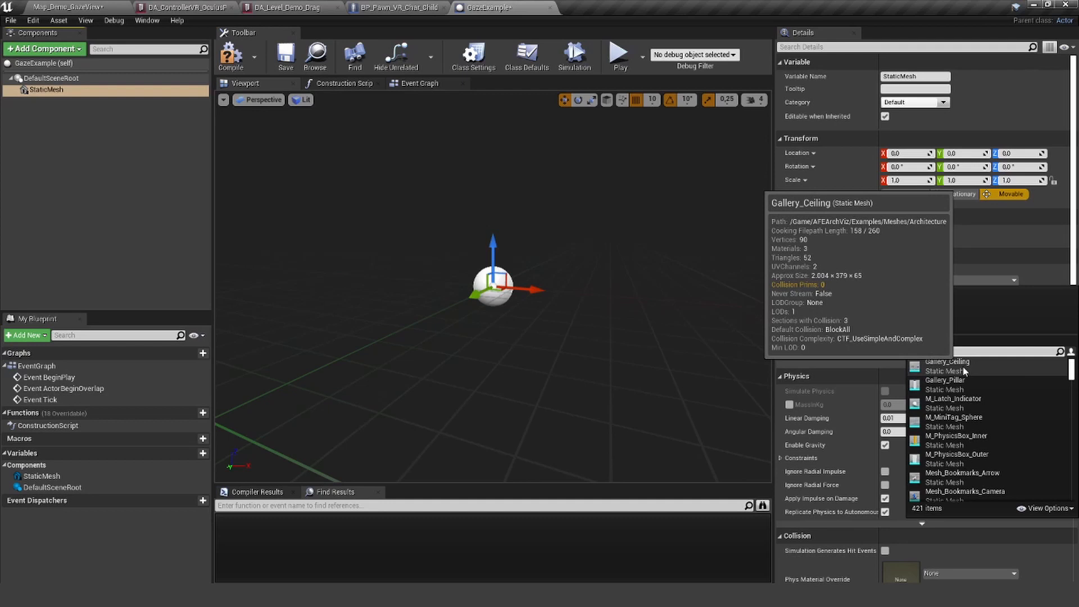
pyautogui.click(956, 436)
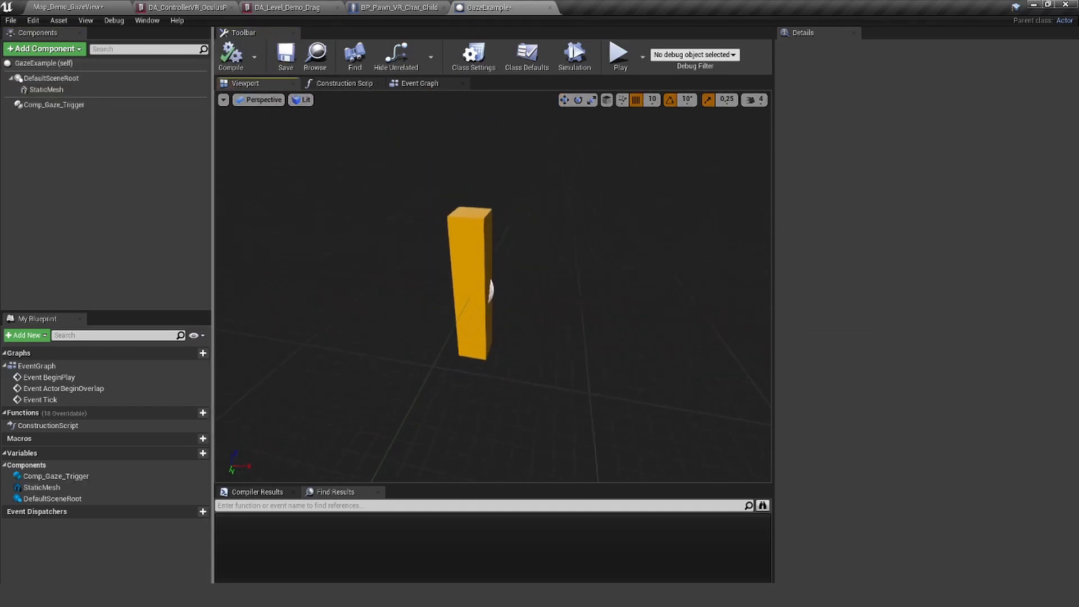
# Step: Add a Comp_Open component and set Comp_Gaze_Trigger's Progress Bar Widget to Circular
pyautogui.click(42, 49)
pyautogui.write('ope')
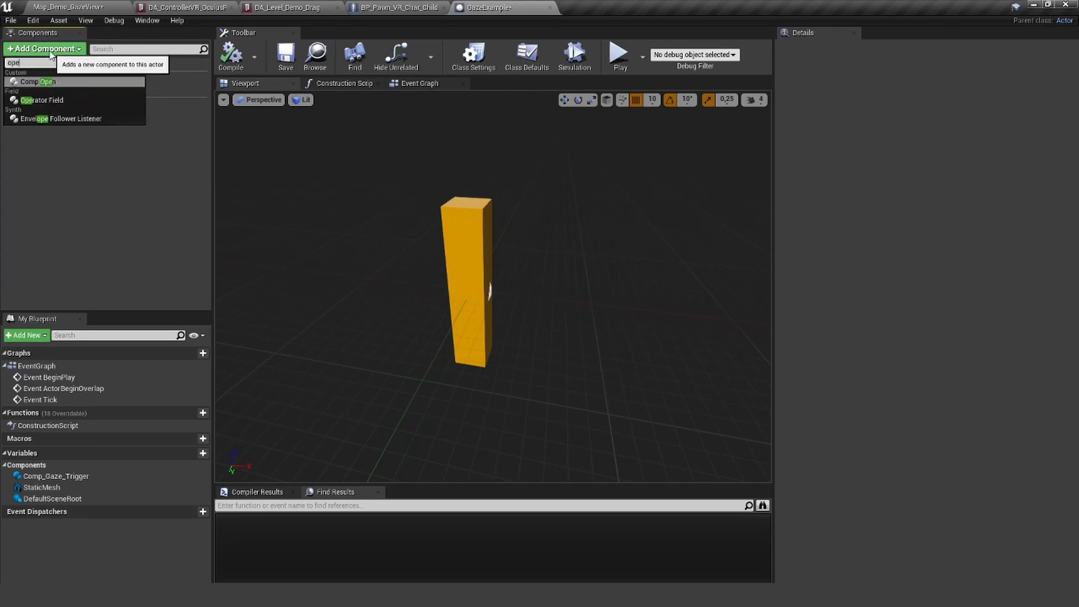
pyautogui.click(40, 80)
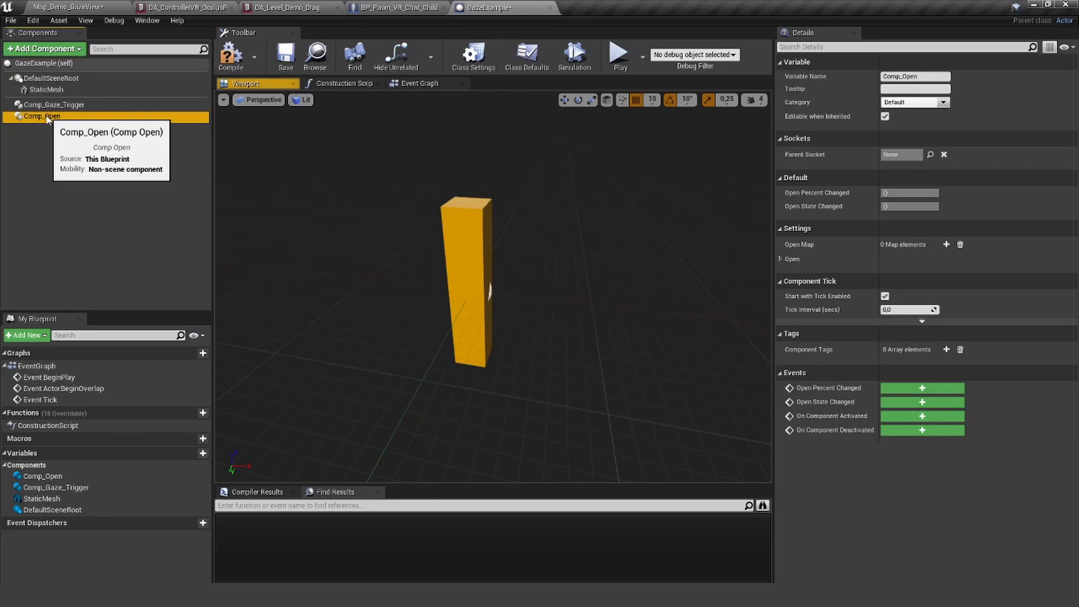
pyautogui.click(53, 105)
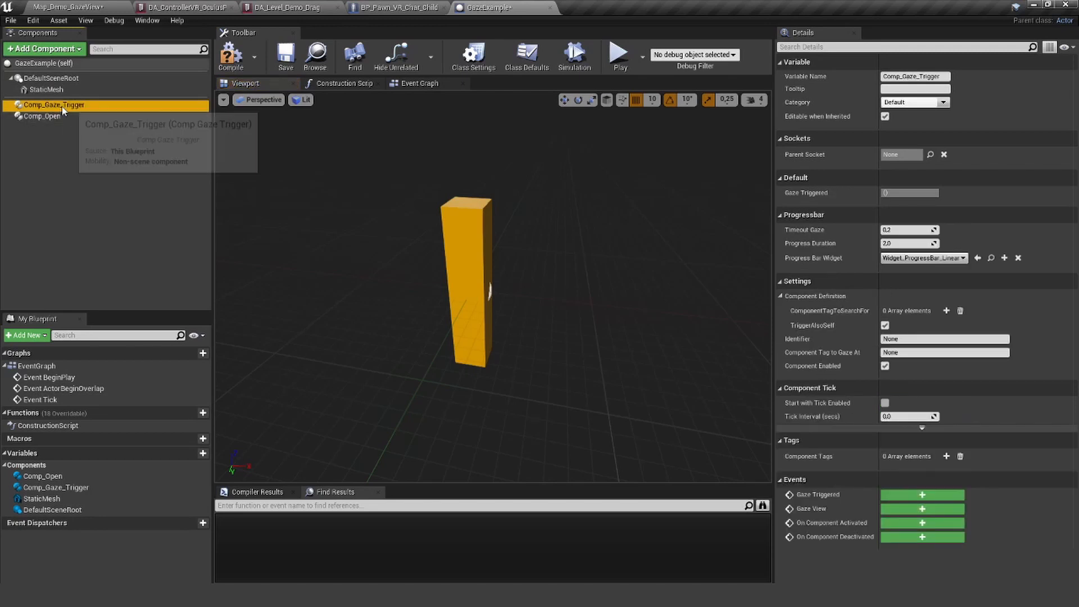
pyautogui.moveTo(128, 123)
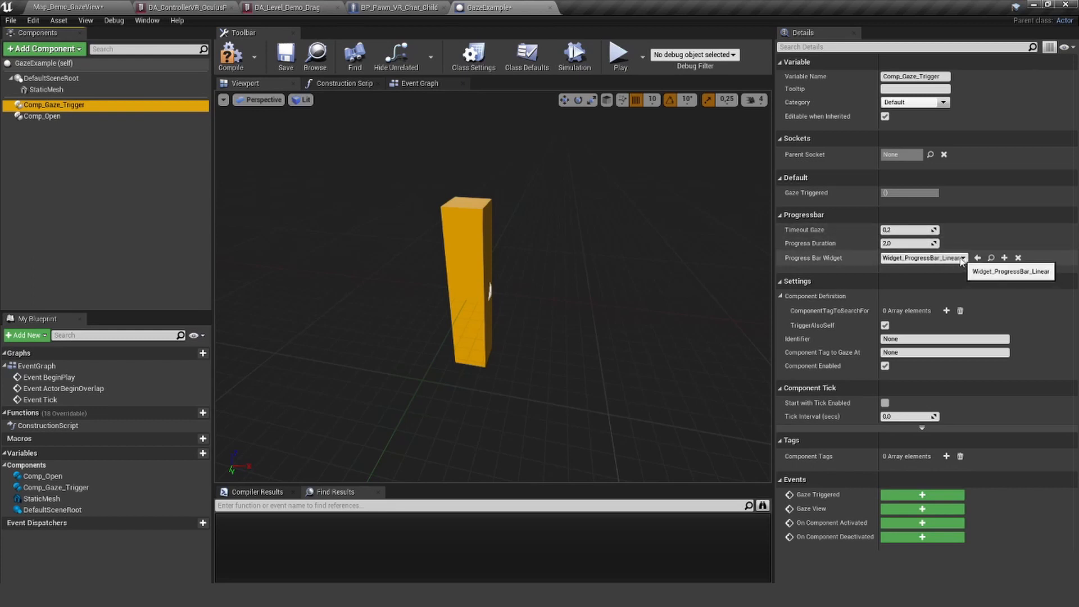
pyautogui.click(962, 258)
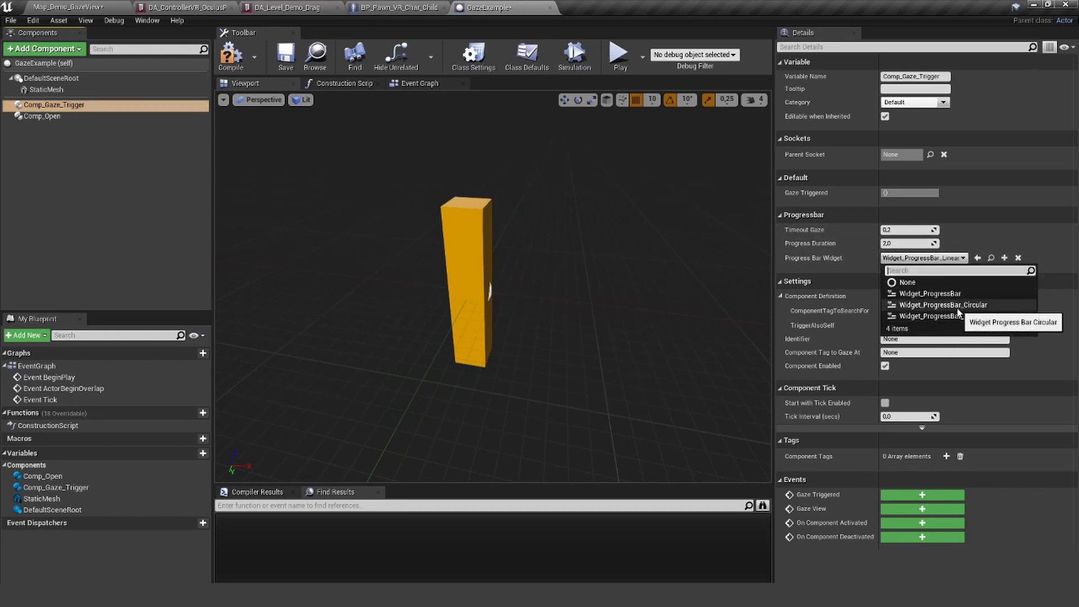
pyautogui.click(943, 305)
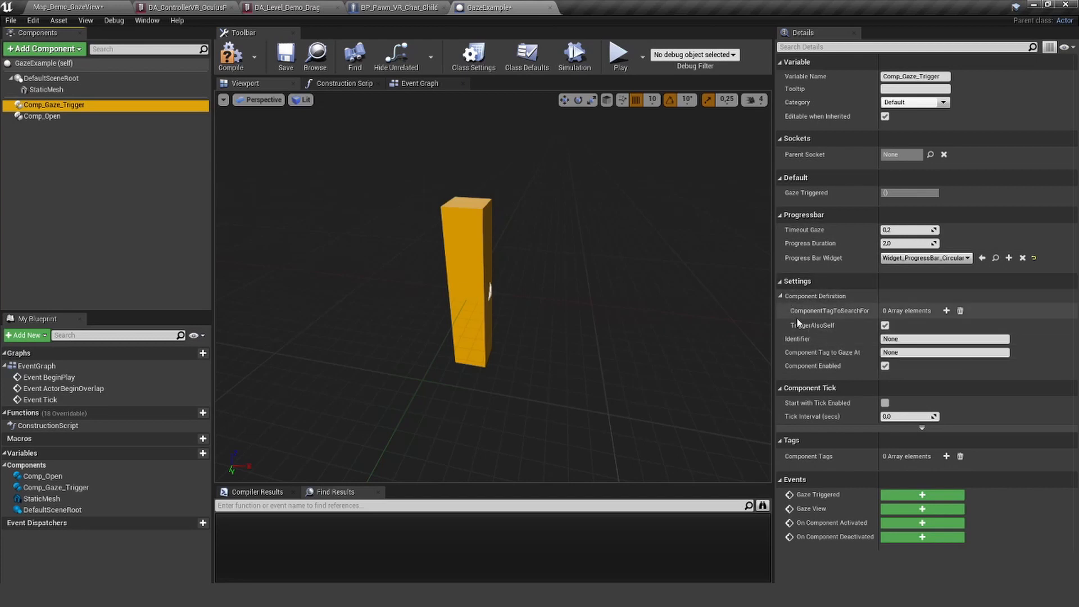
pyautogui.moveTo(810, 325)
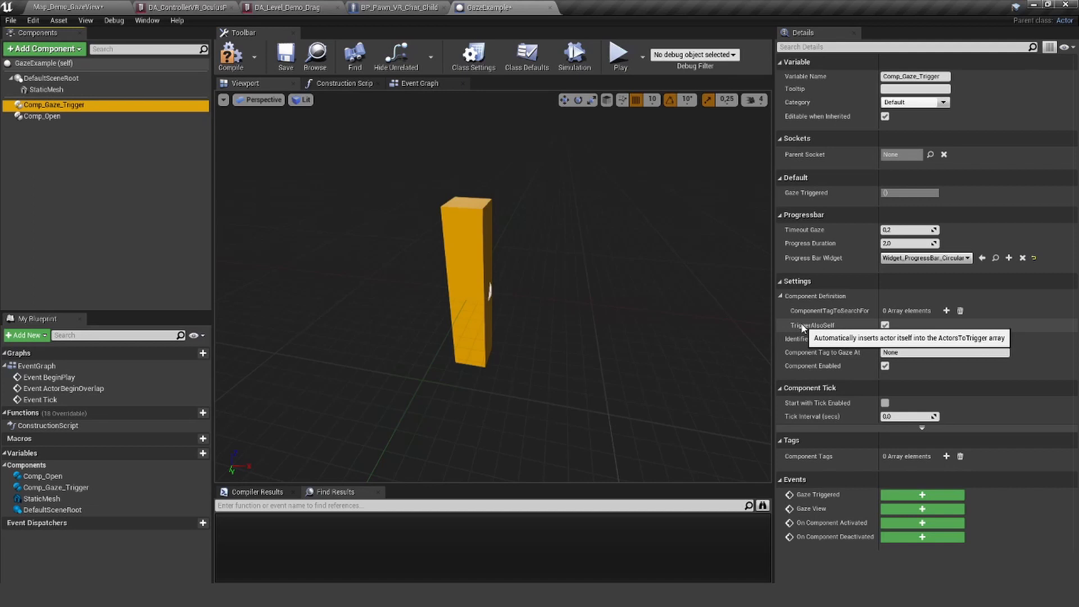
pyautogui.moveTo(857, 310)
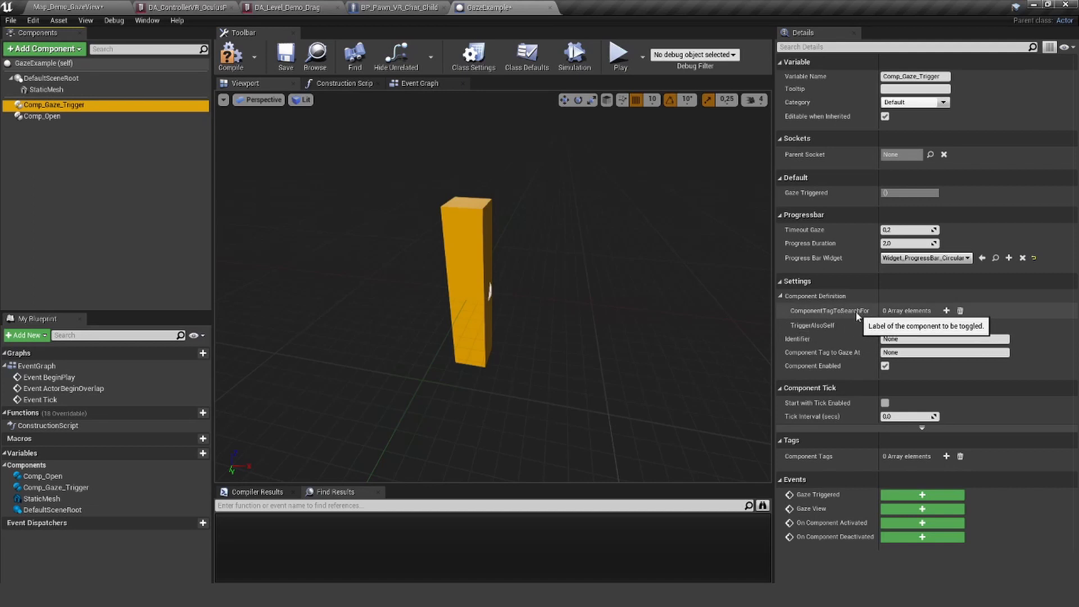
# Step: Tag Comp_Open as comp_open and make the gaze trigger search for comp_open and gaze at cube
pyautogui.click(946, 310)
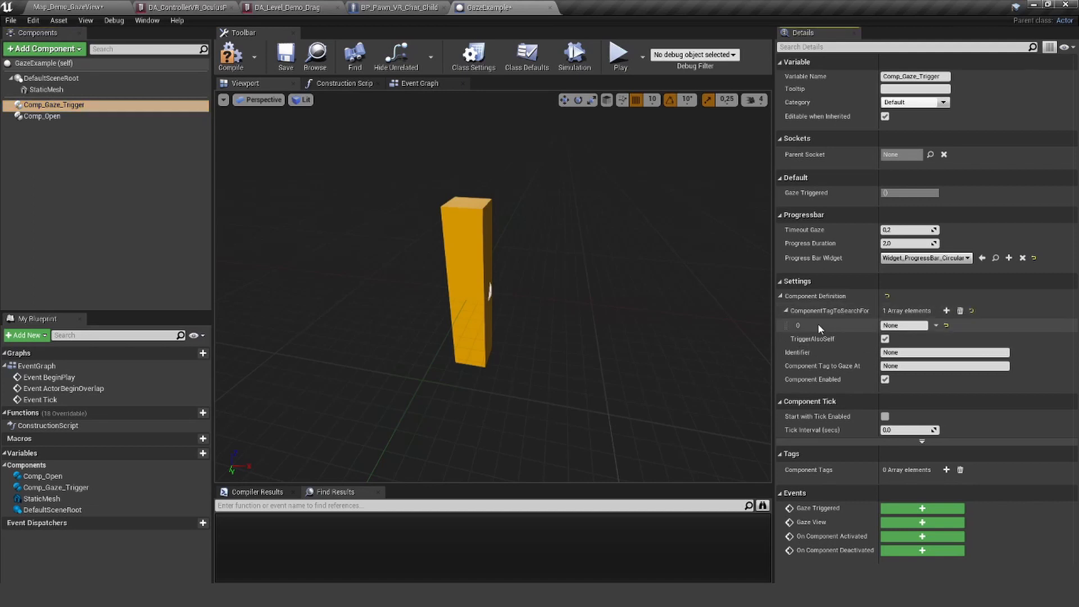
pyautogui.click(41, 115)
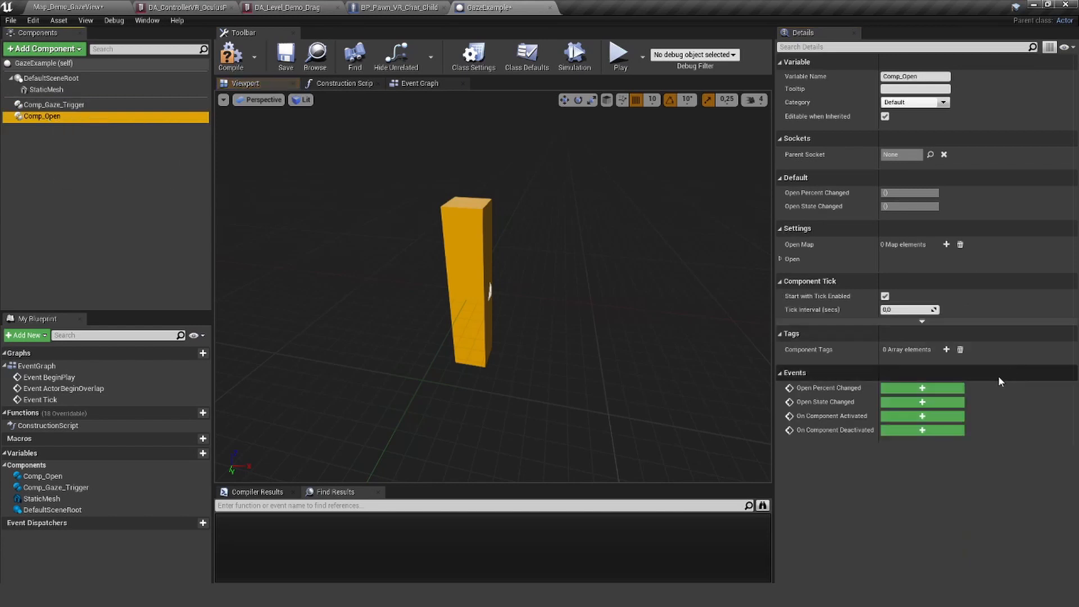
pyautogui.click(945, 350)
pyautogui.write('comp_open')
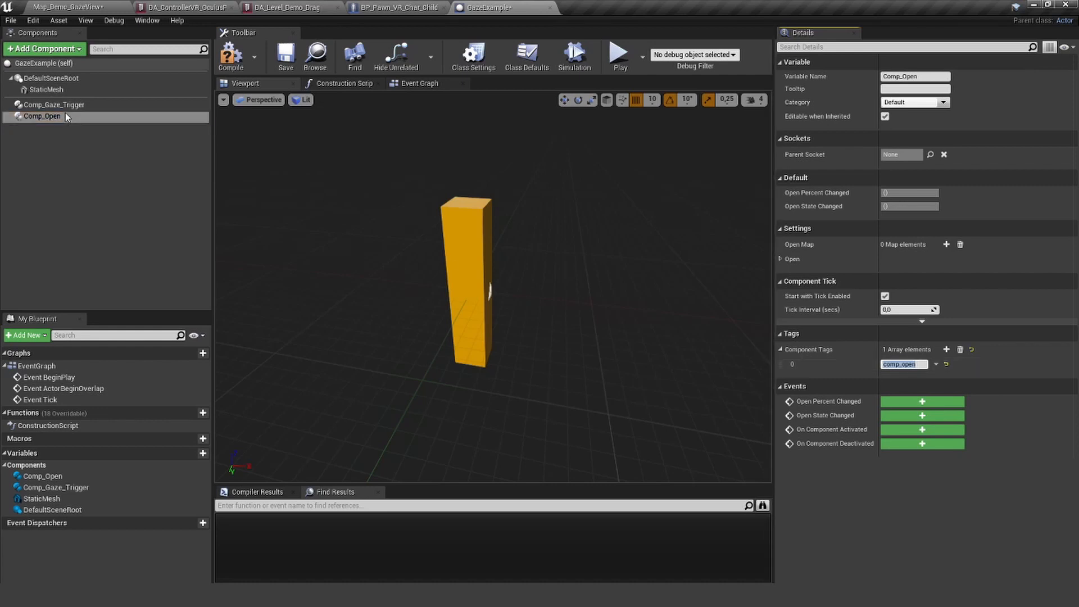
pyautogui.click(54, 104)
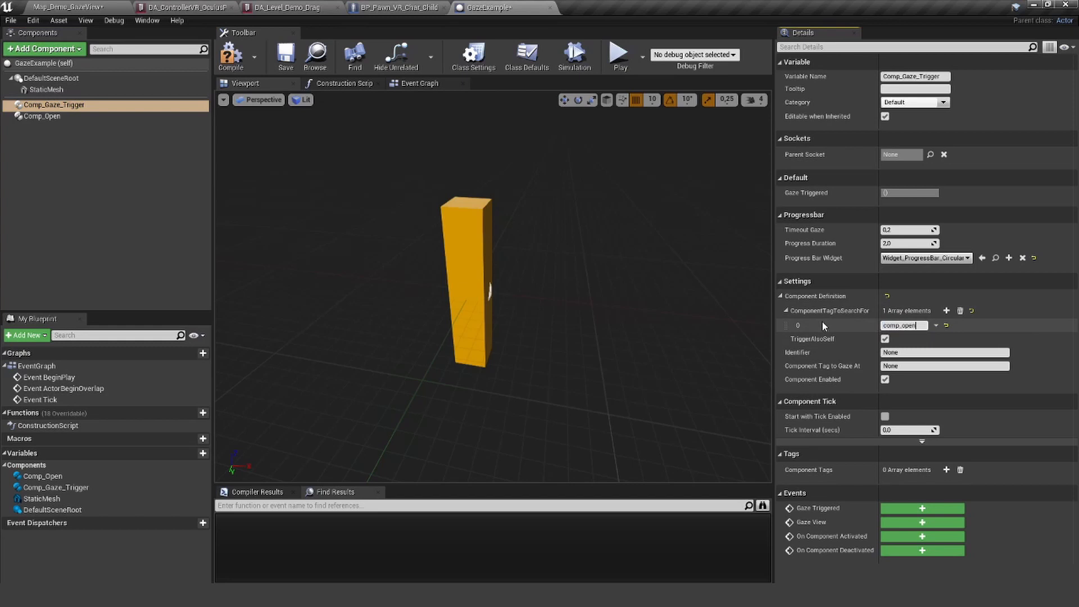
pyautogui.moveTo(833, 338)
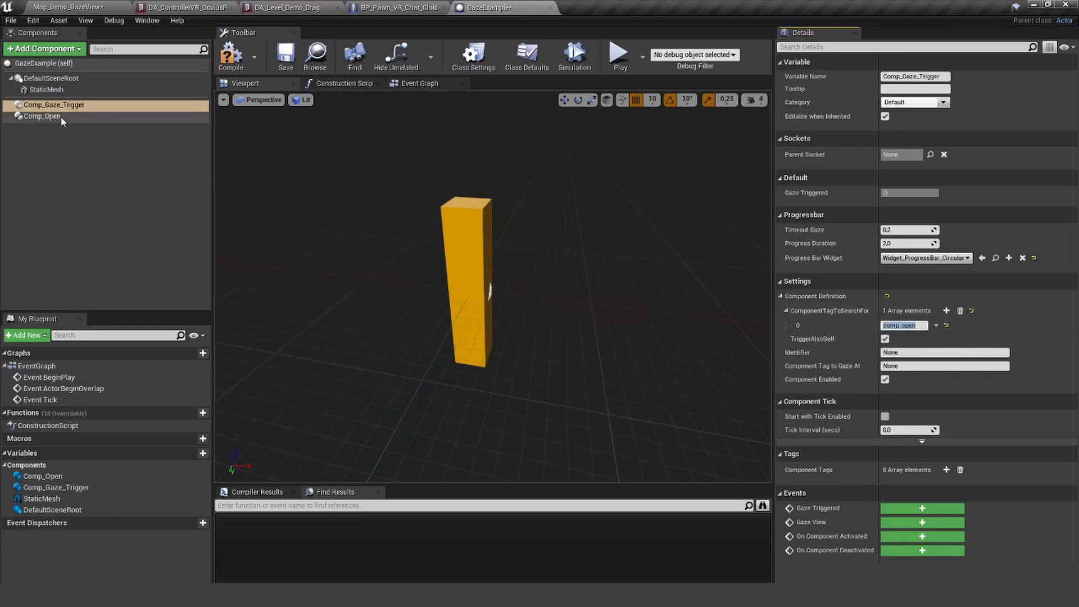
pyautogui.moveTo(56, 123)
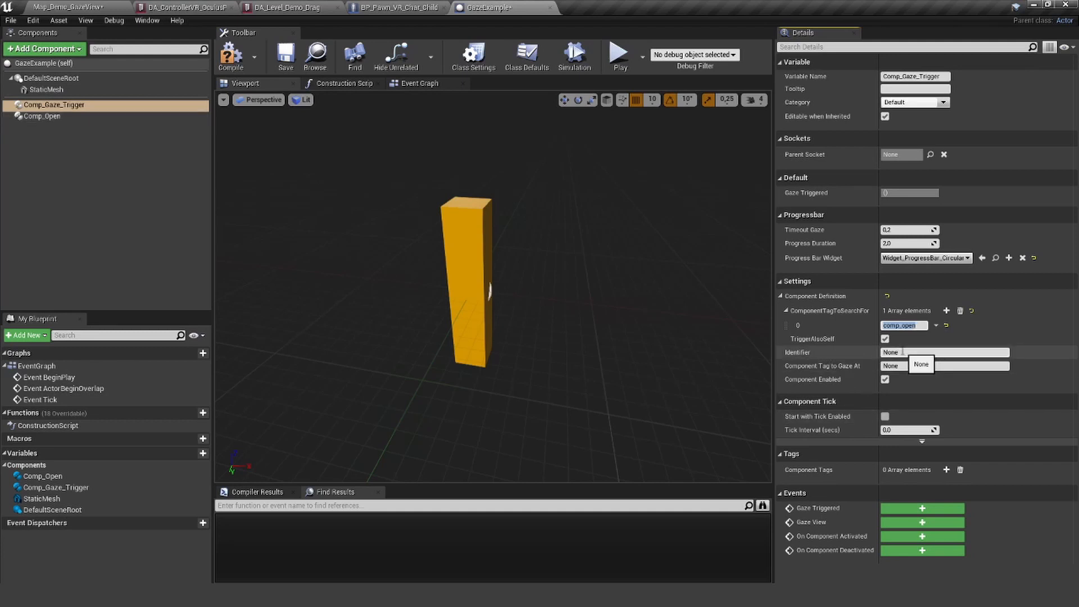
pyautogui.moveTo(828, 366)
pyautogui.write('cube')
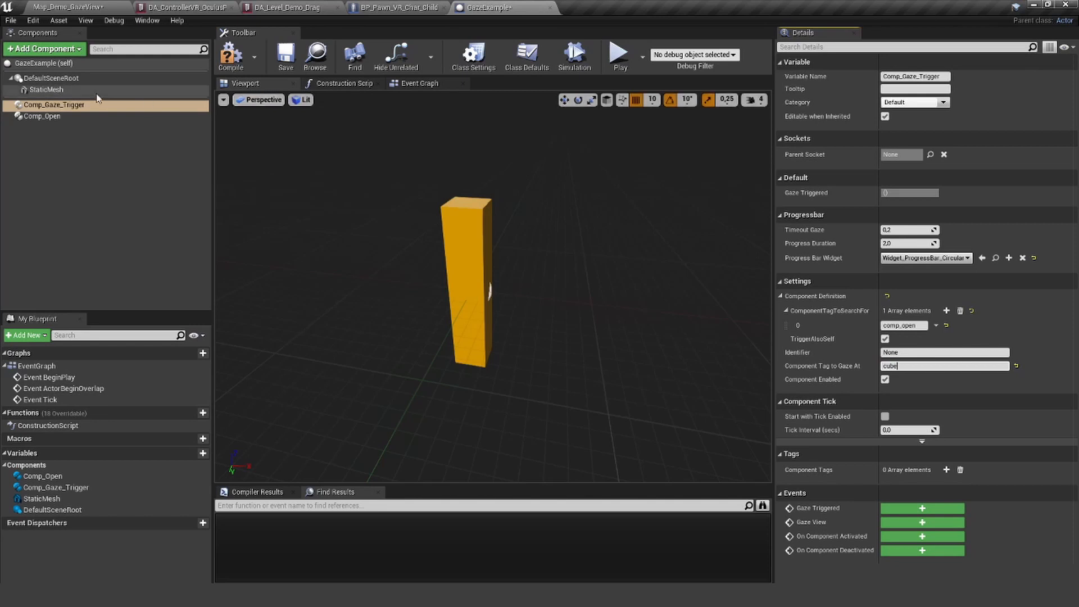
# Step: Tag the pillar StaticMesh component as cube, then start adding a second Static Mesh component
pyautogui.click(46, 90)
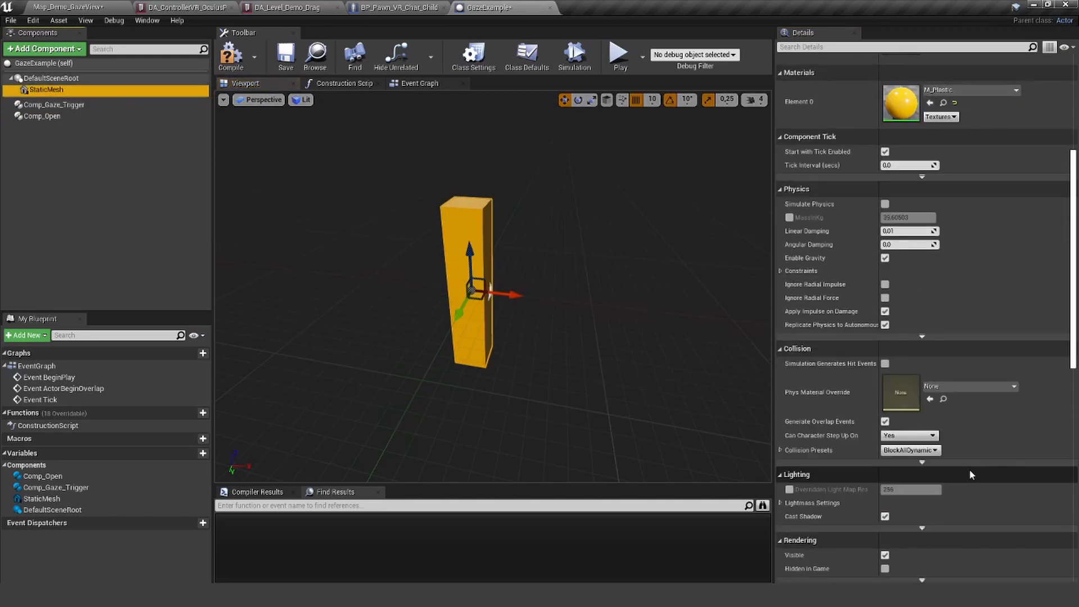
pyautogui.scroll(-3)
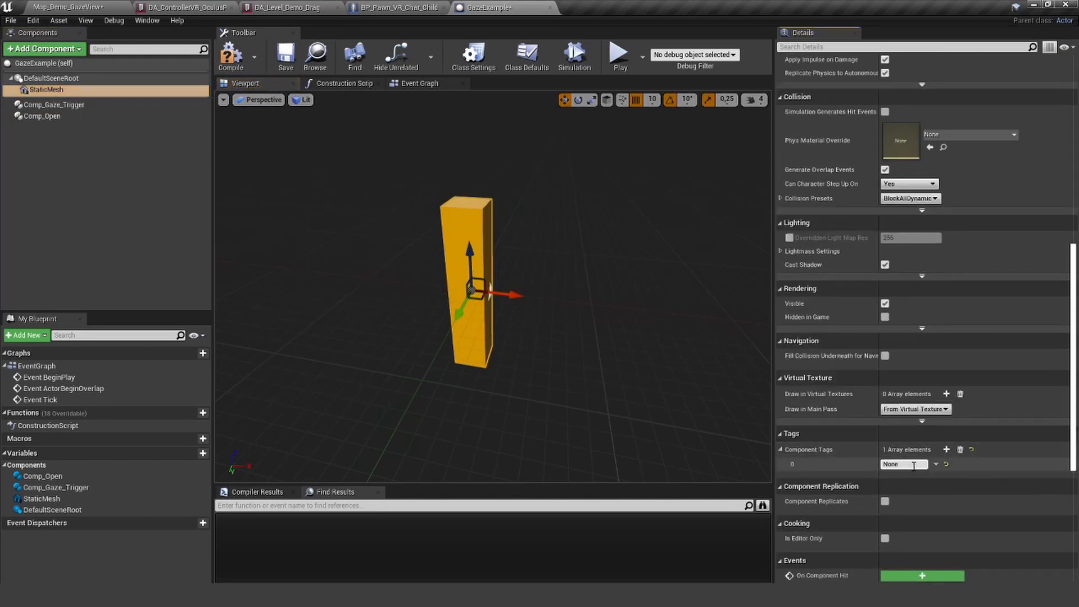
pyautogui.write('cube')
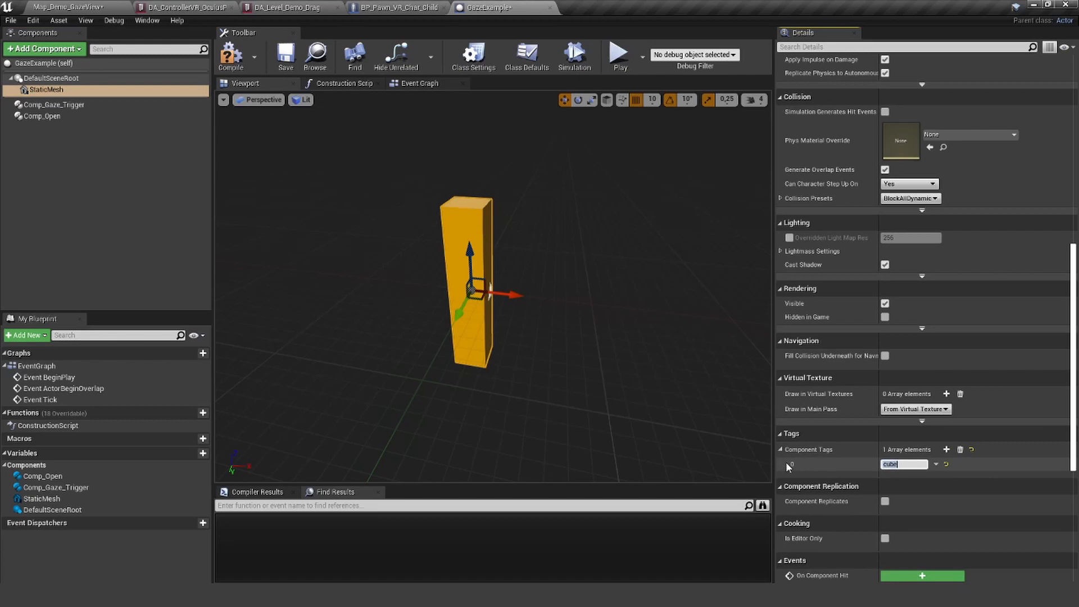
pyautogui.click(54, 104)
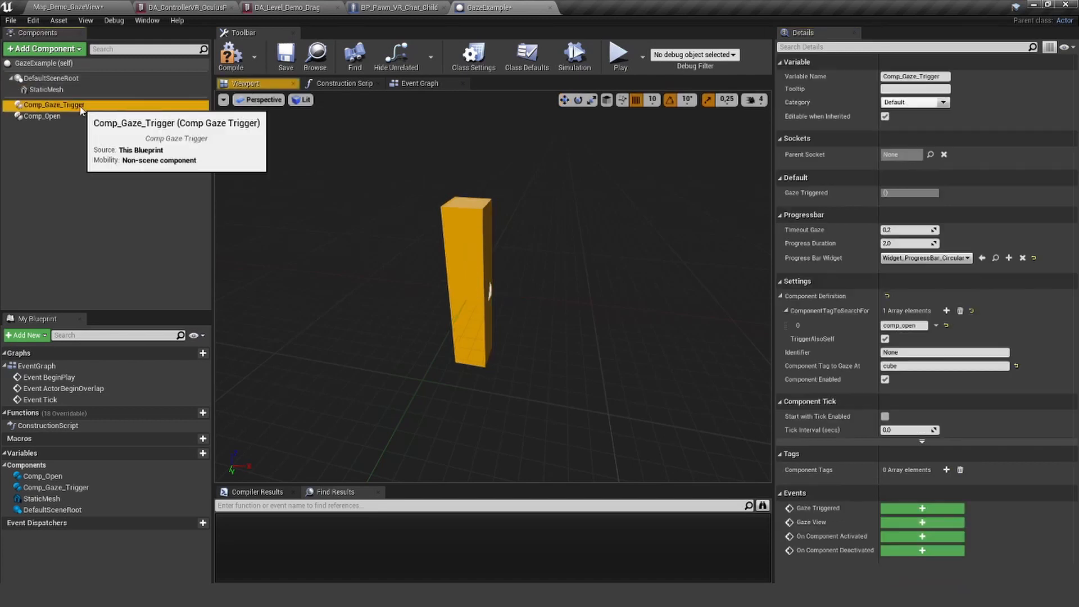
pyautogui.moveTo(823, 365)
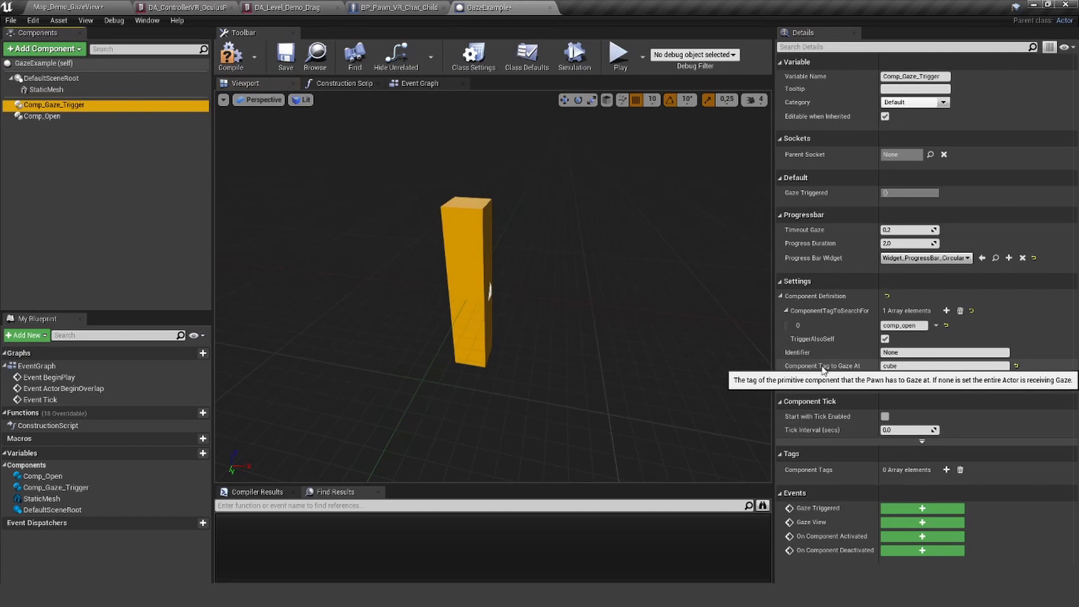
pyautogui.click(44, 48)
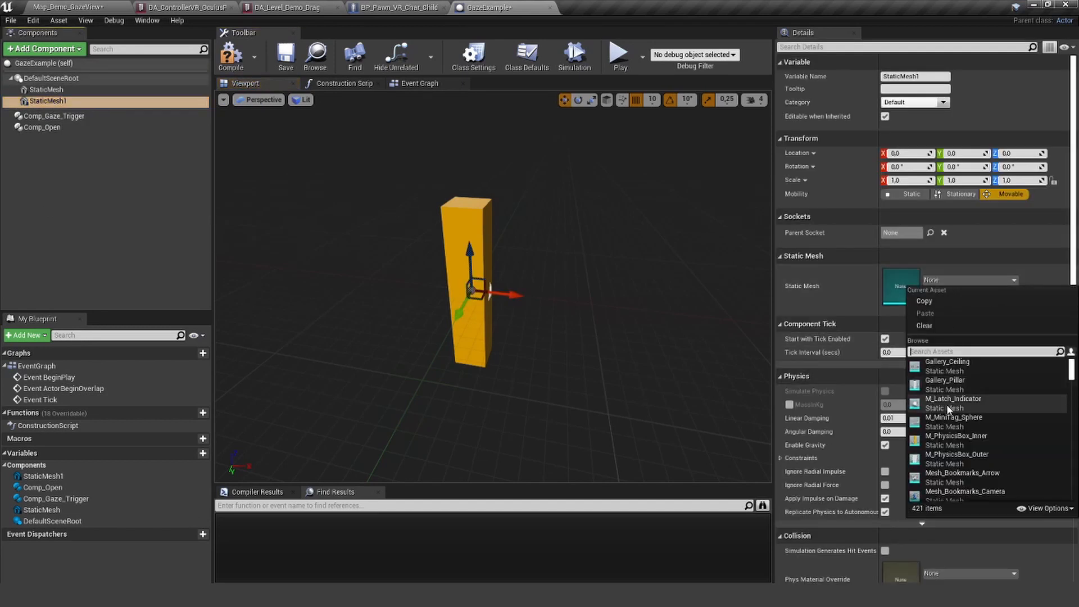
# Step: Assign a sphere mesh to the StaticMesh1 component
pyautogui.click(952, 402)
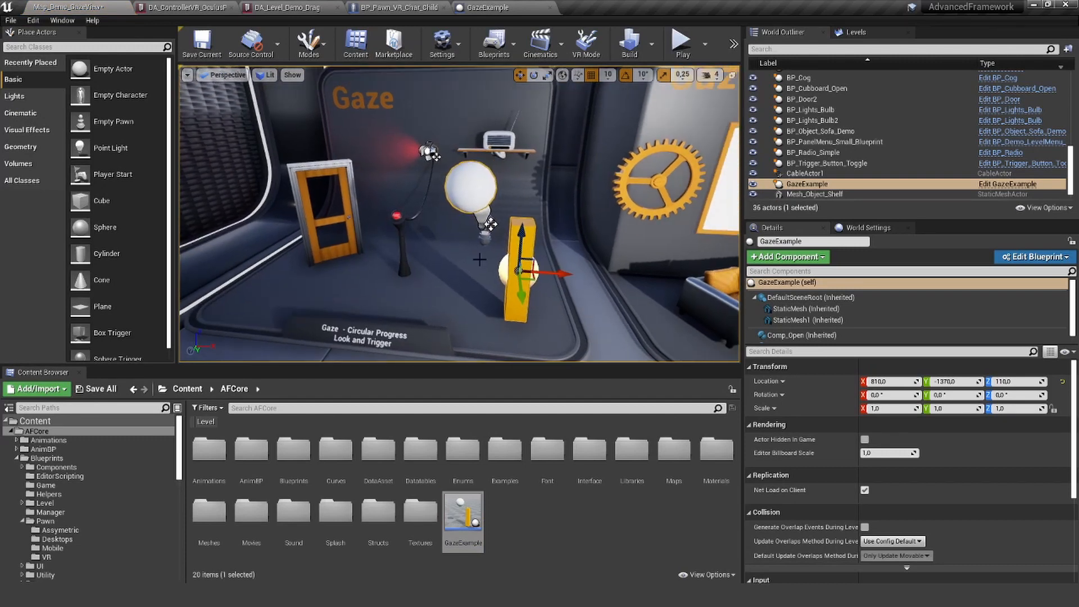
# Step: Look over the GazeExample actor in the level, then return to its blueprint
pyautogui.click(679, 44)
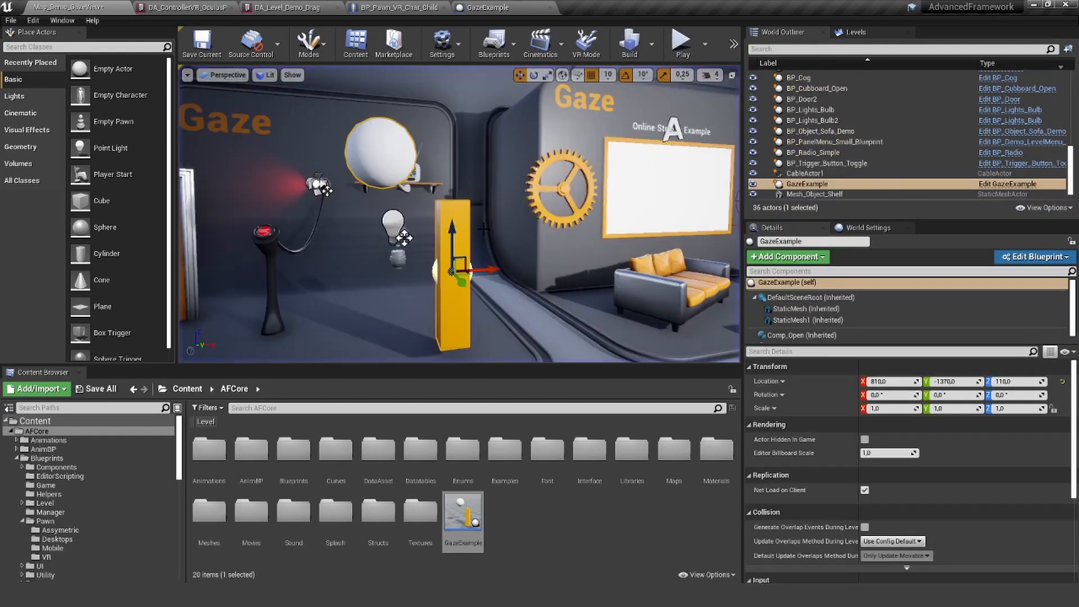
pyautogui.moveTo(482, 8)
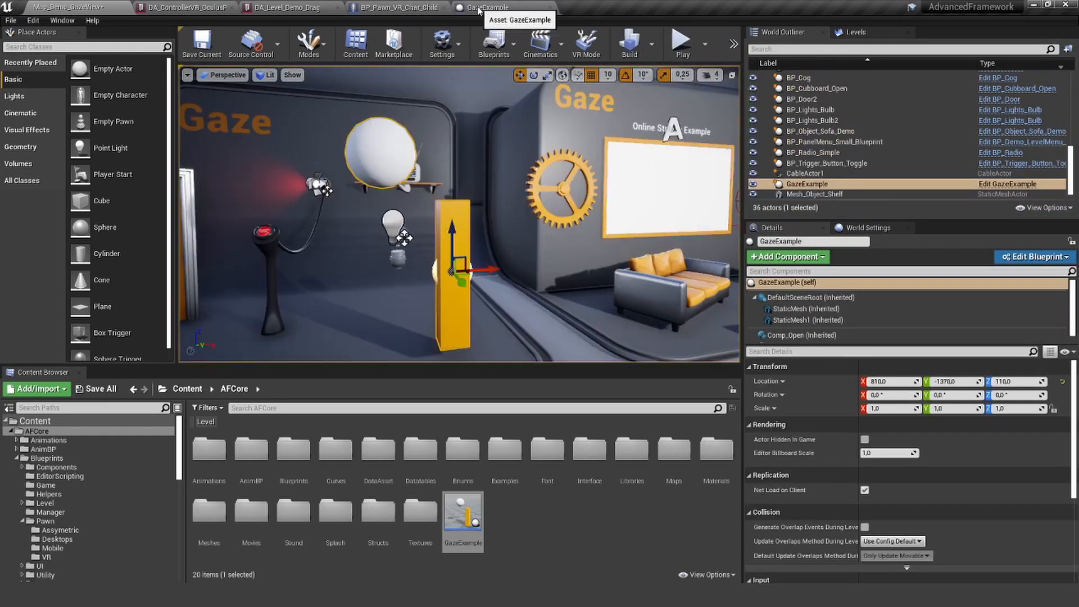
pyautogui.click(1032, 256)
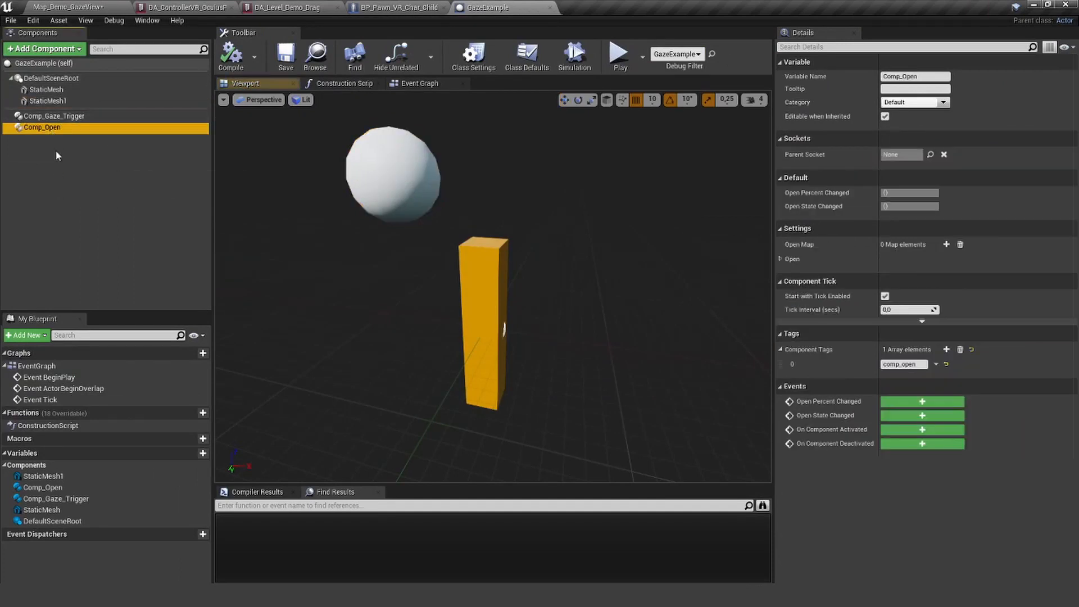
pyautogui.moveTo(470, 351)
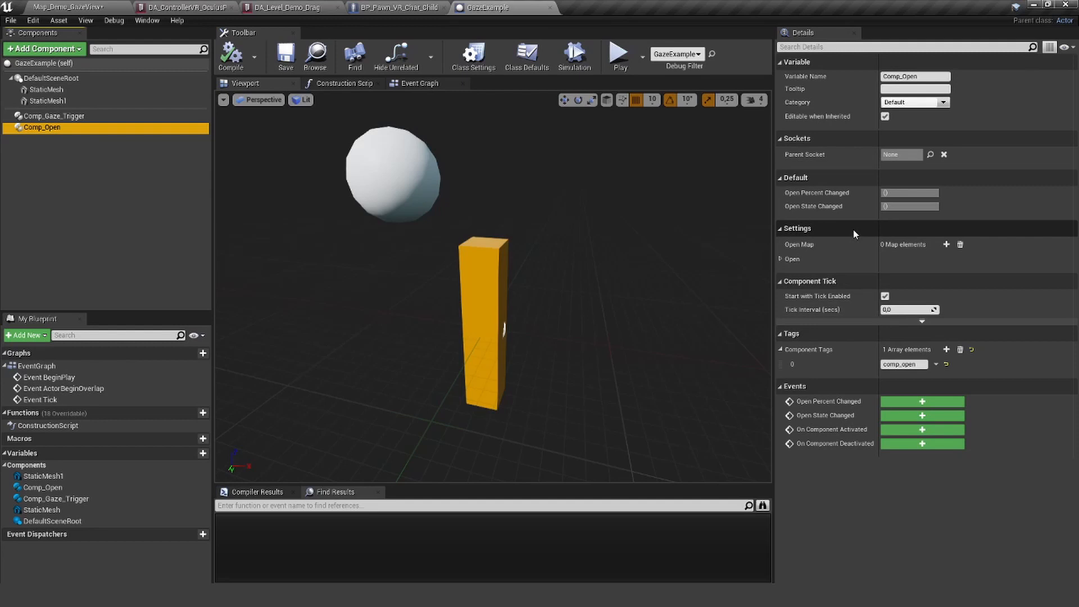
pyautogui.moveTo(781, 247)
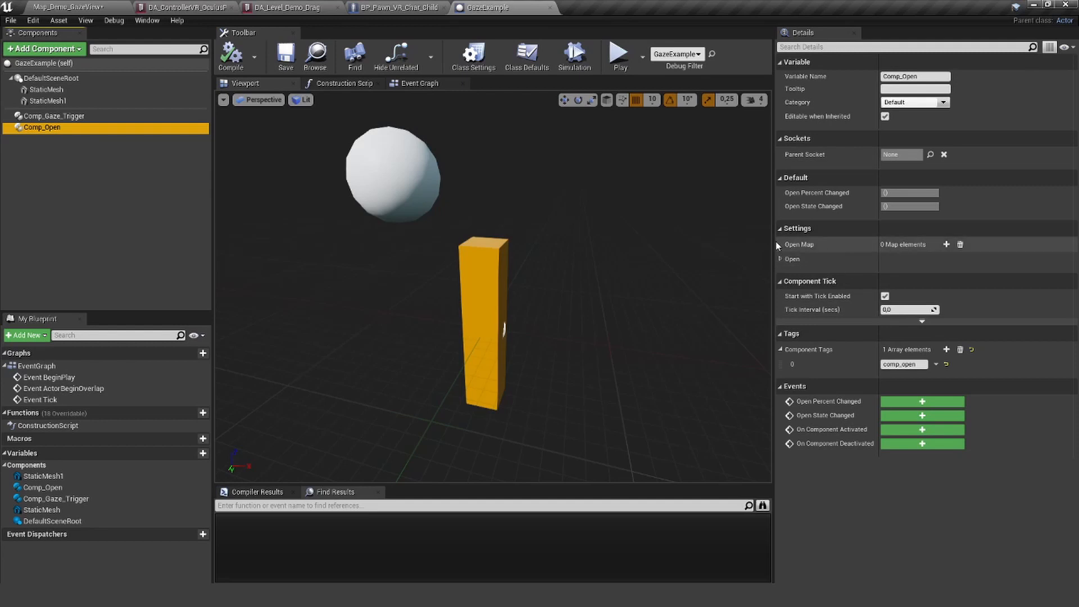
# Step: Add an Open Map entry to Comp_Open with the key 'cube'
pyautogui.click(946, 244)
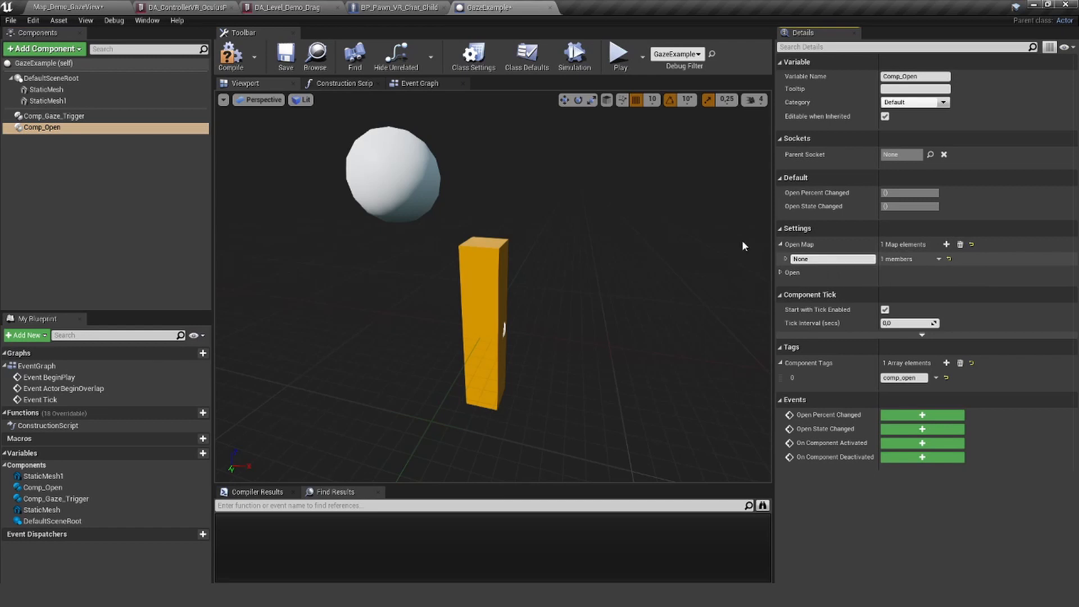
pyautogui.moveTo(48, 90)
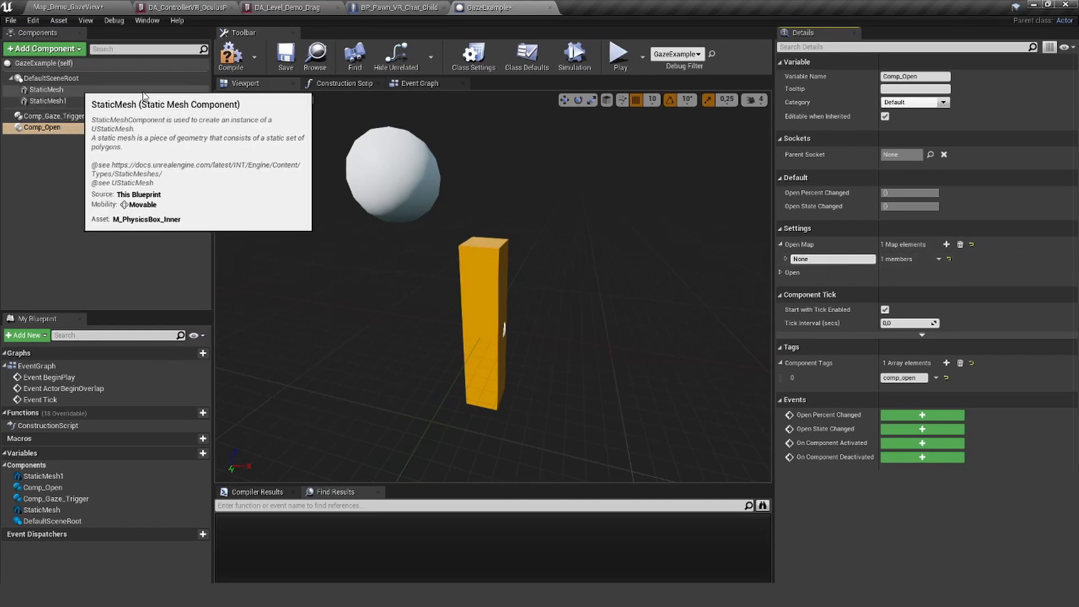
pyautogui.click(833, 259)
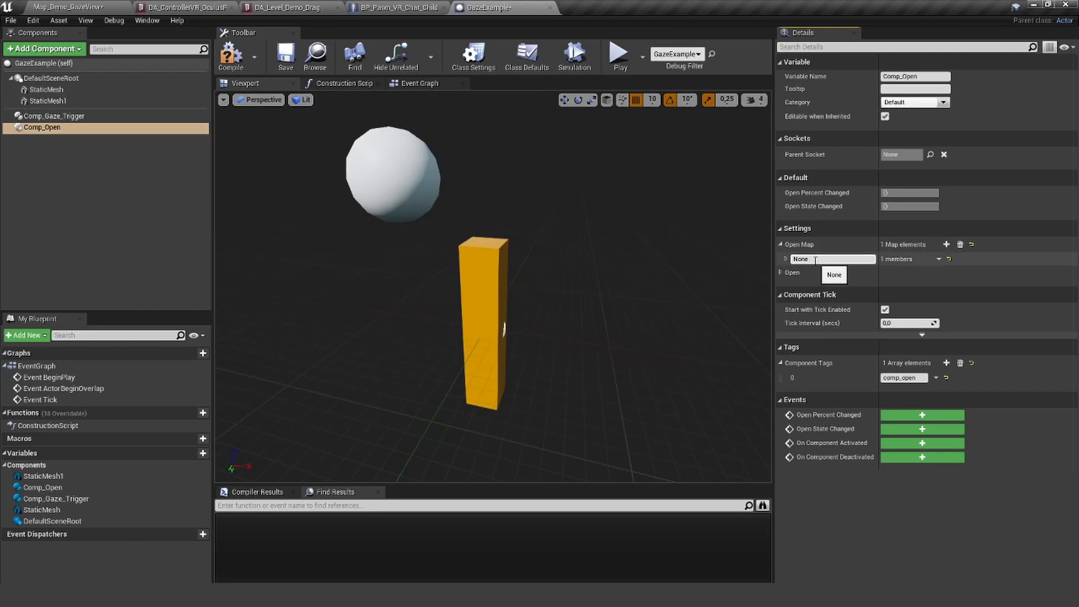
pyautogui.click(783, 258)
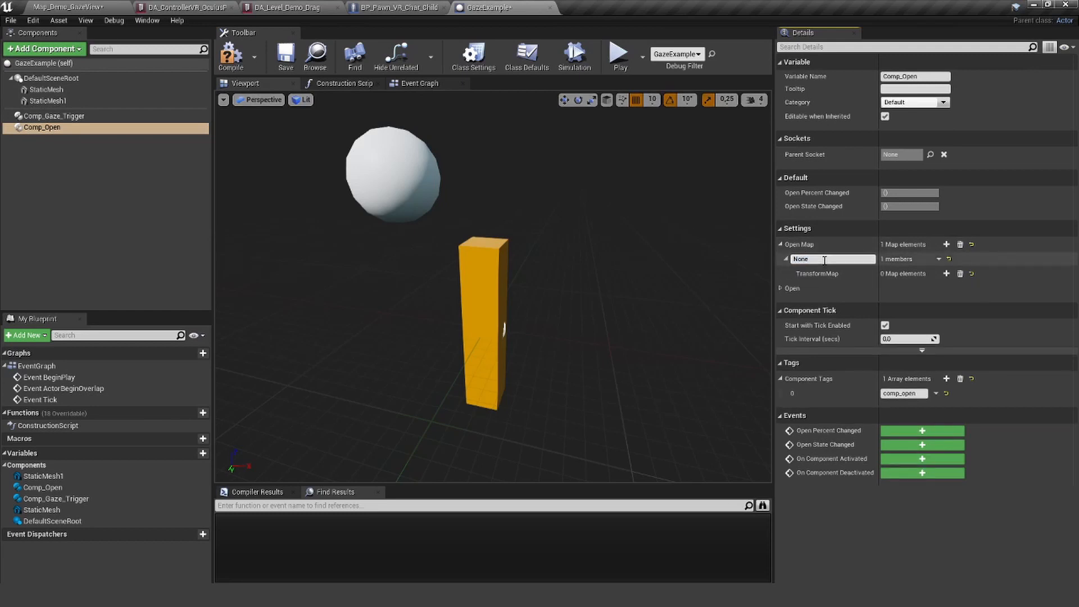
pyautogui.write('cube')
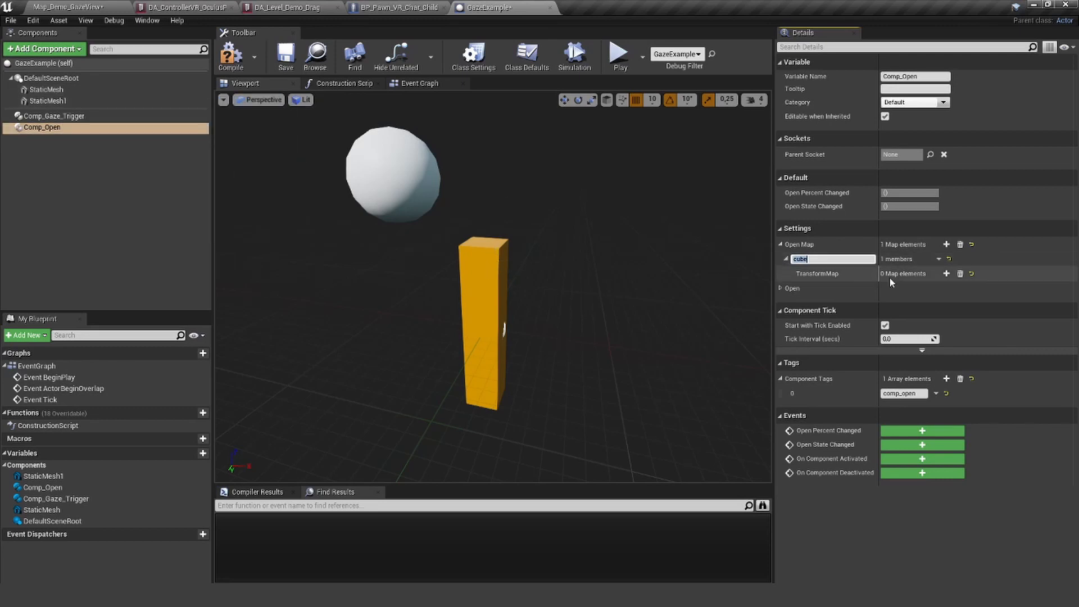
# Step: Add a TransformMap element to the cube entry set to Location X
pyautogui.click(838, 289)
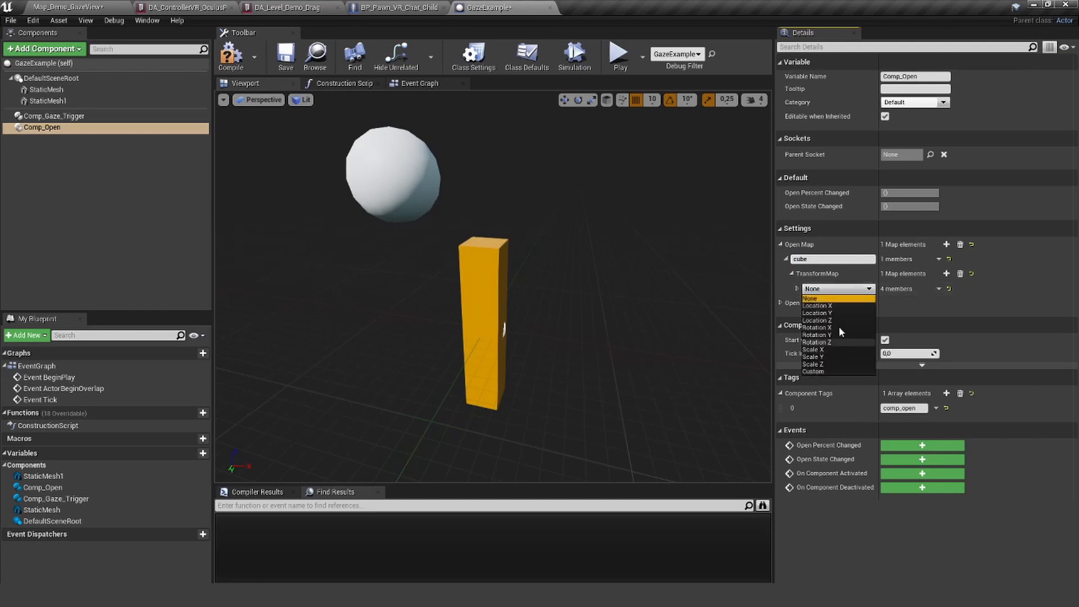
pyautogui.click(817, 305)
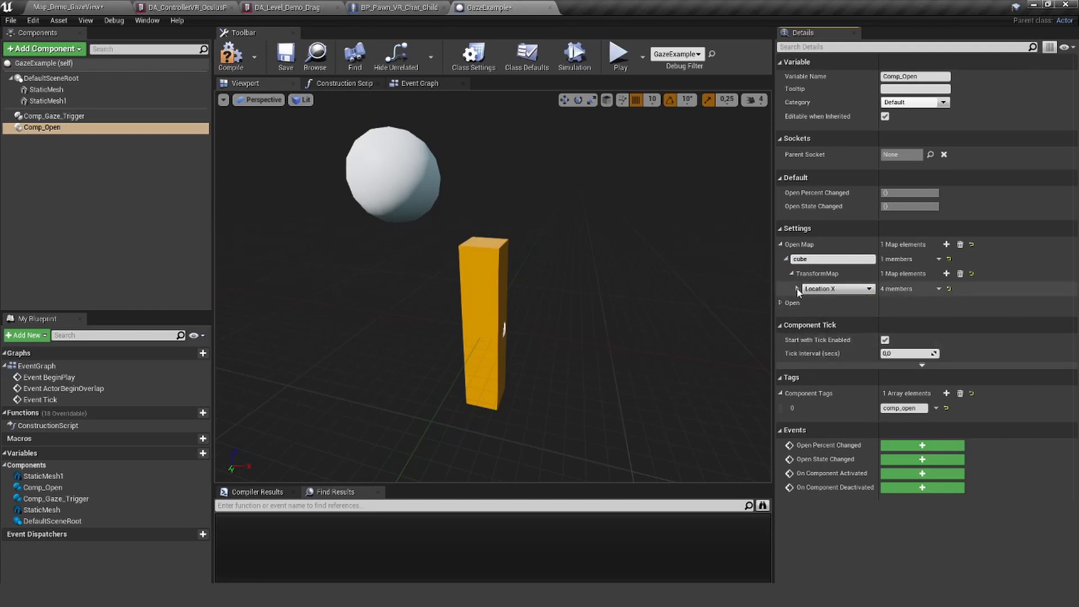
pyautogui.click(785, 289)
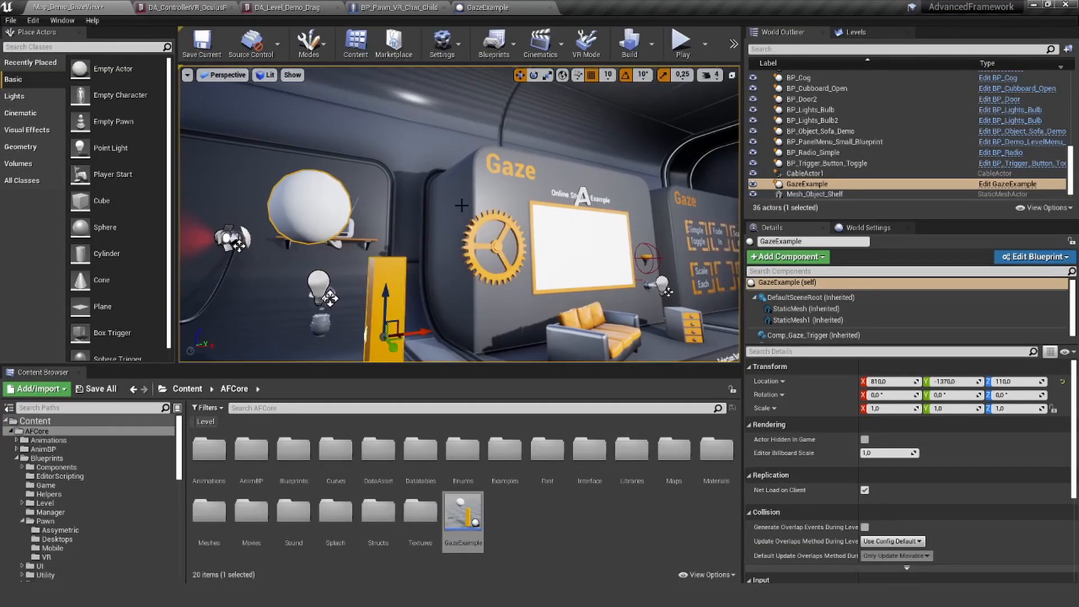
# Step: Switch to the level editor to remove the GazeExample actor
pyautogui.click(679, 43)
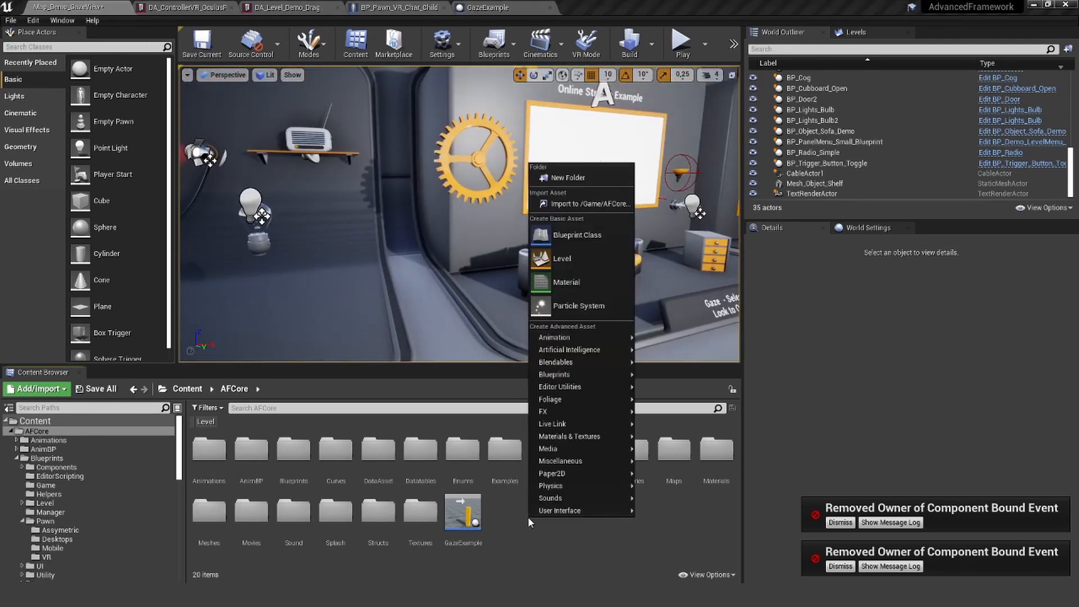
pyautogui.moveTo(588, 238)
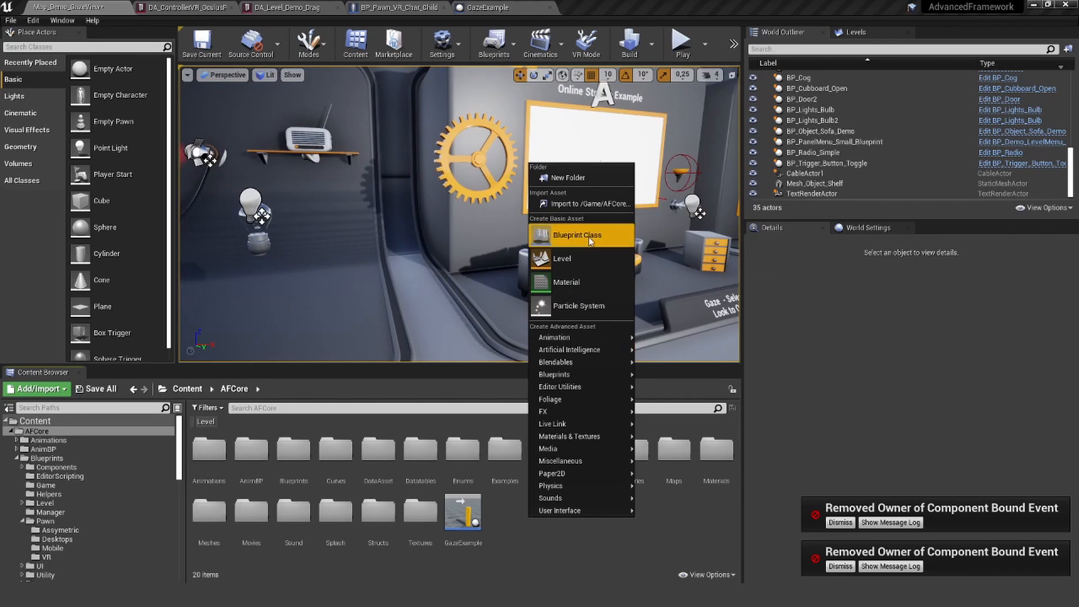
# Step: Create the GazeSelectionButton blueprint with a static mesh set to Mesh_Bookmarks_Arrow
pyautogui.click(576, 235)
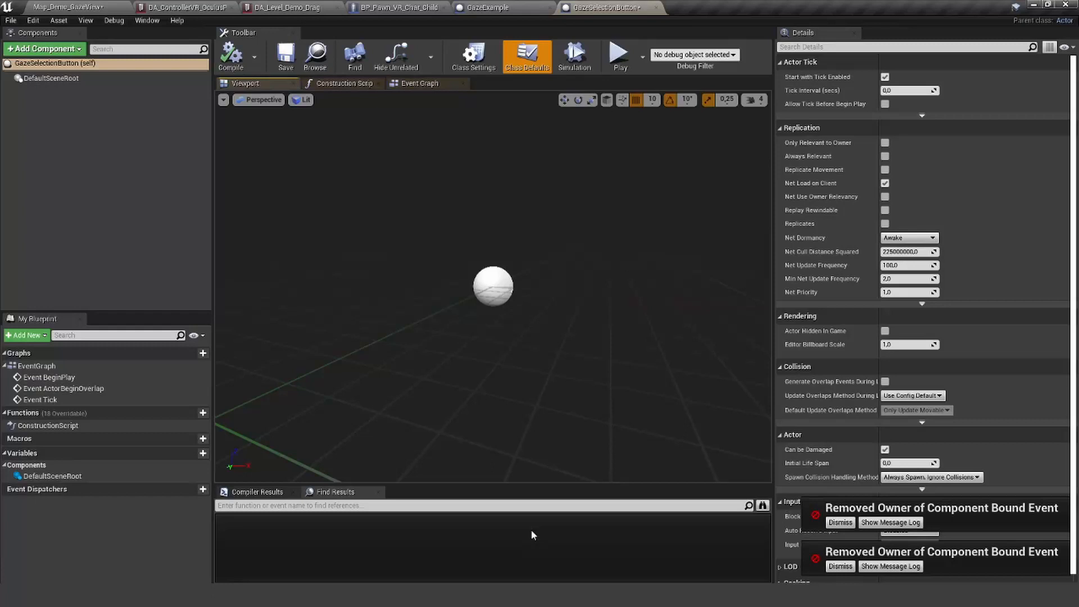
pyautogui.click(43, 48)
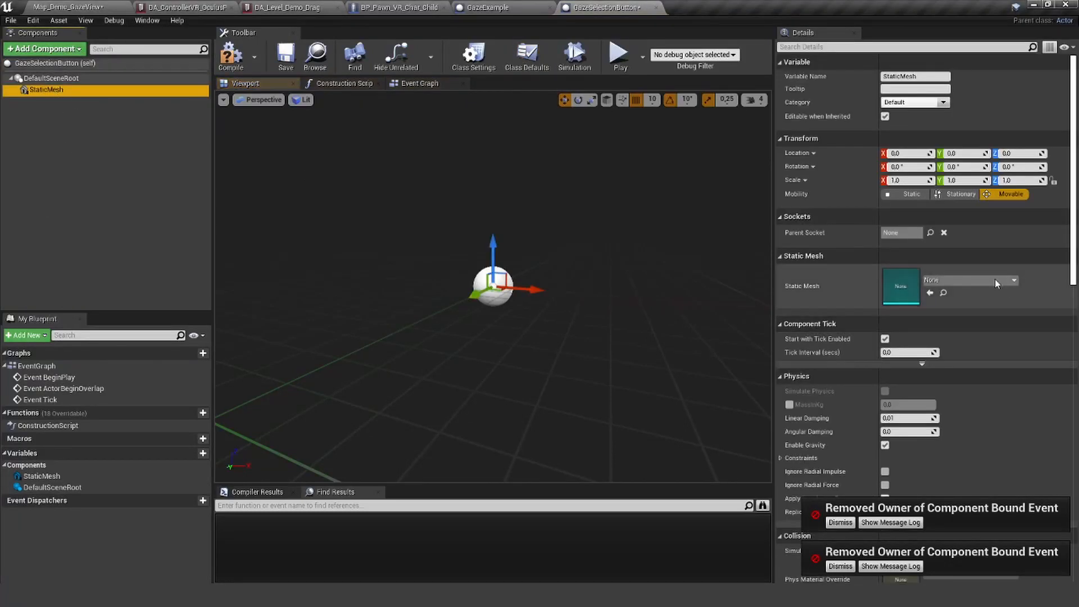
pyautogui.click(1012, 280)
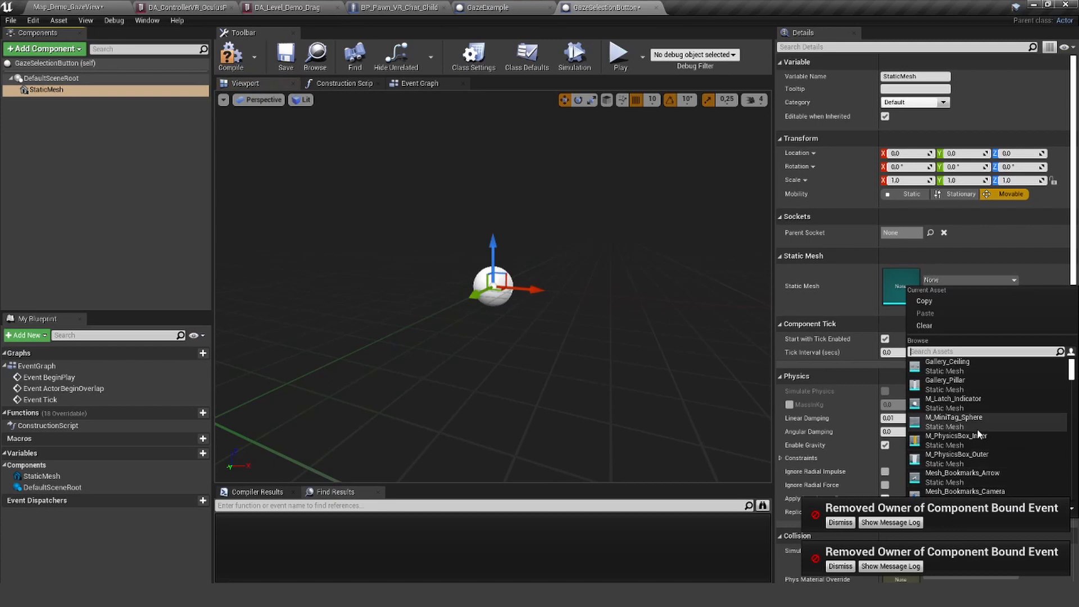
pyautogui.click(963, 472)
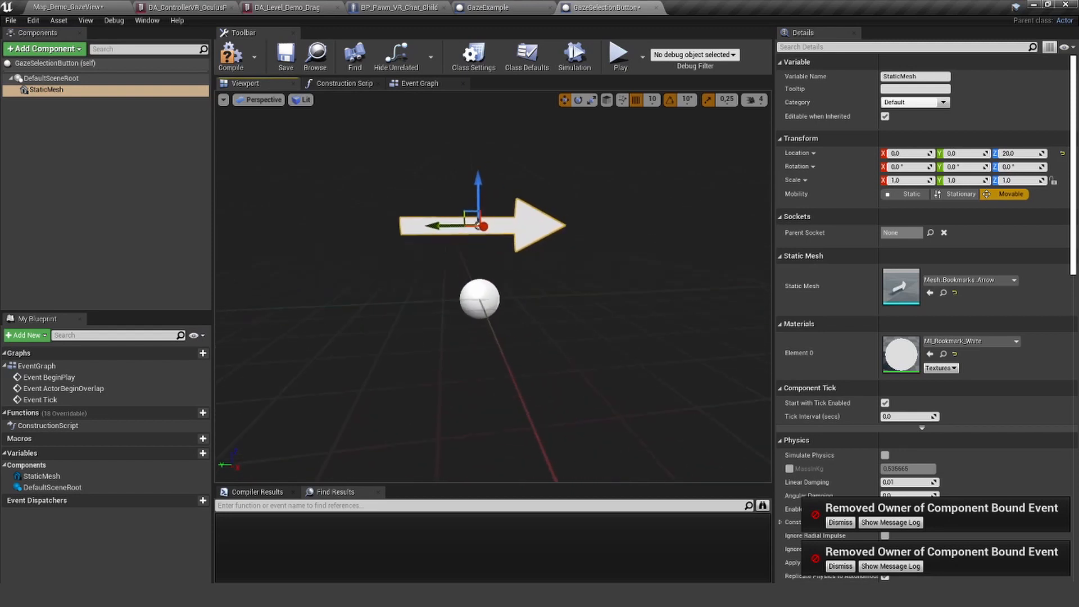
pyautogui.click(42, 48)
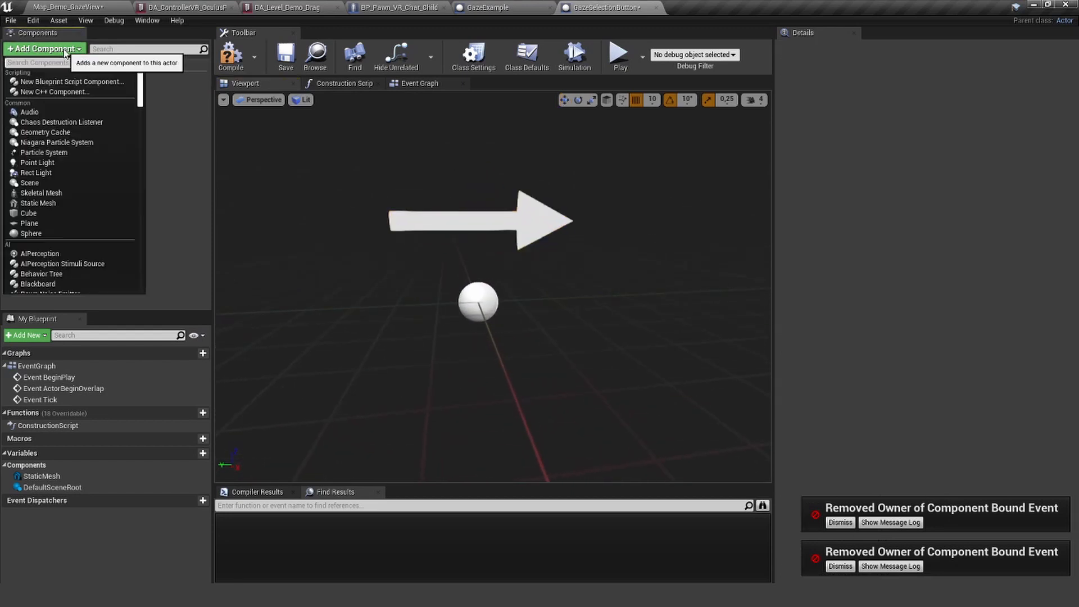
# Step: Add a Comp Gaze Selection Button component and tag the static mesh 'arrow' for it to gaze at
pyautogui.write('gaz')
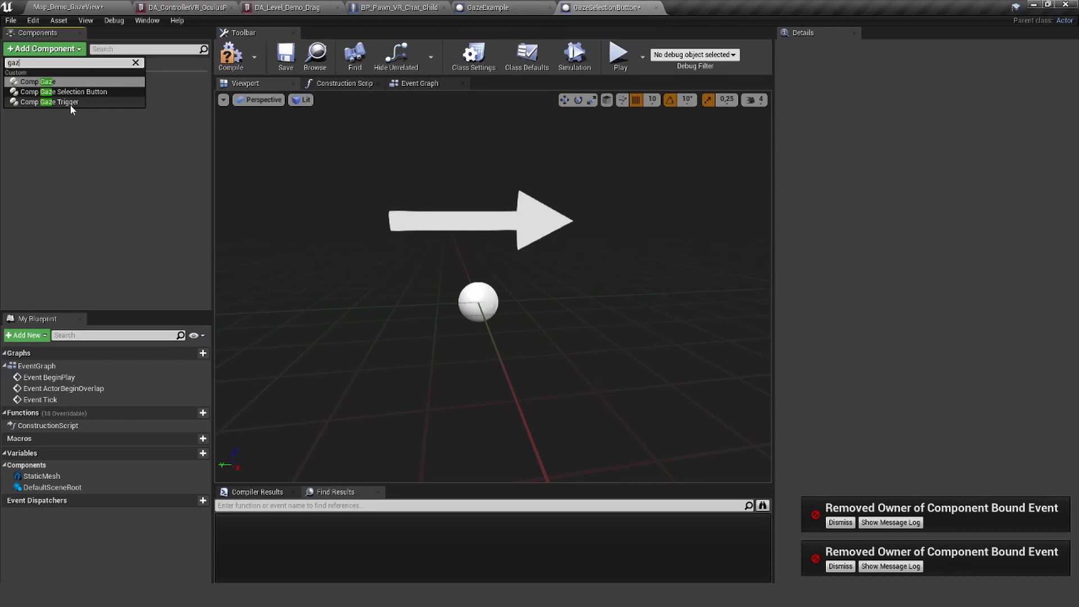
pyautogui.click(69, 91)
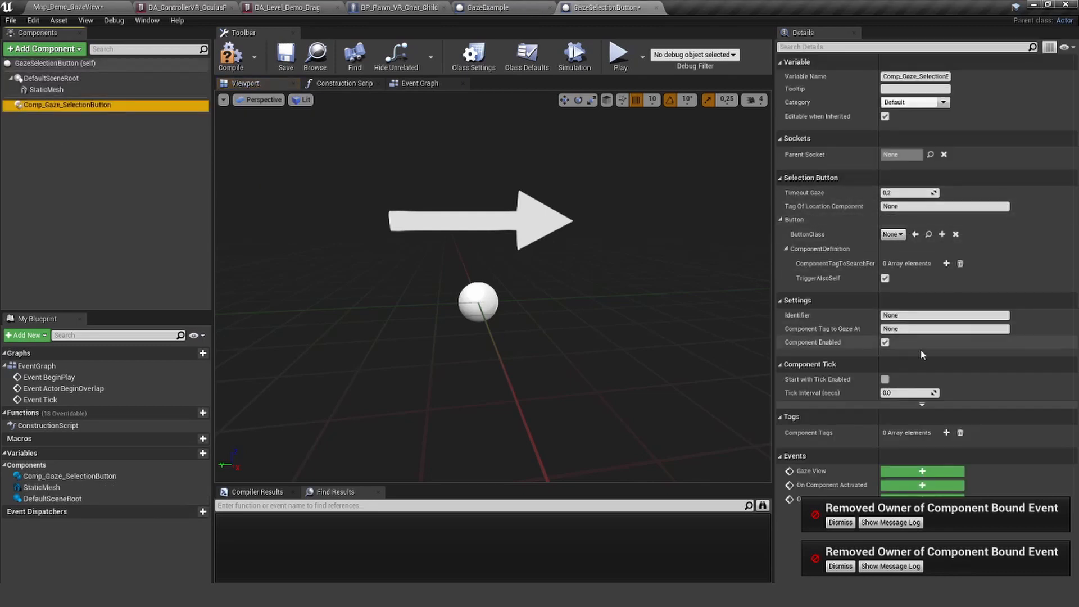
pyautogui.moveTo(844, 315)
pyautogui.write('arr')
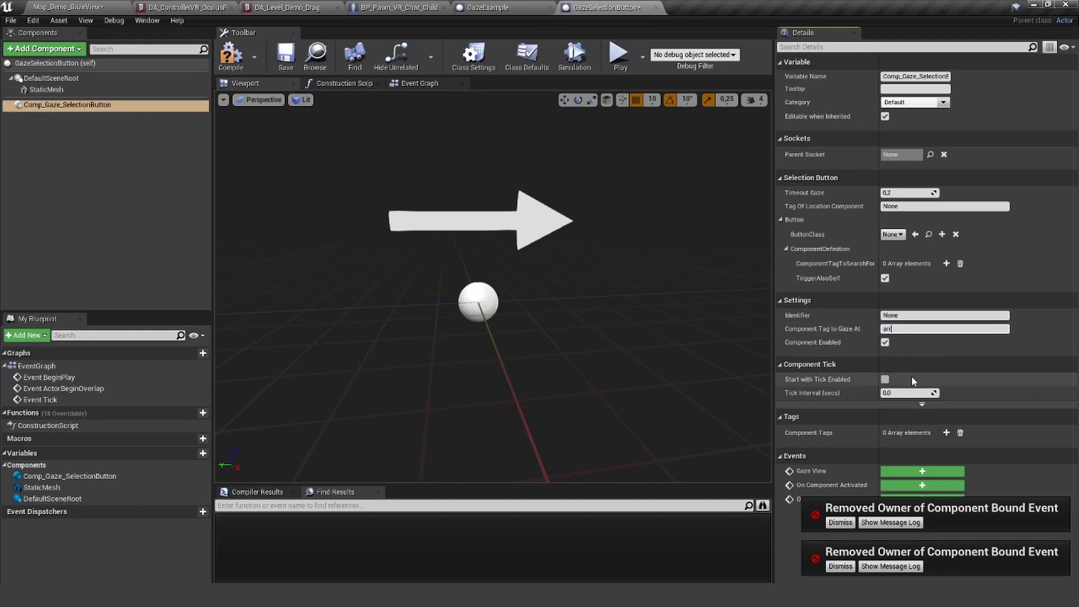
pyautogui.click(46, 90)
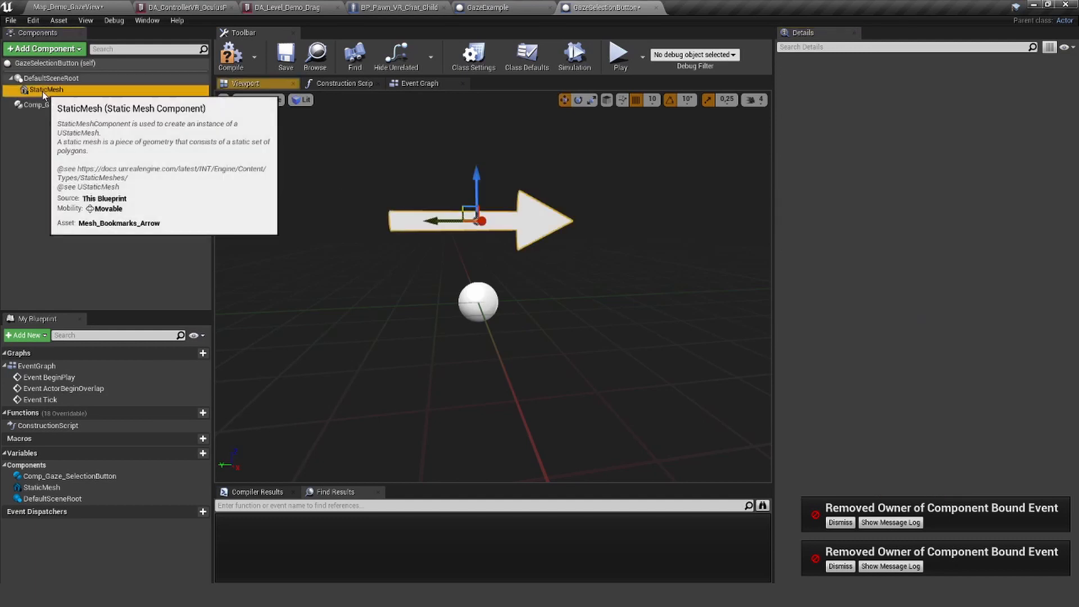
pyautogui.click(46, 90)
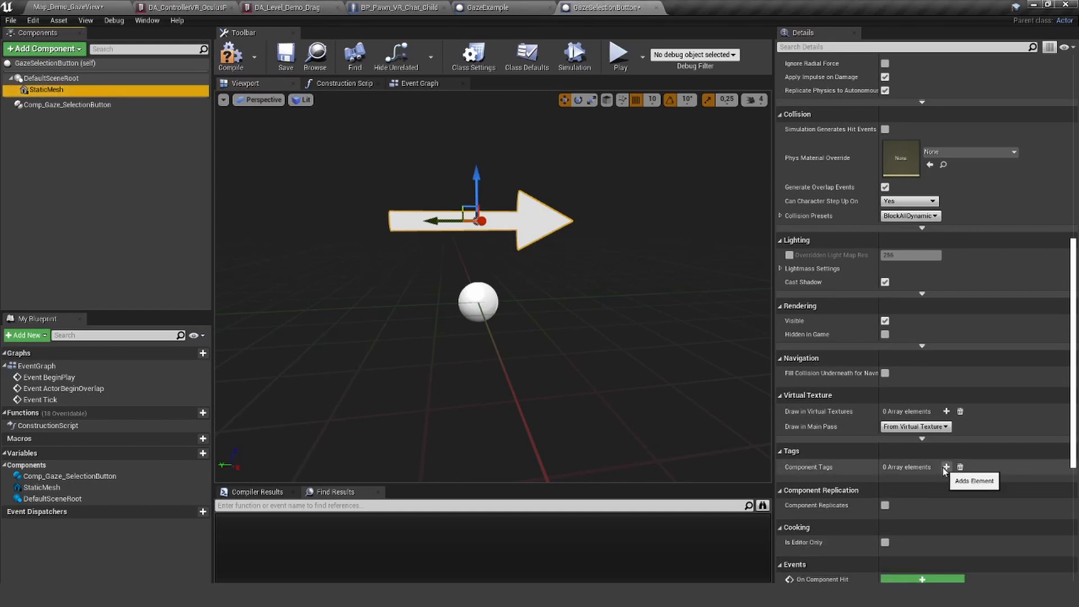
pyautogui.click(946, 466)
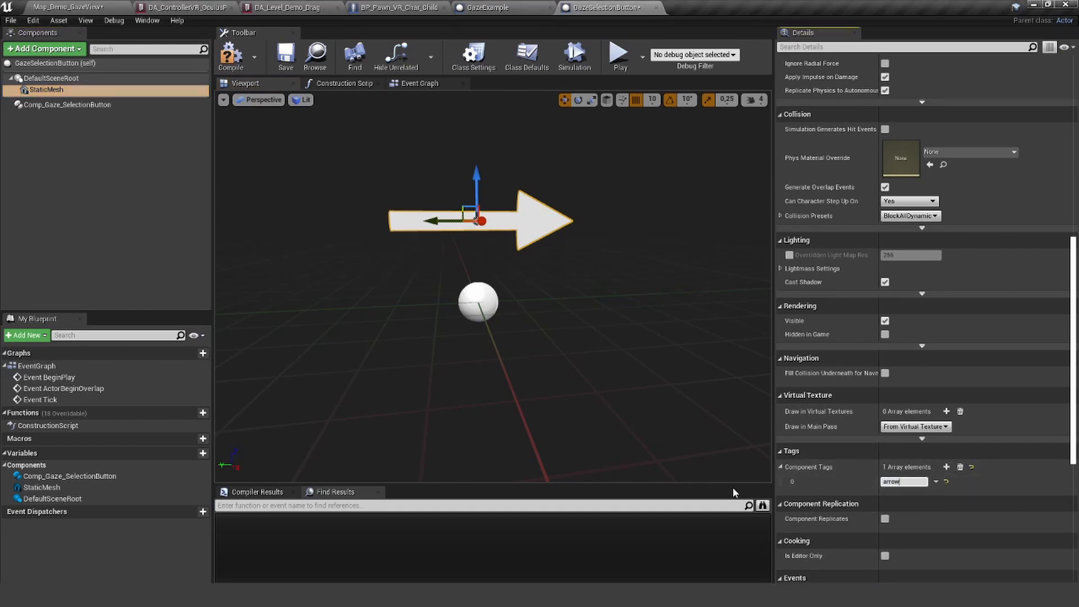
pyautogui.click(67, 103)
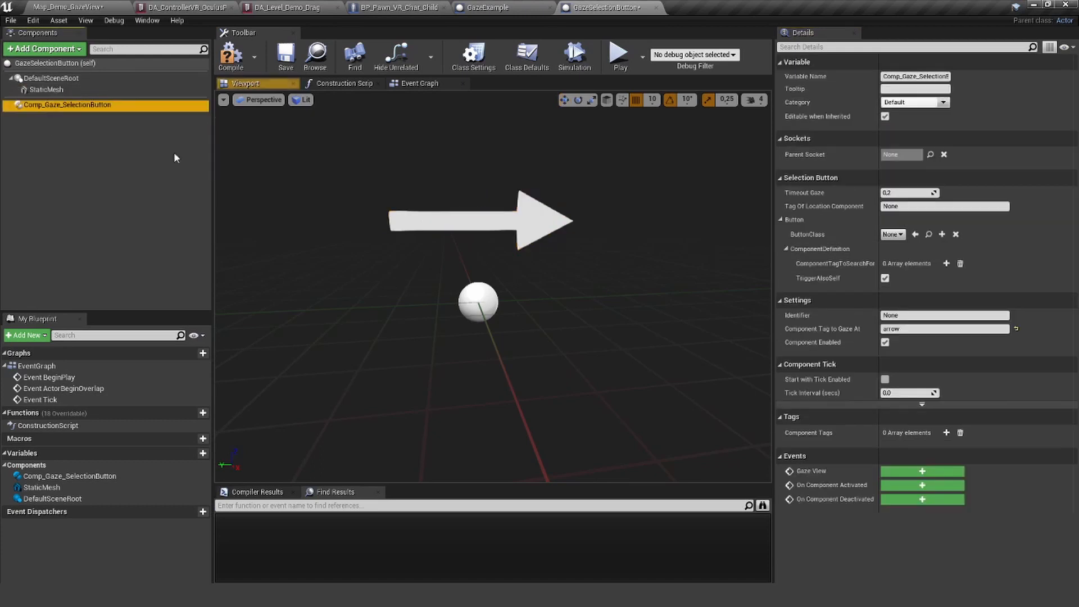
pyautogui.moveTo(977, 375)
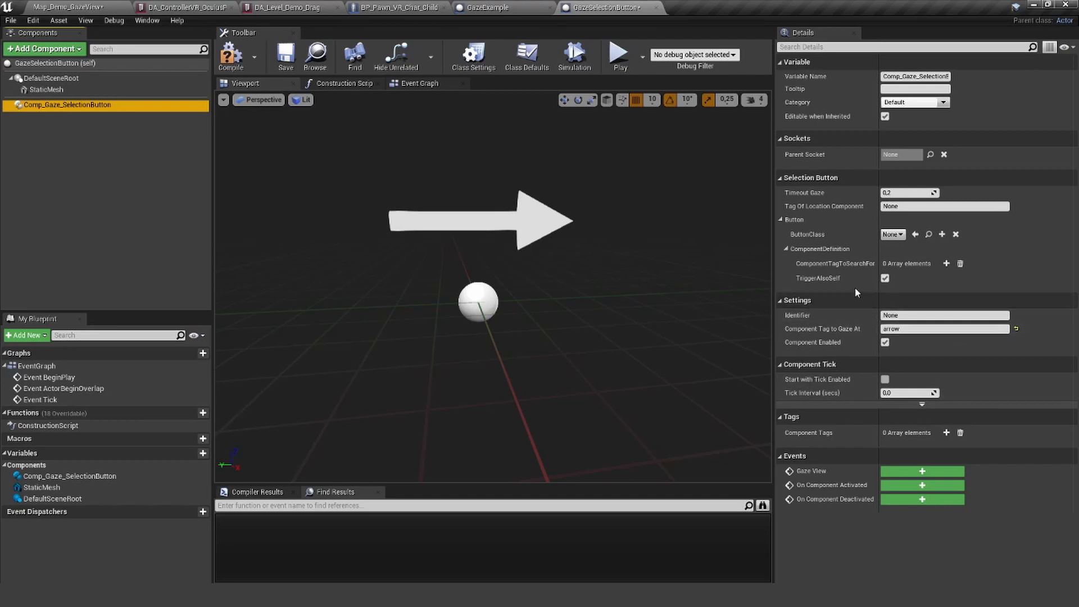
pyautogui.moveTo(817, 278)
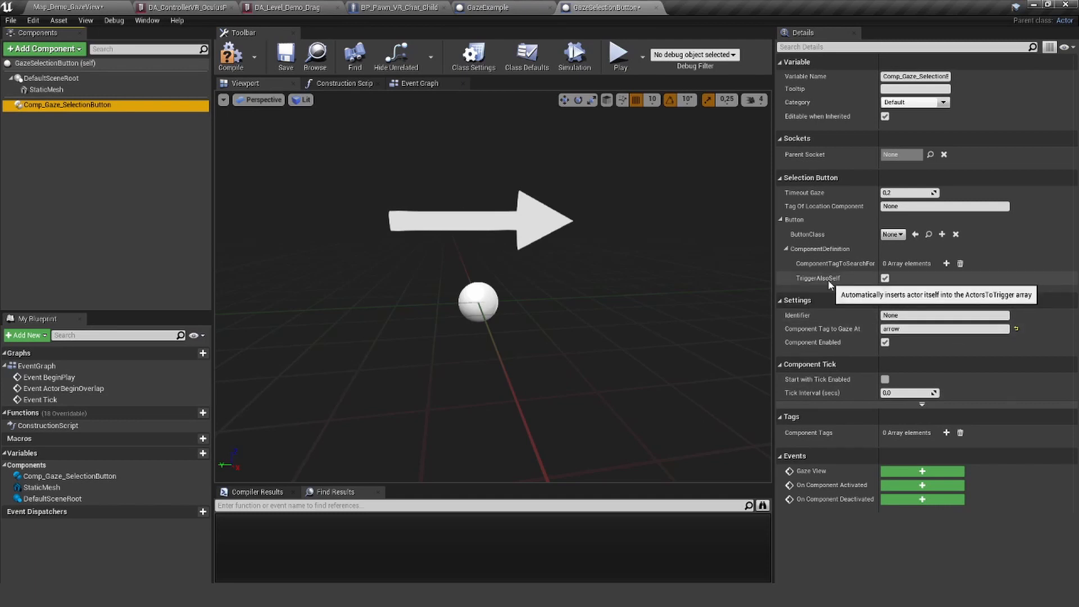
pyautogui.moveTo(820, 285)
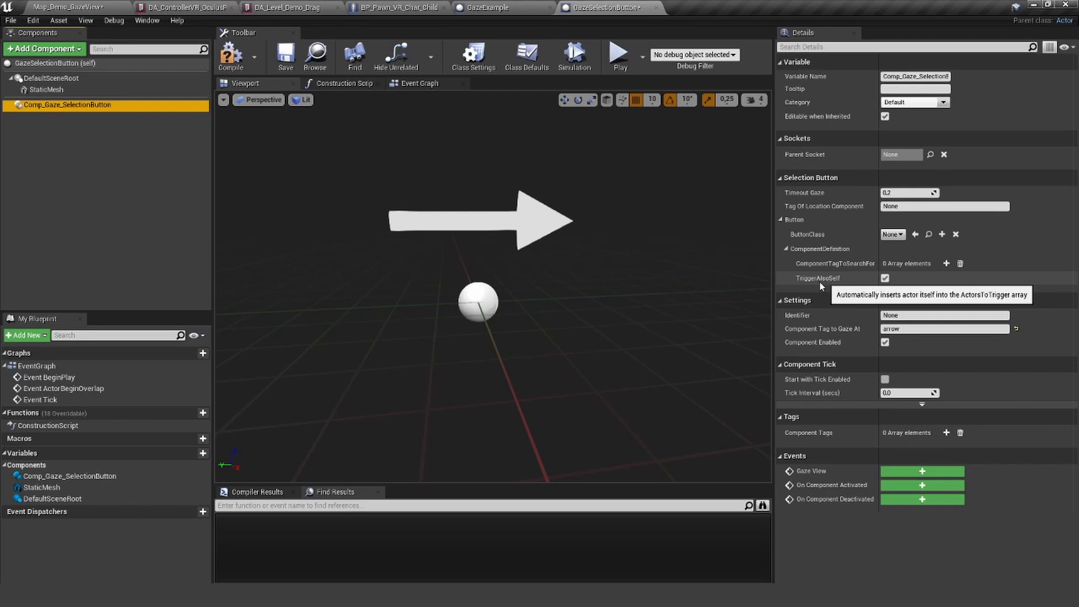
pyautogui.moveTo(826, 281)
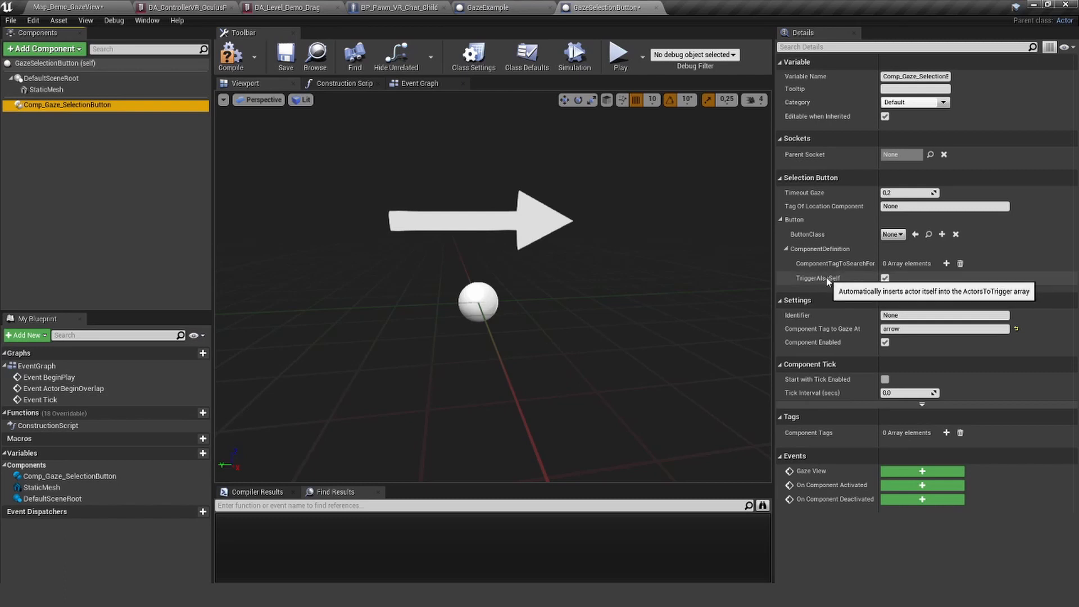
pyautogui.moveTo(847, 269)
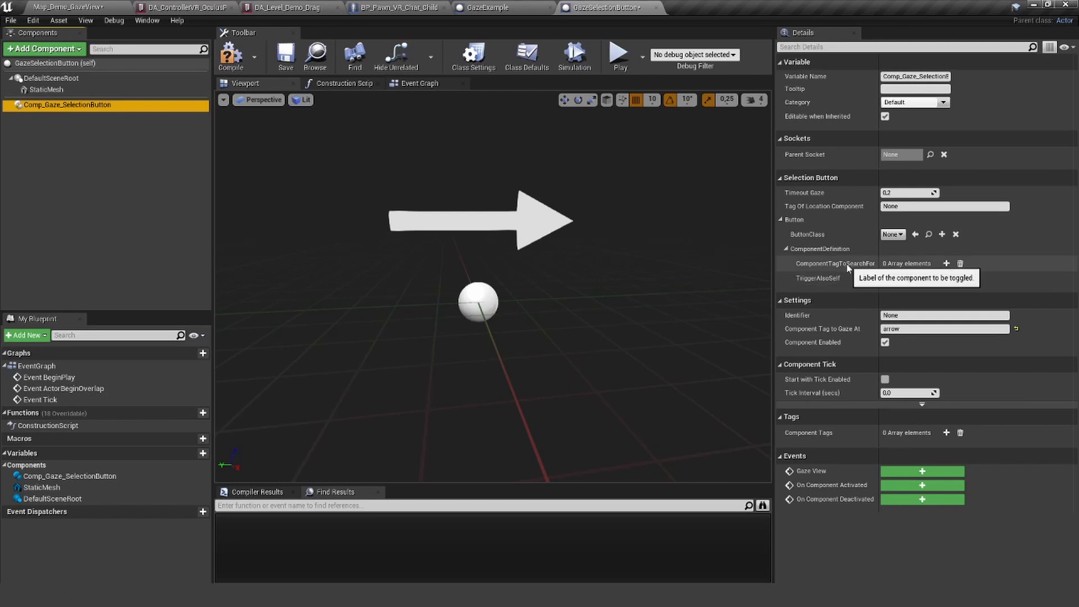
pyautogui.moveTo(814, 236)
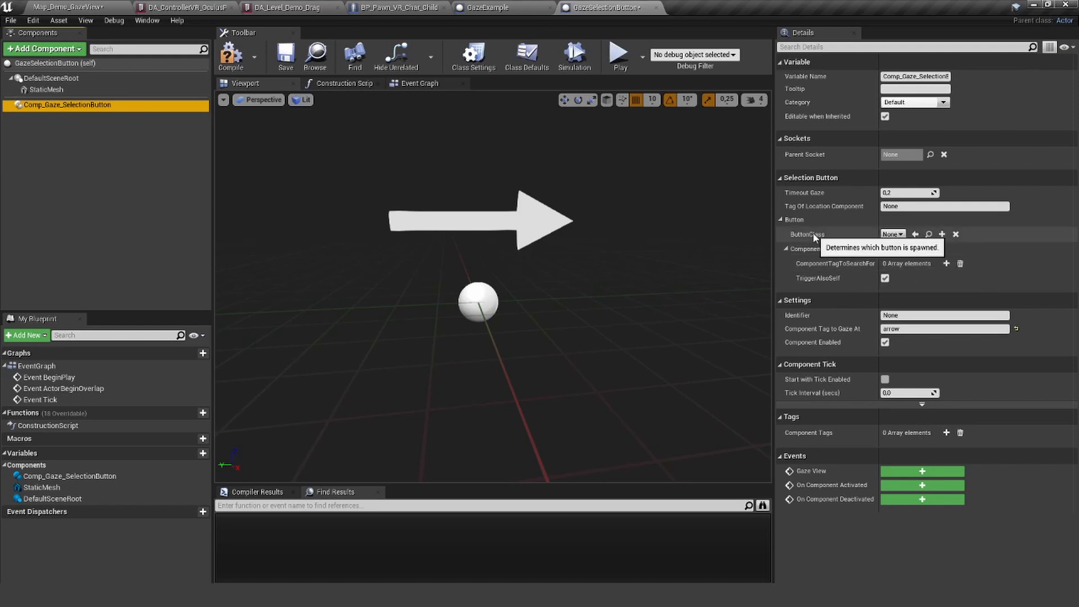
# Step: Set the gaze button's ButtonClass to BP_Selection_State_Bool_Play and place the blueprint in the level
pyautogui.click(893, 234)
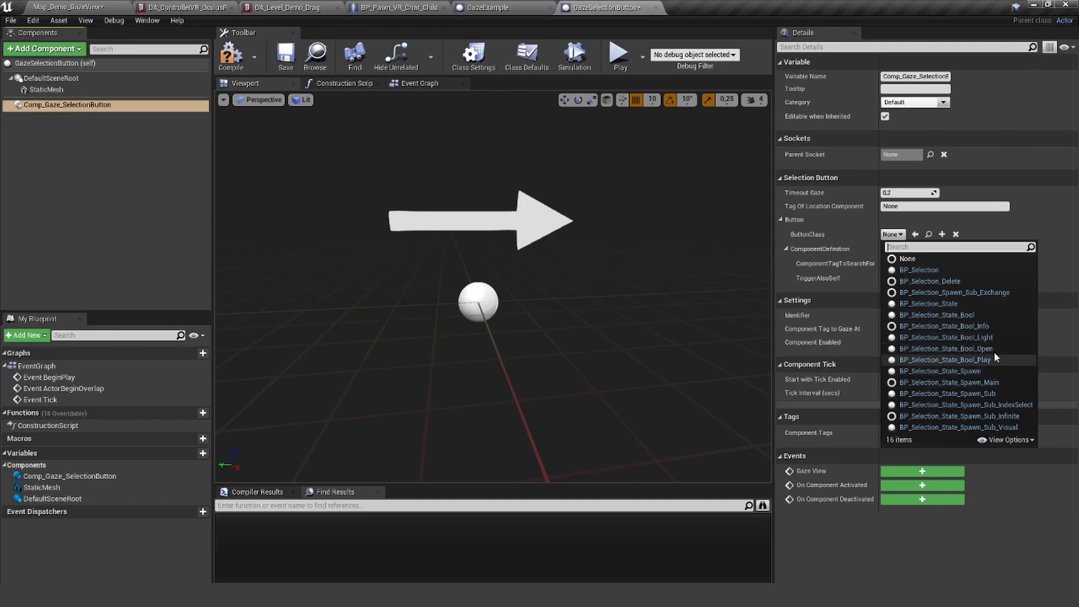
pyautogui.click(953, 360)
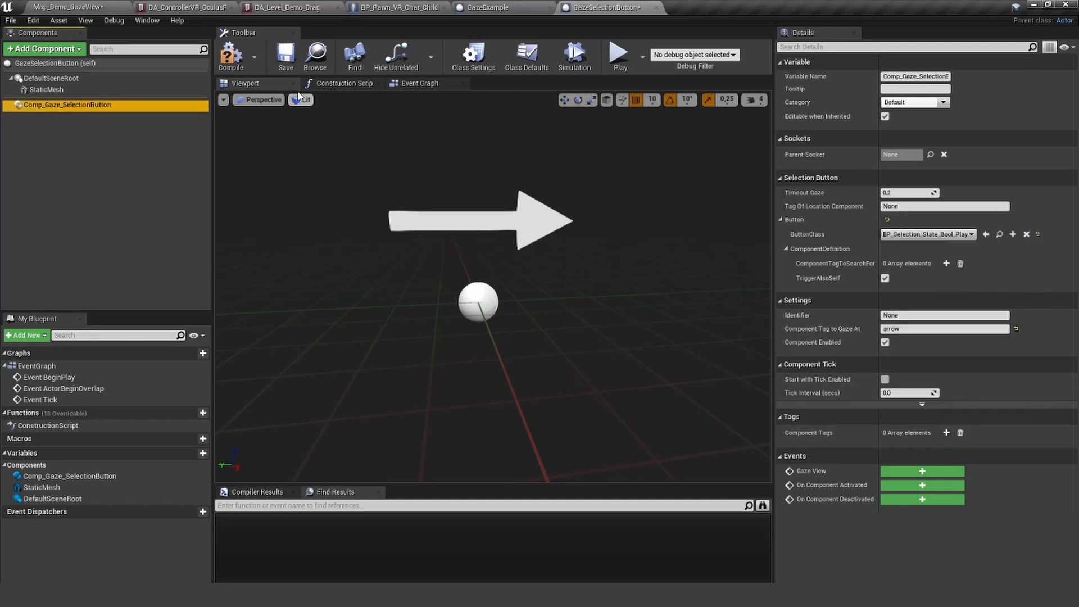
pyautogui.click(66, 7)
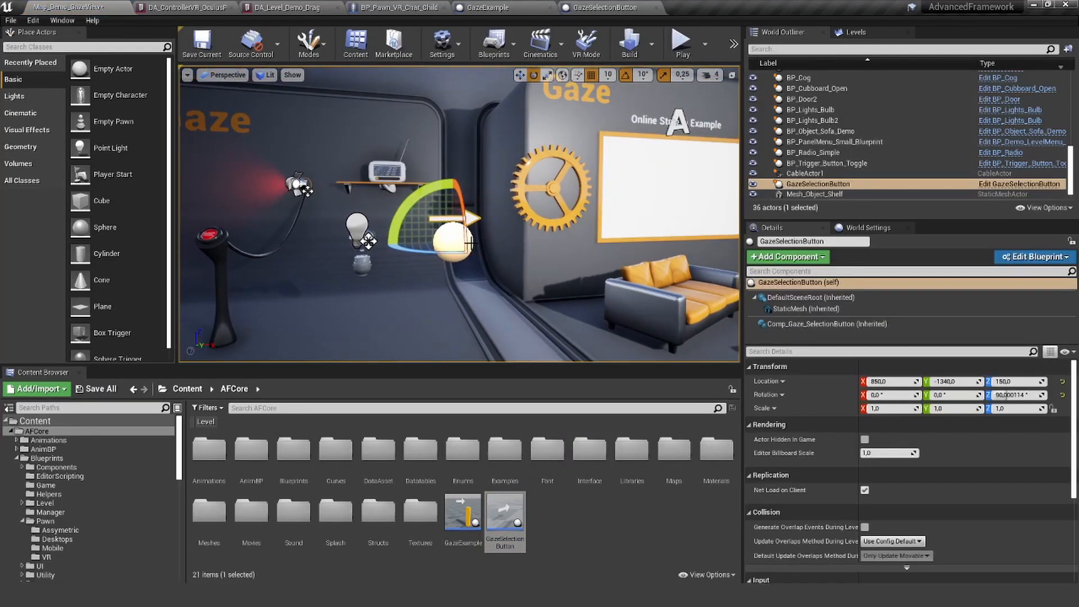
# Step: Play-test the level to see the gaze play button on the arrow, then stop
pyautogui.click(679, 44)
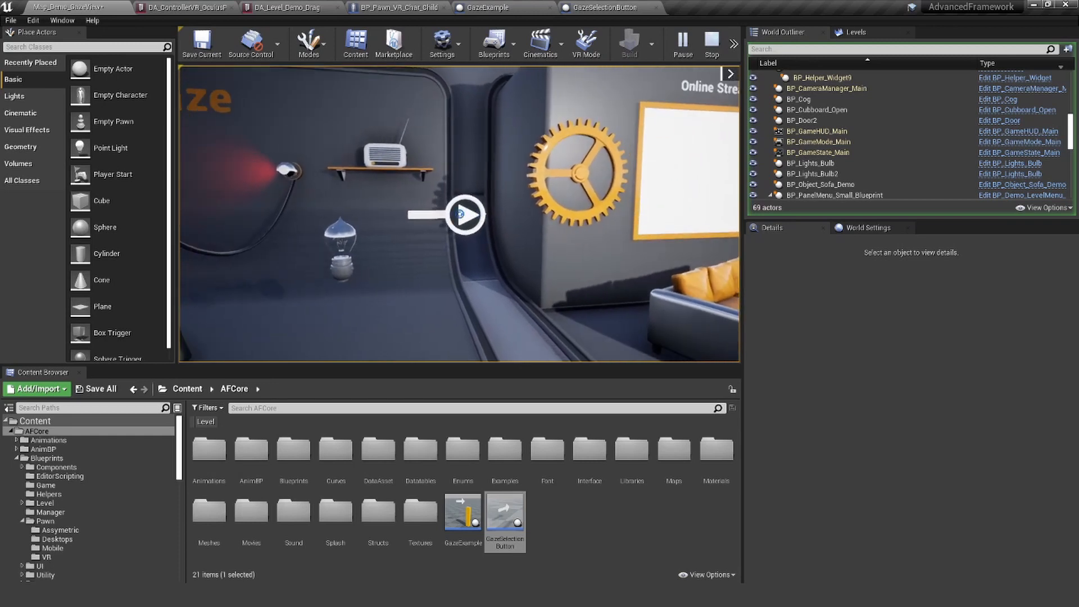
pyautogui.click(463, 213)
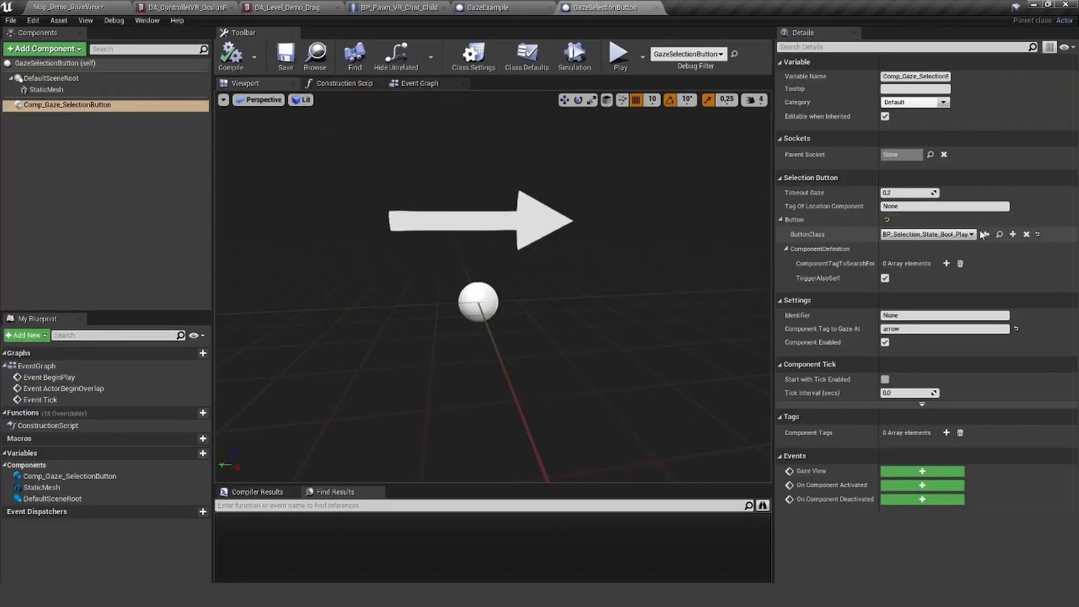
pyautogui.moveTo(820, 256)
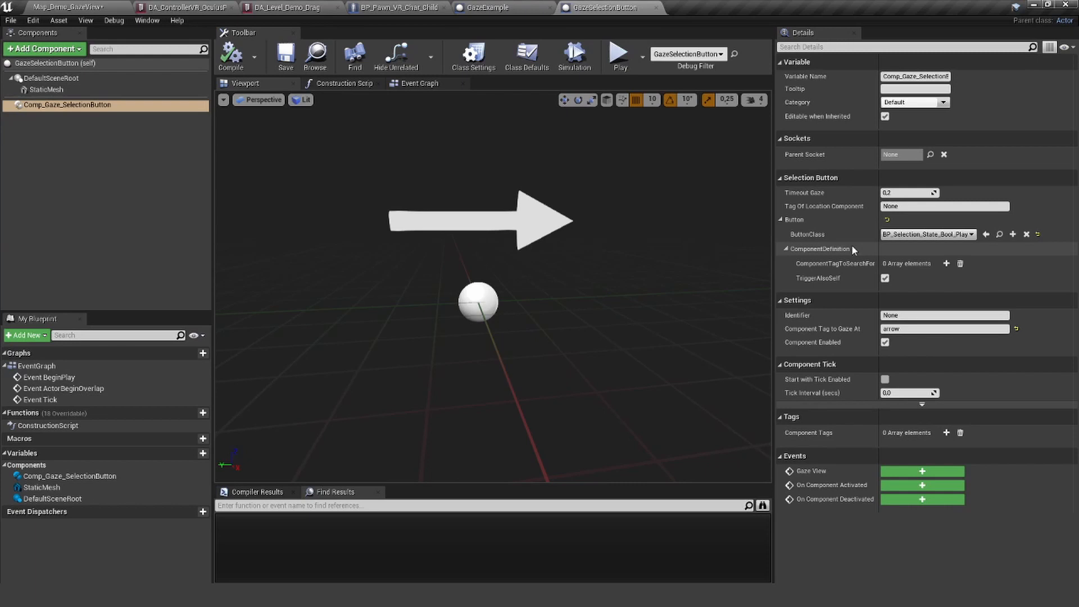
# Step: Add a Comp_Active component with a Component Tags element 'comp_active'
pyautogui.click(42, 48)
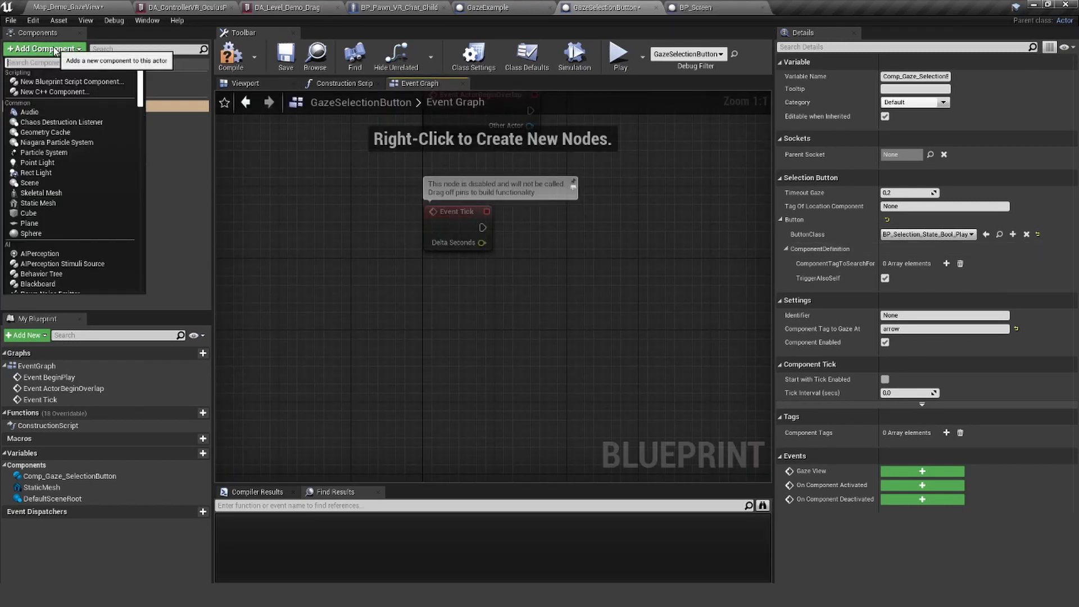
pyautogui.write('act')
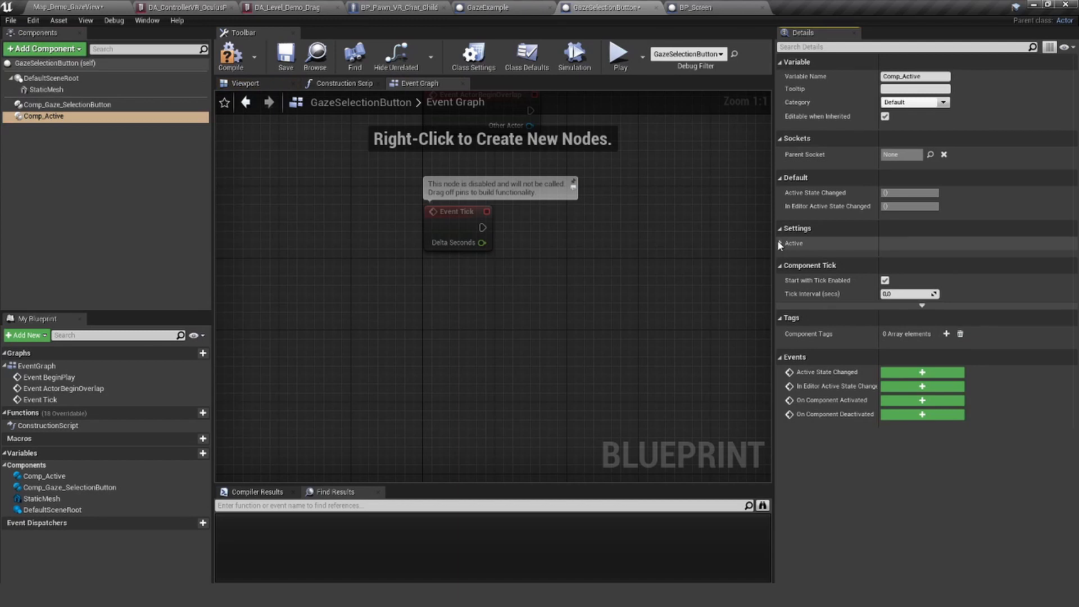
pyautogui.click(947, 334)
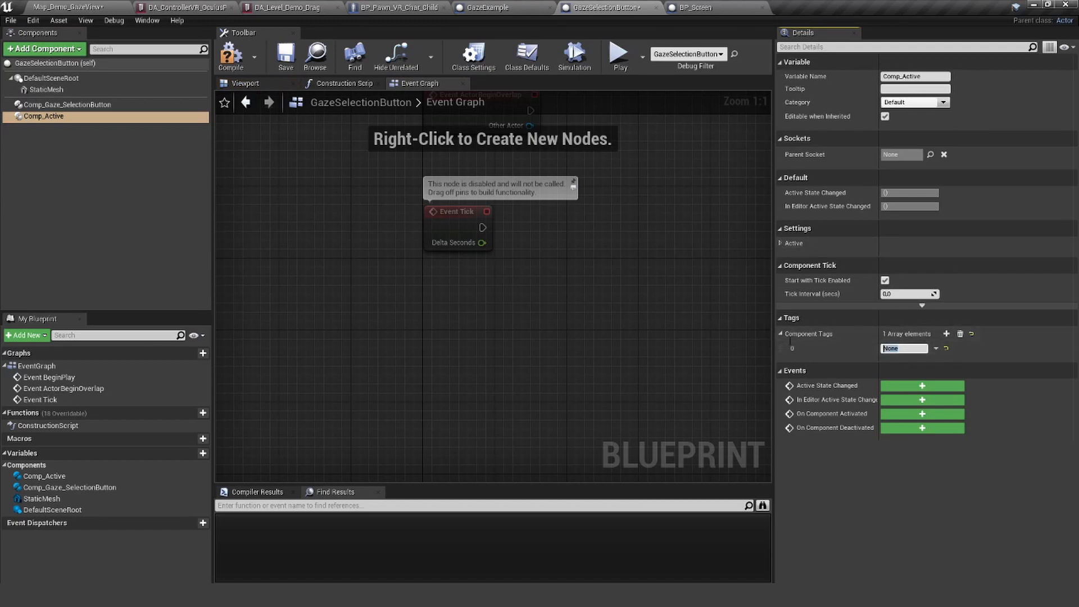
pyautogui.write('comp_activ')
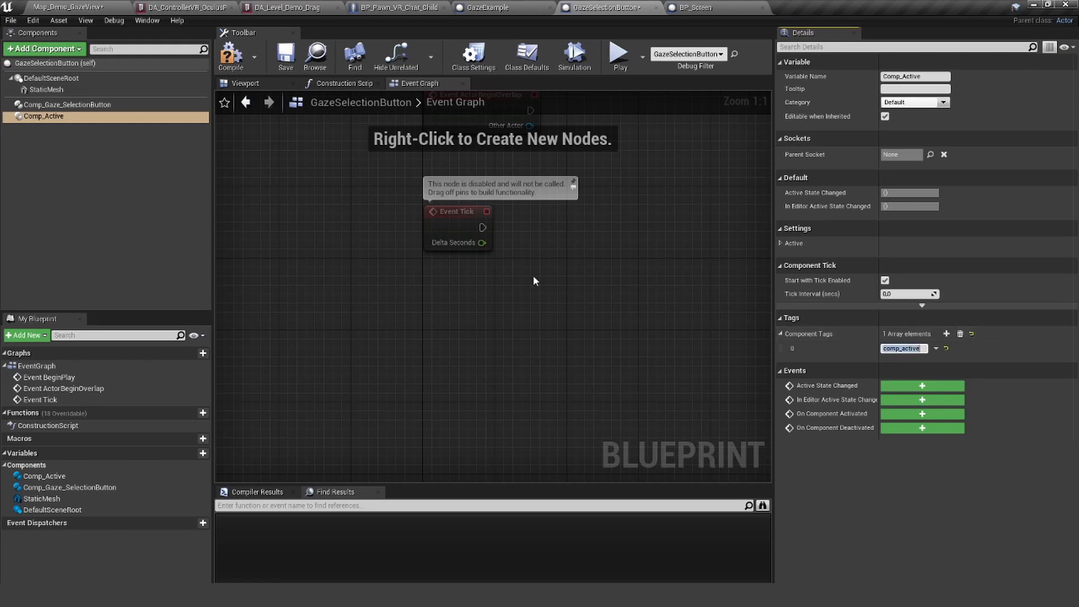
# Step: Add a ComponentTagToSearchFor element 'comp_active' on Comp_Gaze_SelectionButton
pyautogui.click(68, 103)
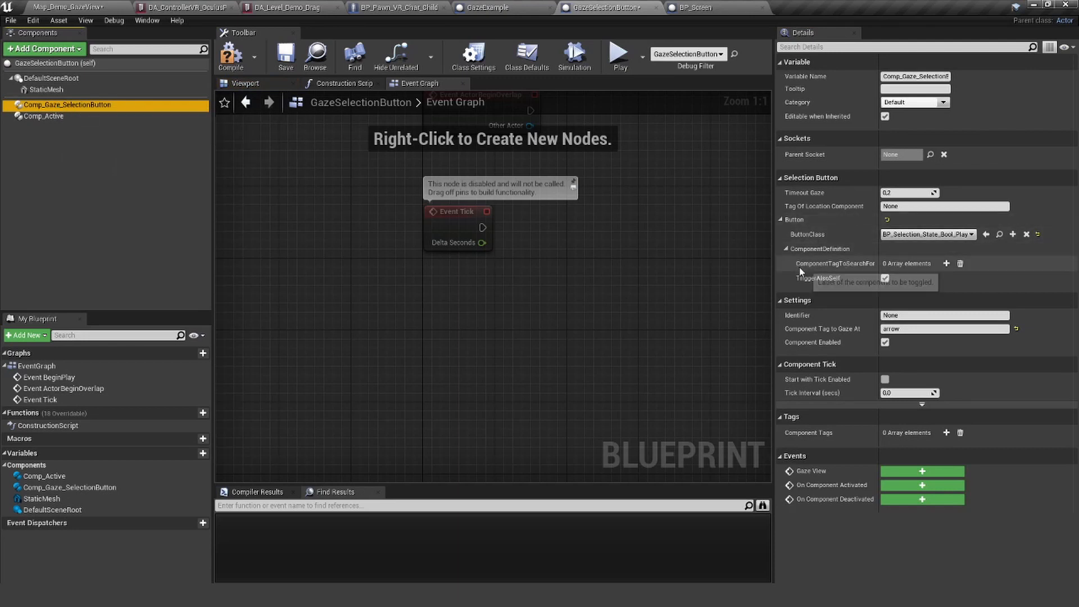
pyautogui.moveTo(829, 269)
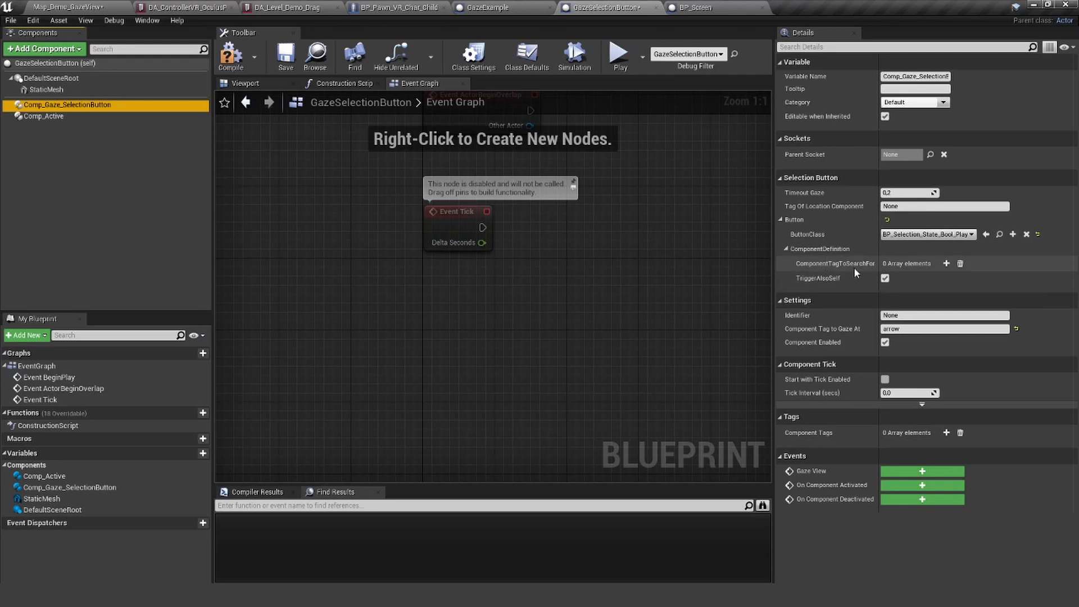
pyautogui.click(946, 263)
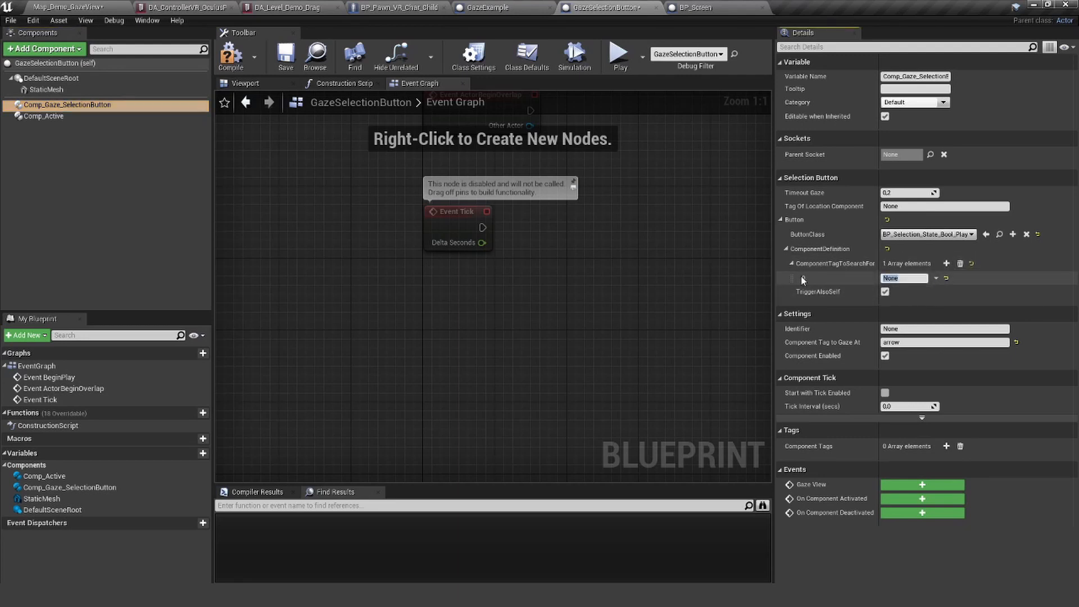
pyautogui.click(903, 278)
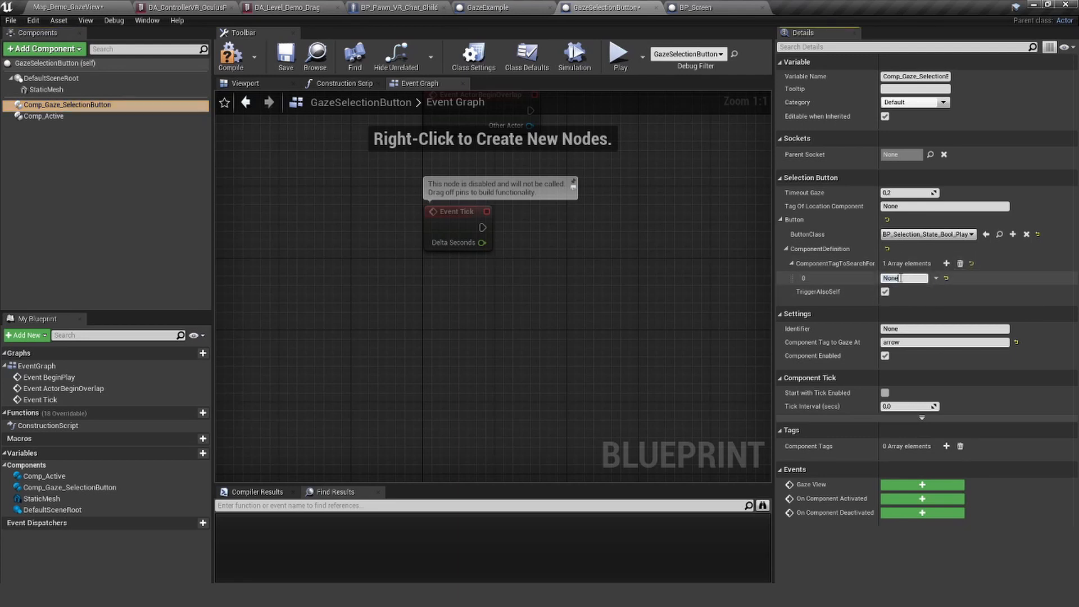
pyautogui.click(44, 116)
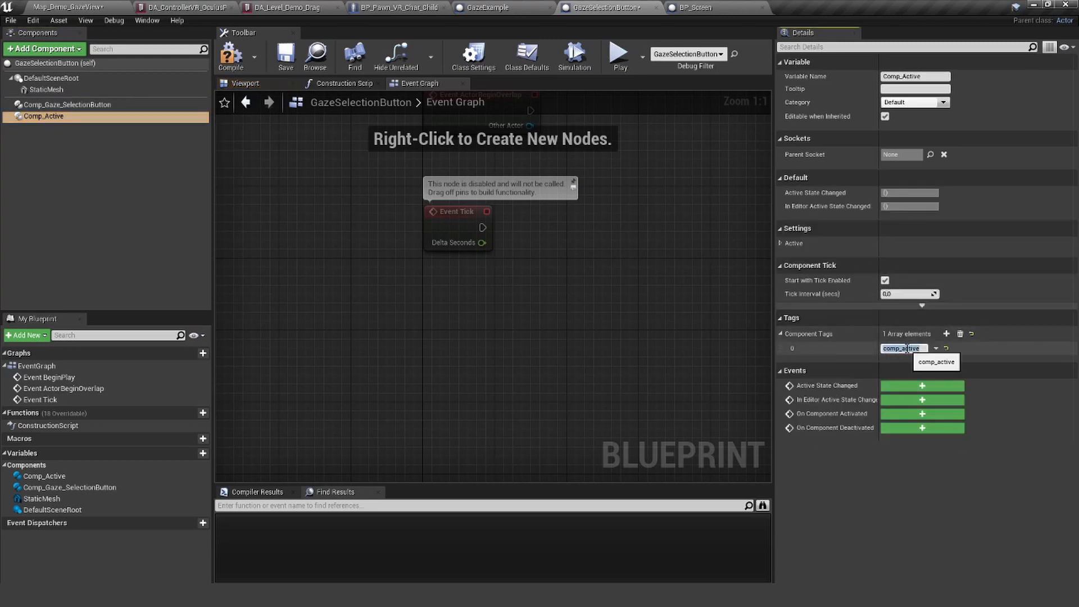
pyautogui.click(67, 103)
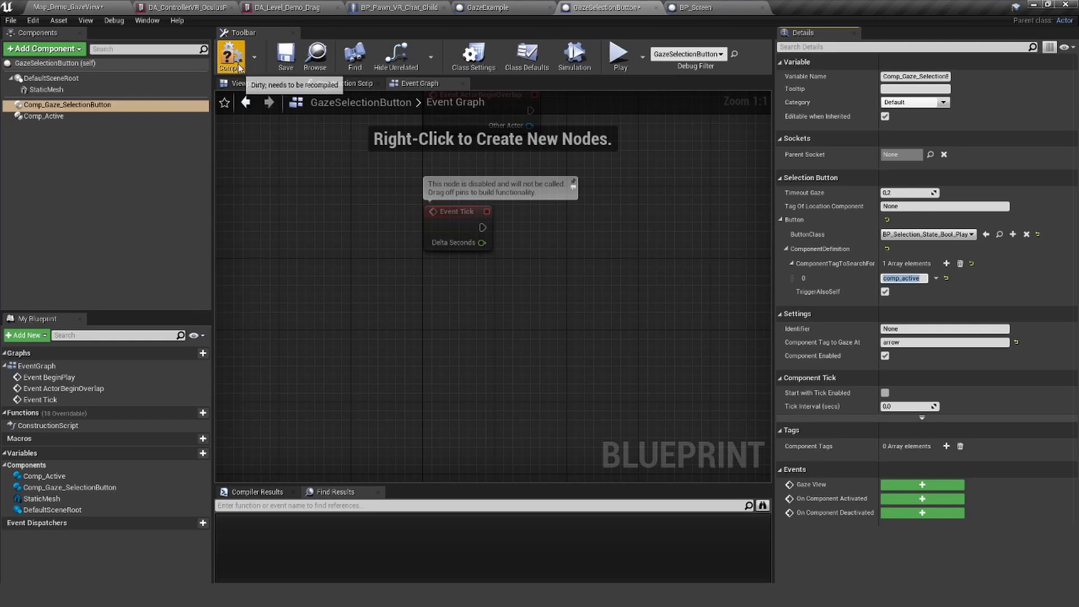
# Step: Compile and add an ActiveStateChanged event for Comp_Active
pyautogui.click(43, 116)
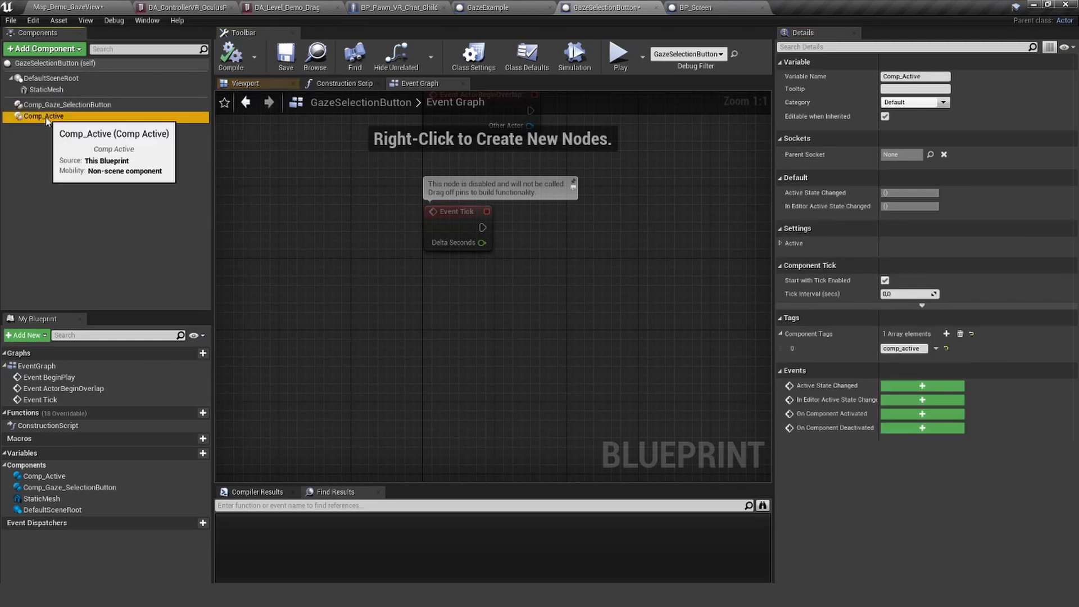
pyautogui.rightClick(42, 116)
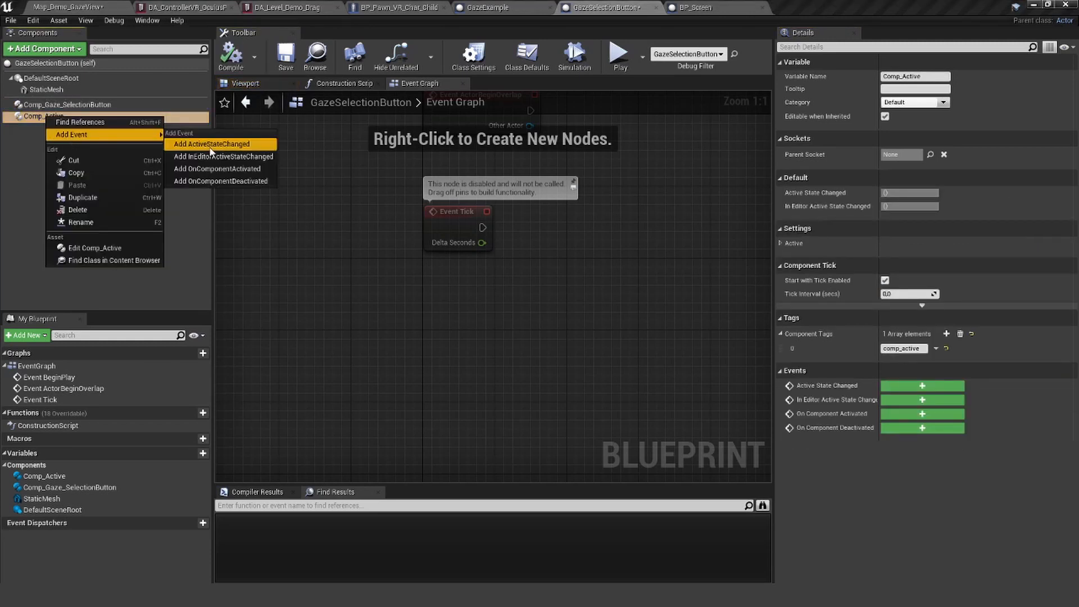
pyautogui.click(212, 144)
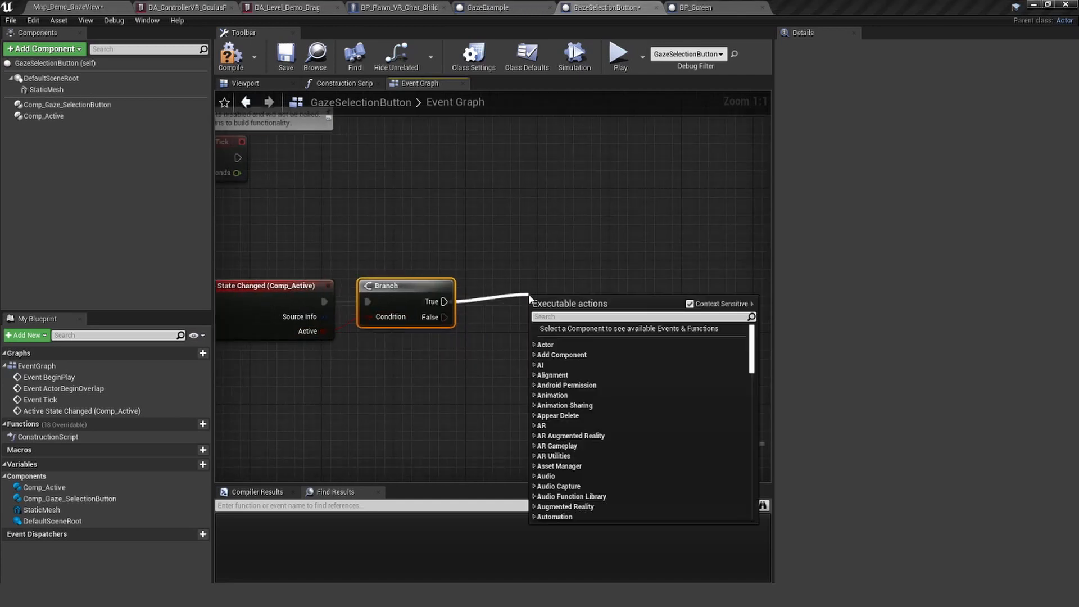
# Step: Add a Spawn Emitter at Location node using P_Explosion_Bomb and break out the event's Source Info
pyautogui.write('spawn e')
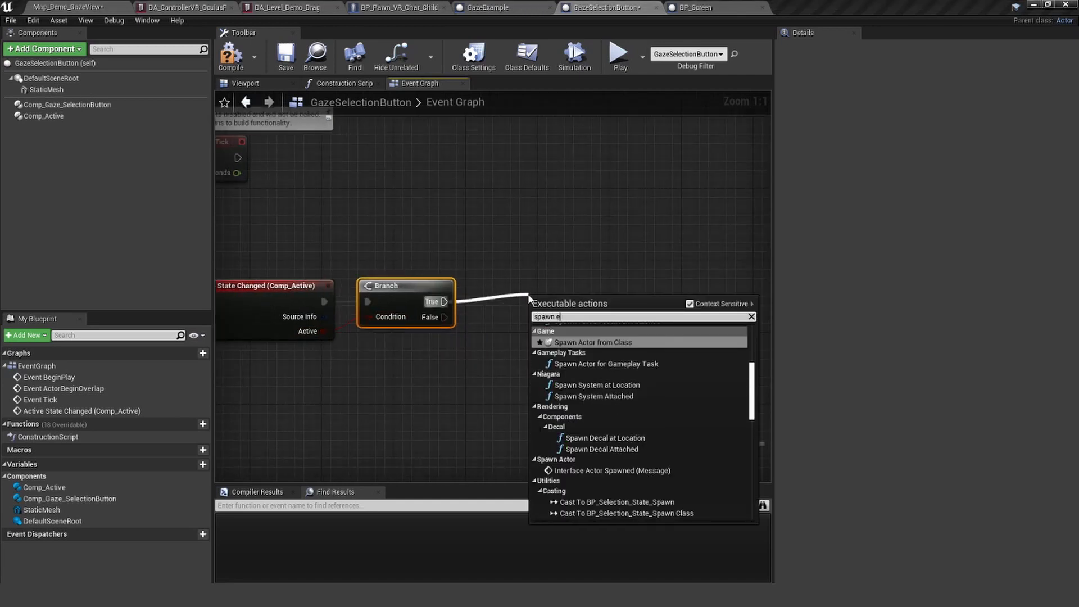
pyautogui.write('mi')
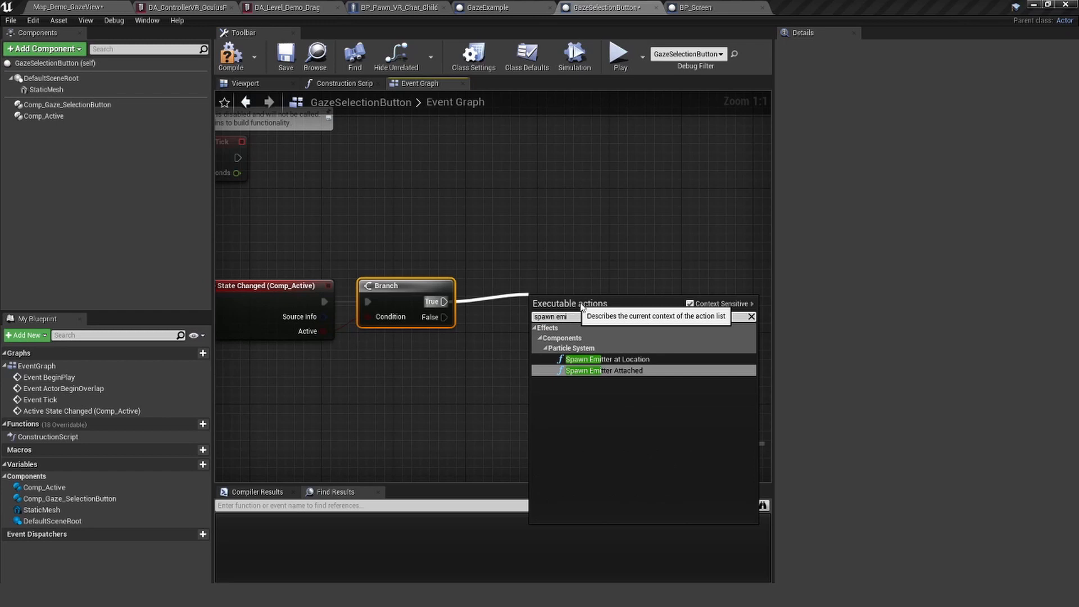
pyautogui.click(608, 358)
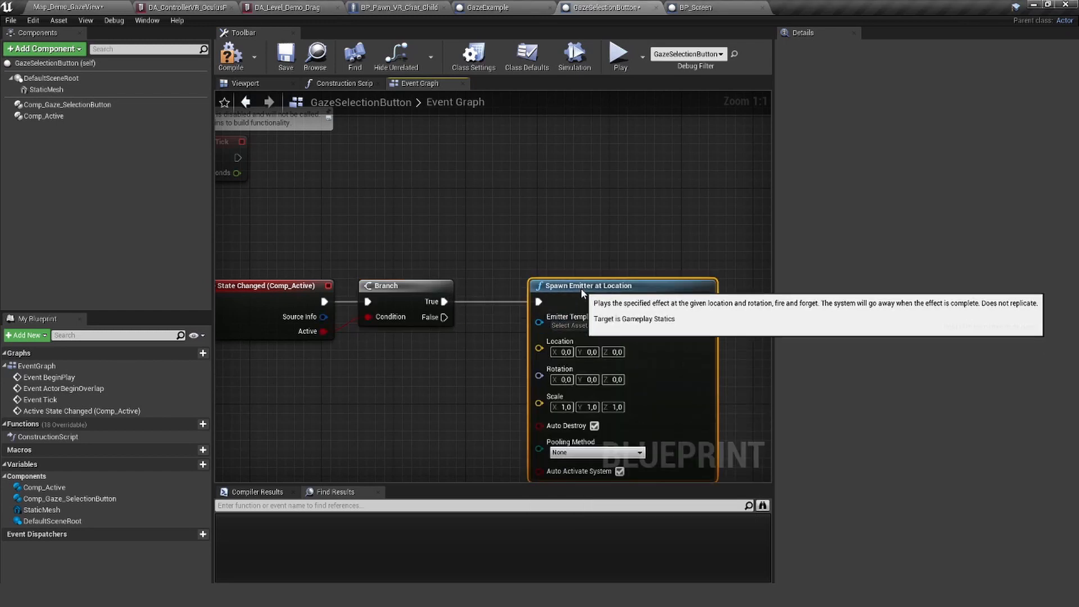
pyautogui.click(558, 290)
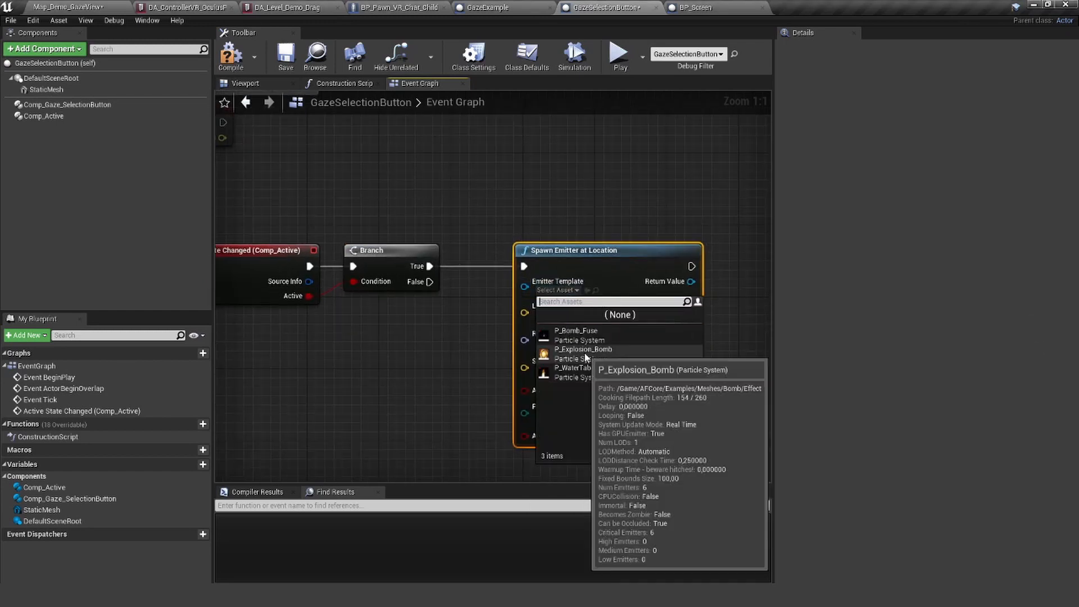
pyautogui.click(584, 348)
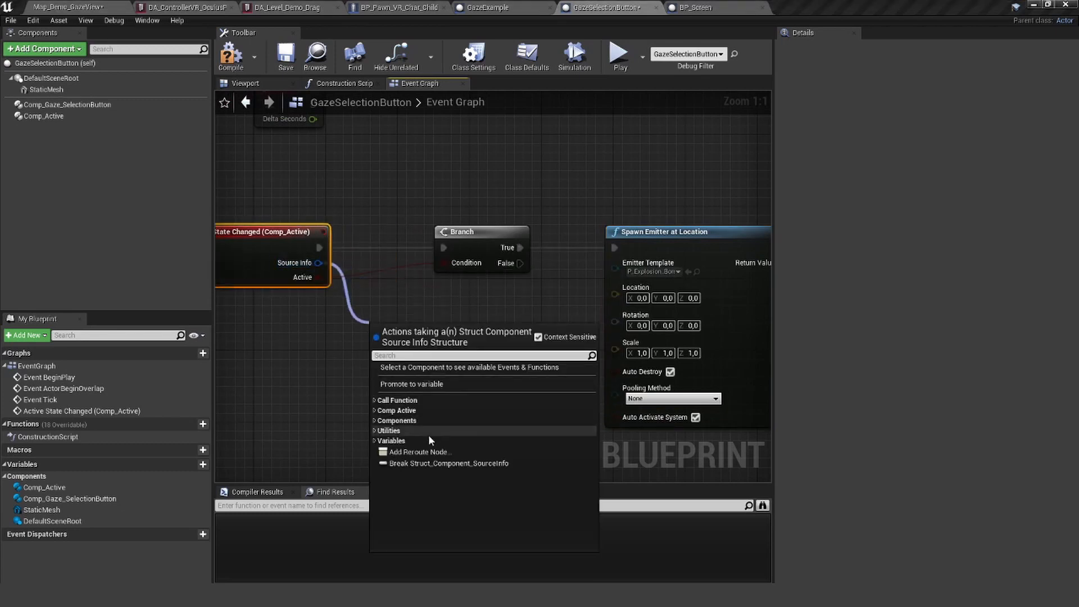
pyautogui.click(450, 464)
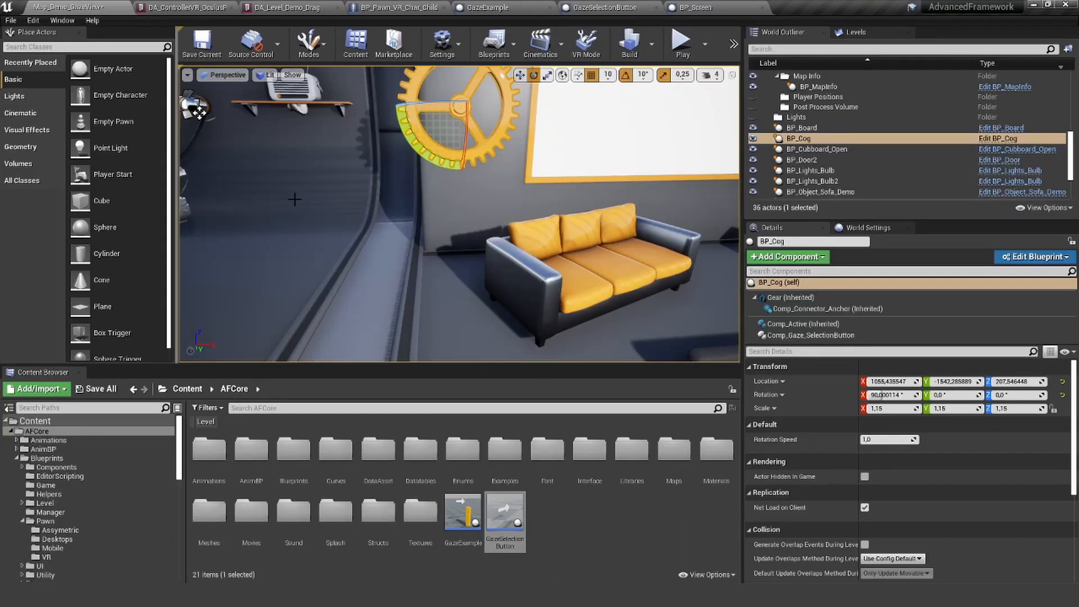
# Step: Play-test the level, gaze at the arrow's play button, then stop the session
pyautogui.click(678, 39)
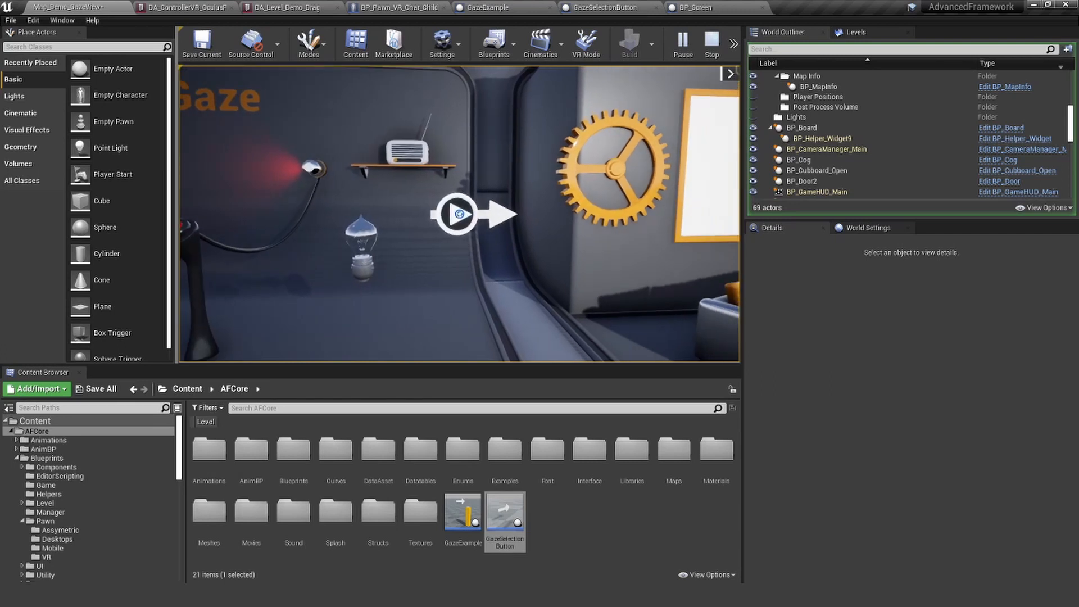
pyautogui.click(456, 214)
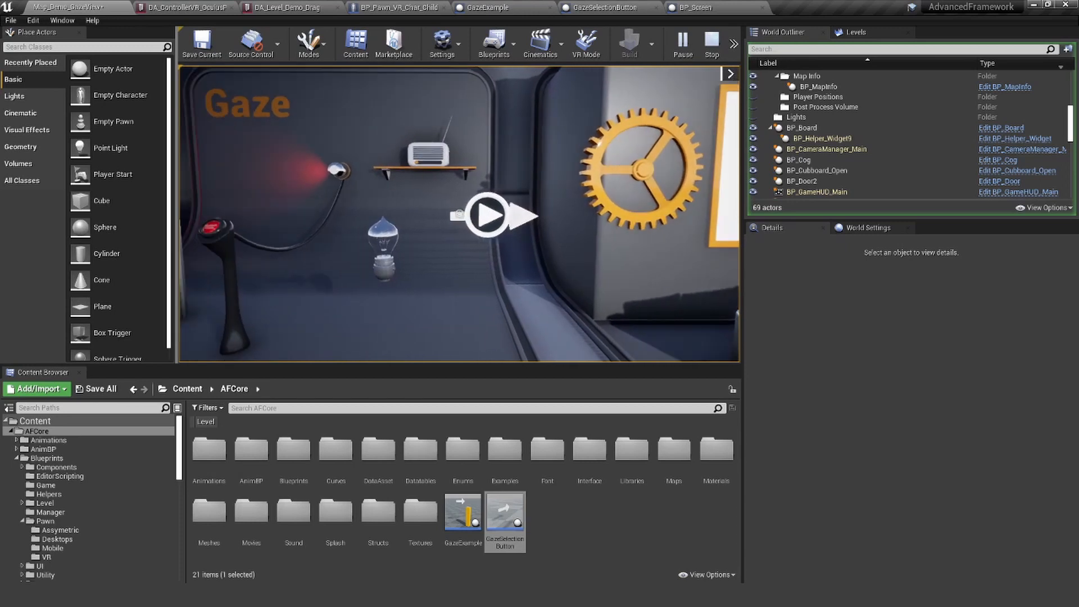
pyautogui.click(488, 213)
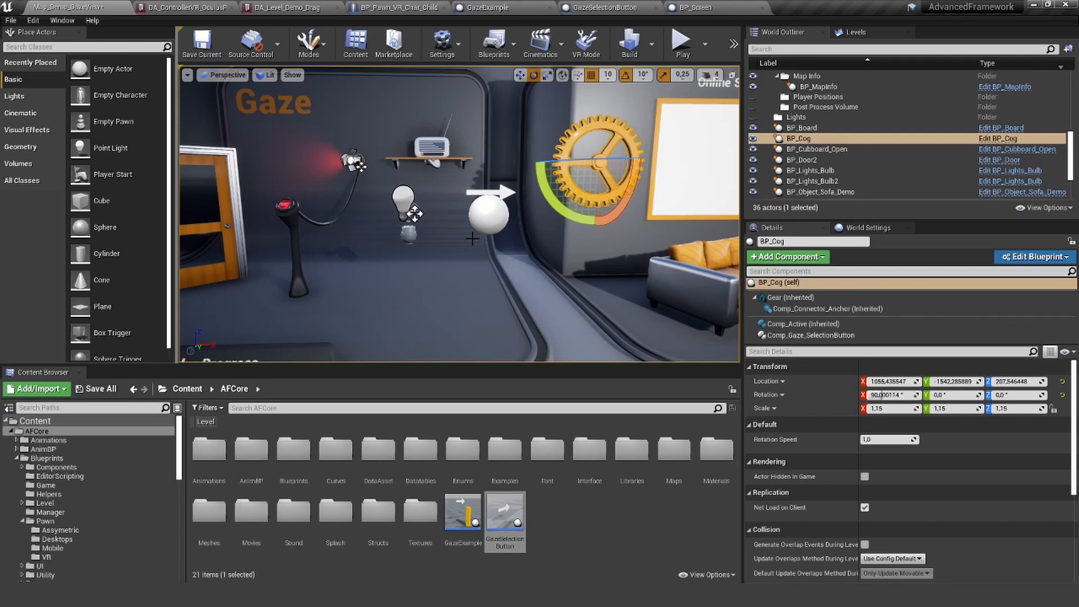
# Step: Select Comp_Active and zoom out to view the active-state event, branch and emitter spawn together
pyautogui.click(608, 8)
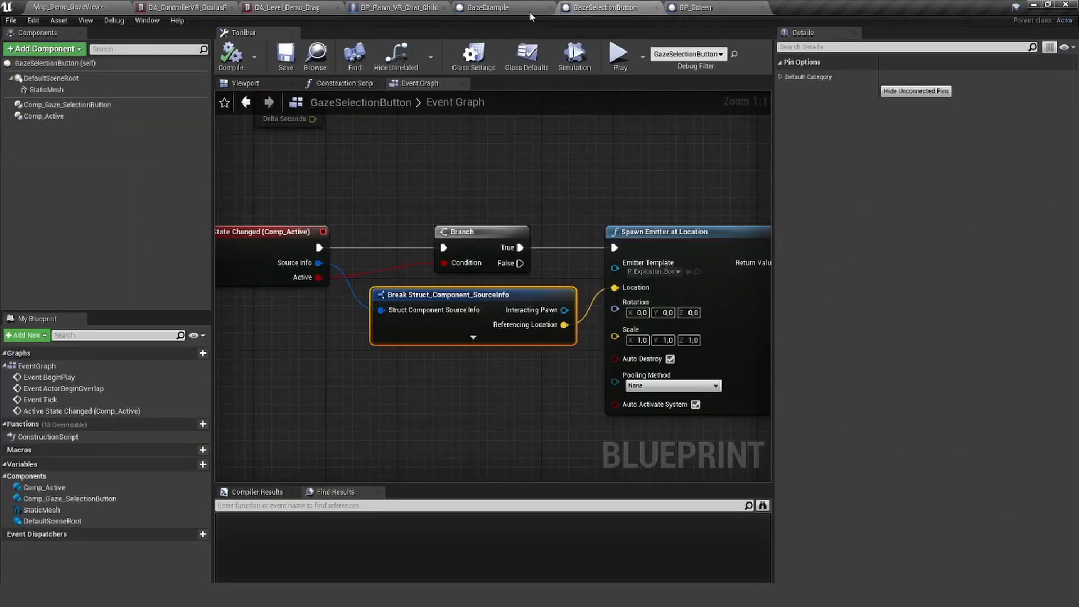
pyautogui.click(45, 116)
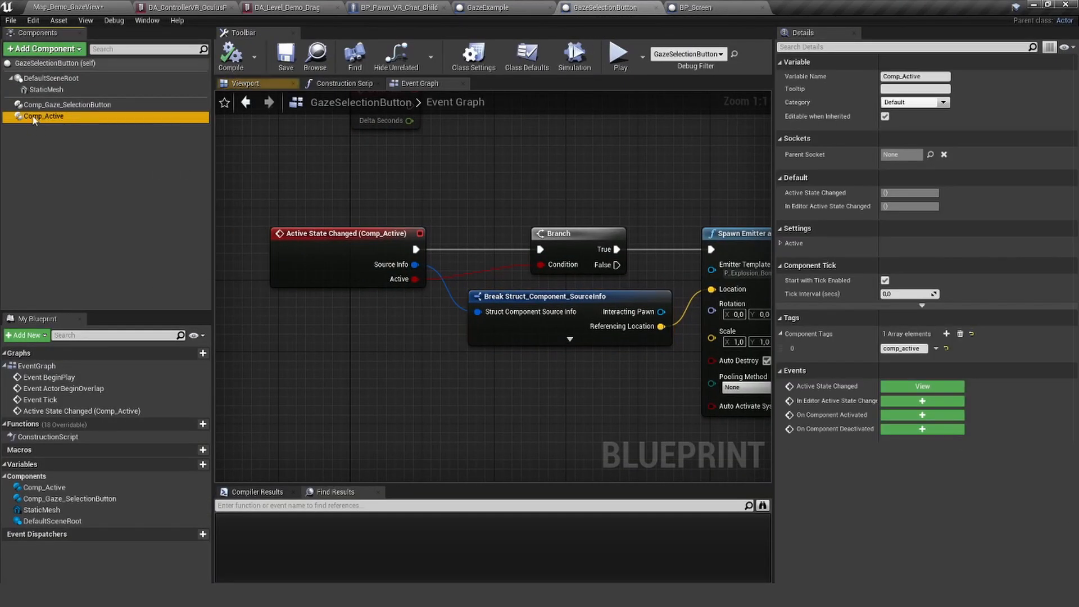
pyautogui.moveTo(44, 116)
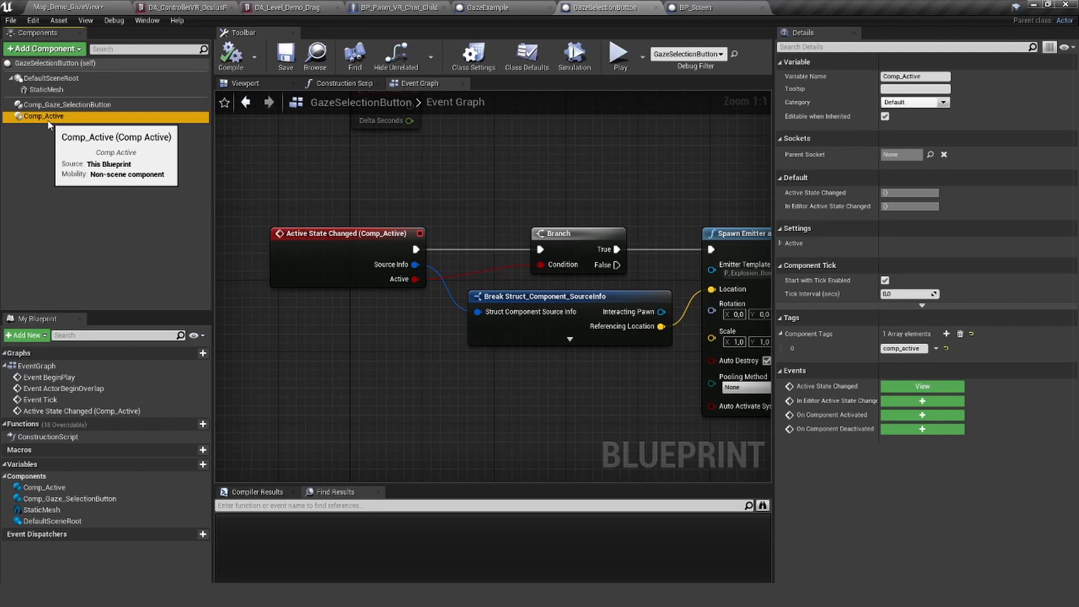
pyautogui.scroll(-3)
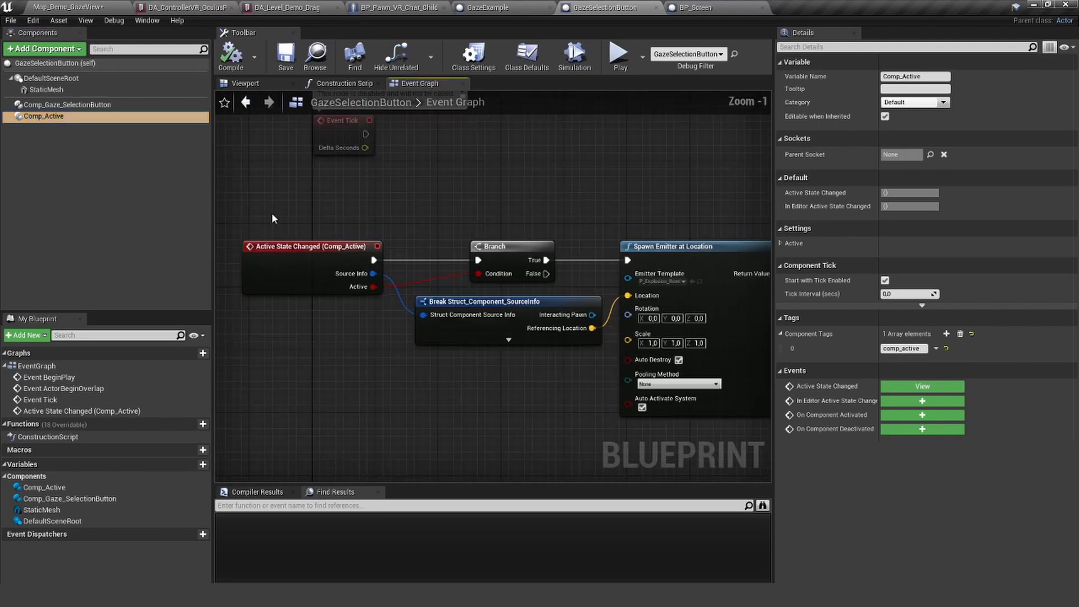
pyautogui.scroll(-3)
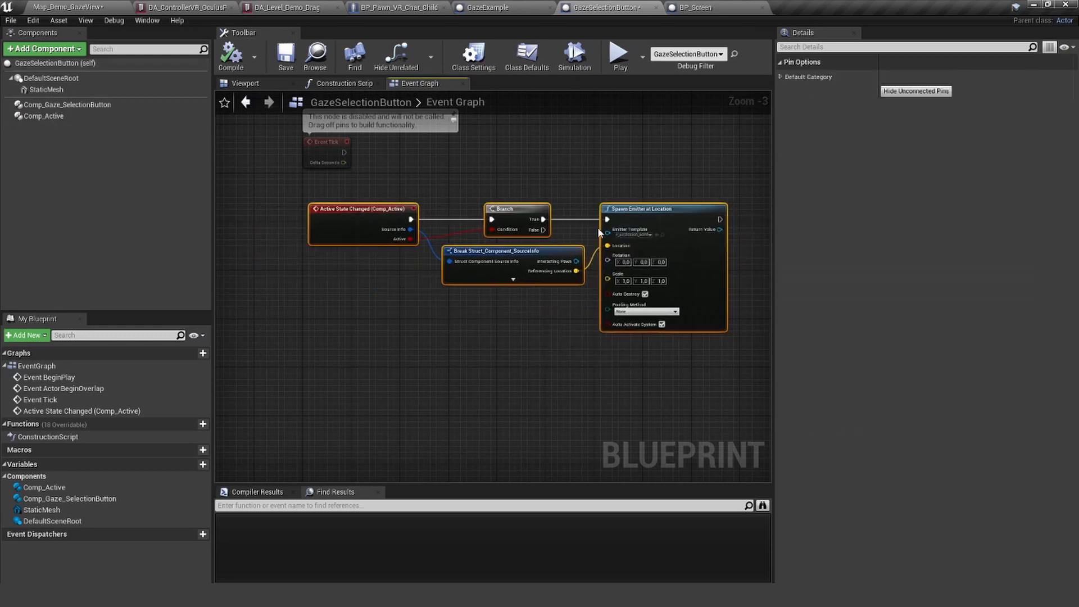
pyautogui.click(451, 309)
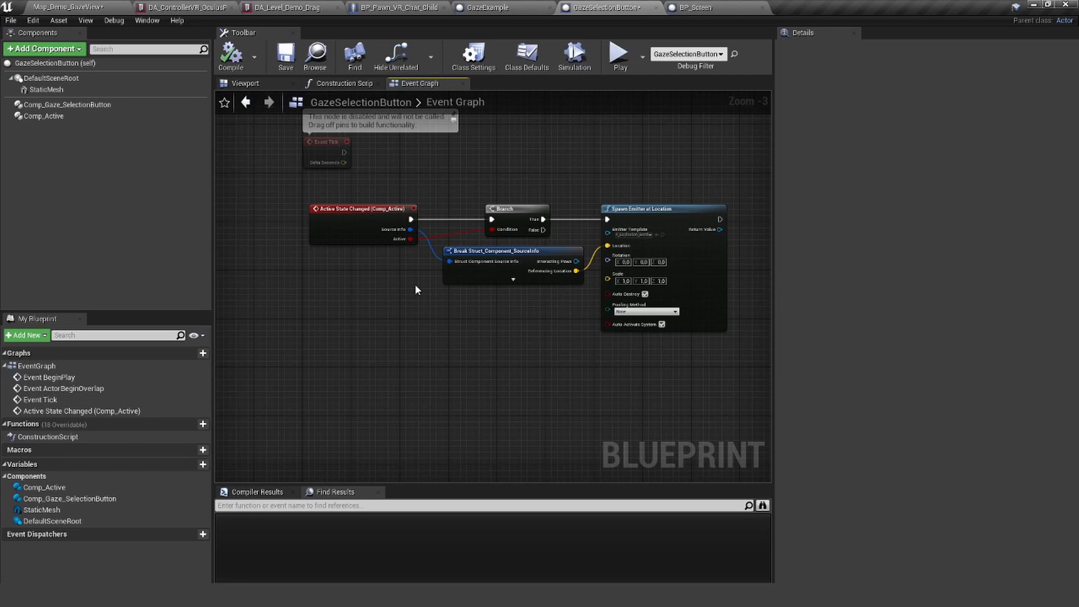
pyautogui.moveTo(299, 190)
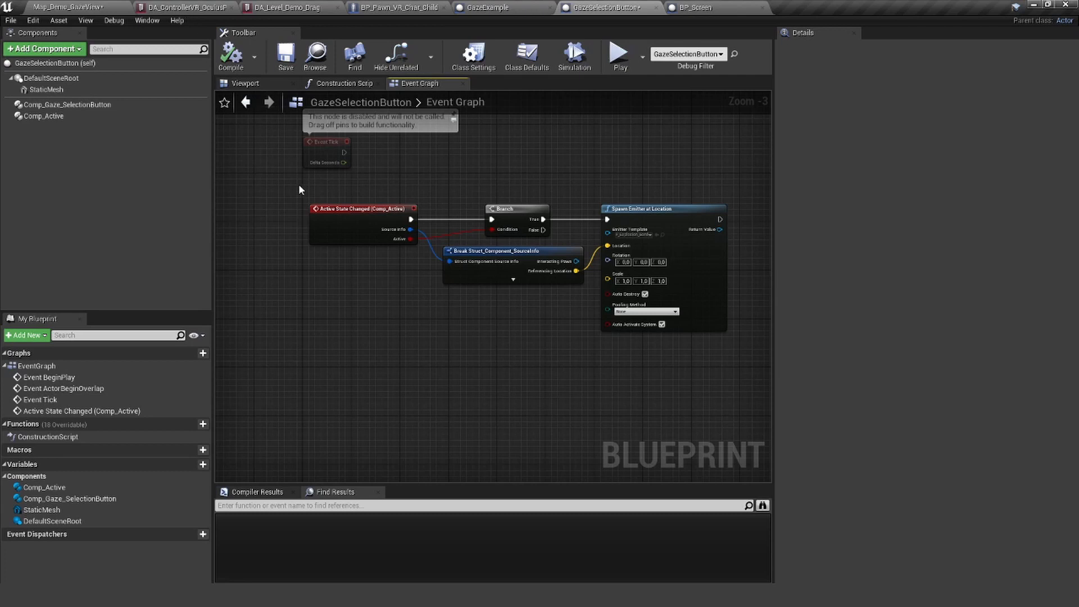